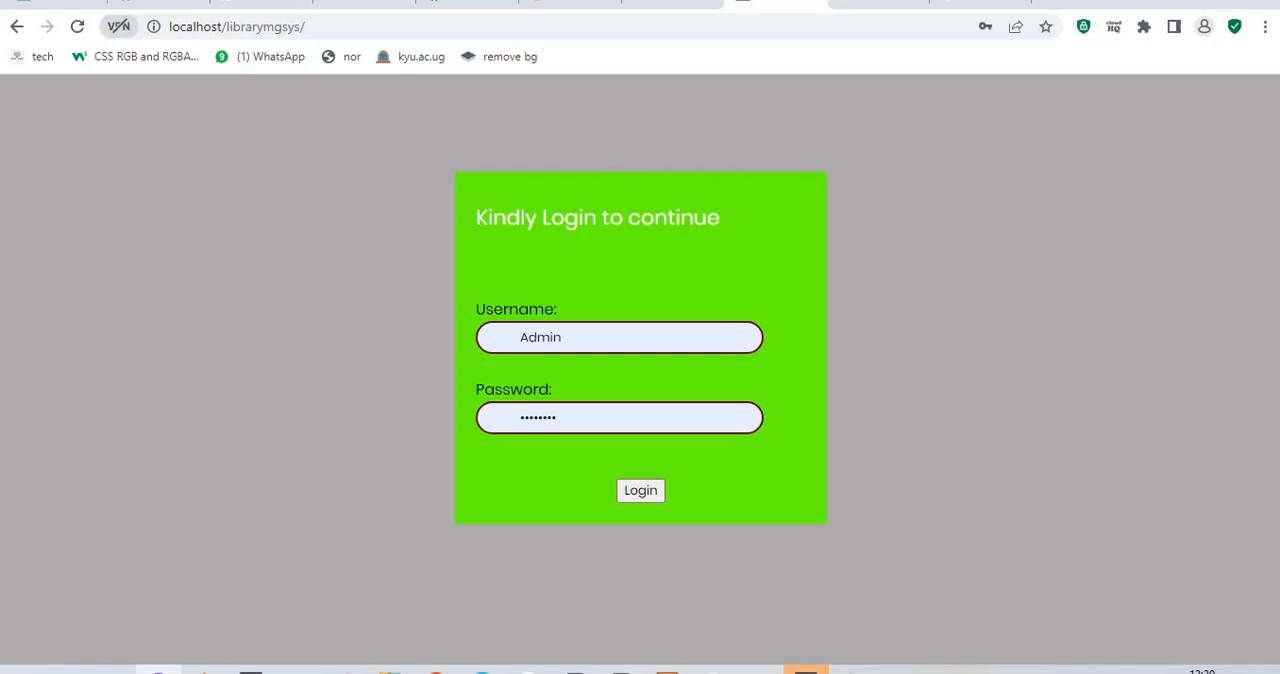
mouse_move(630, 364)
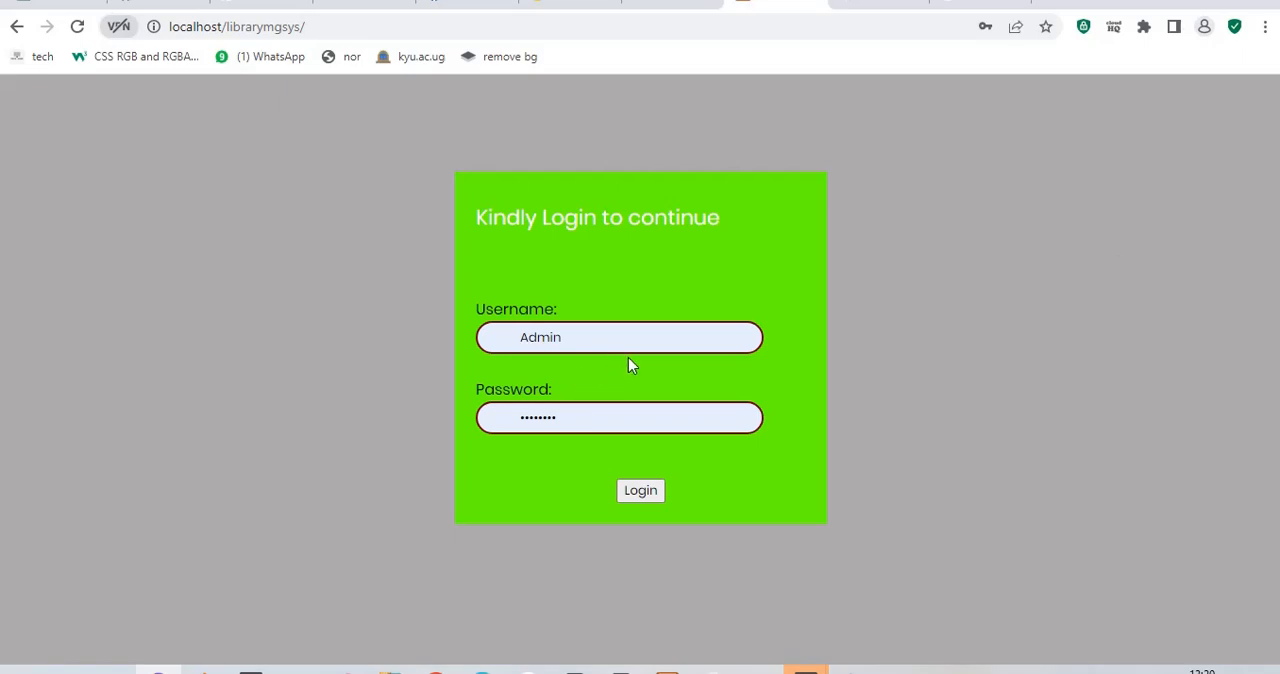
- Enter the saved password for Admin, dismissing autofill suggestions, and submit the login
click(620, 416)
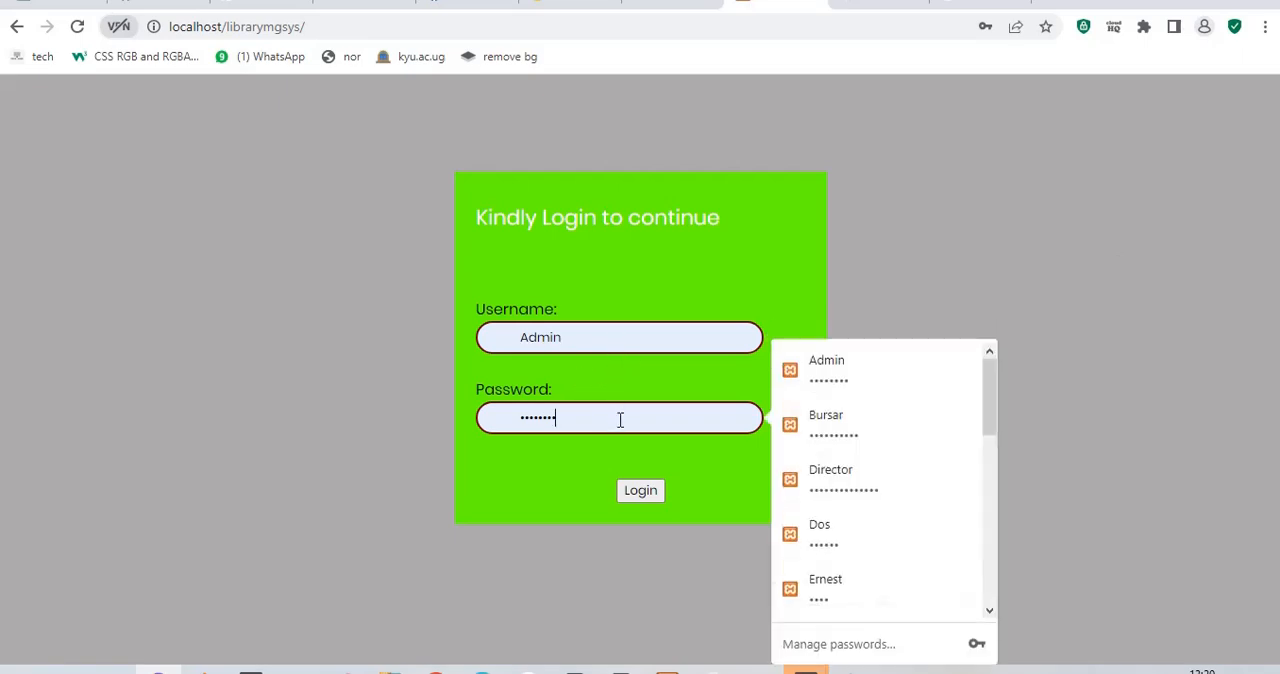
click(316, 372)
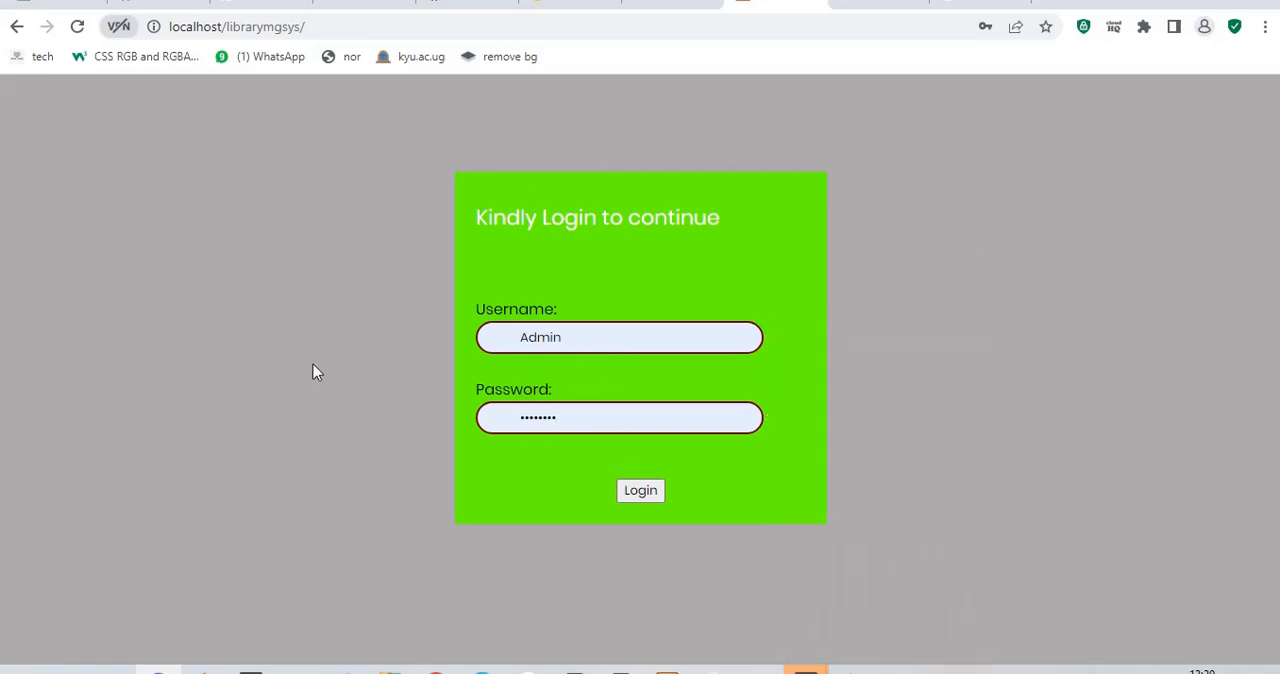
mouse_move(640, 490)
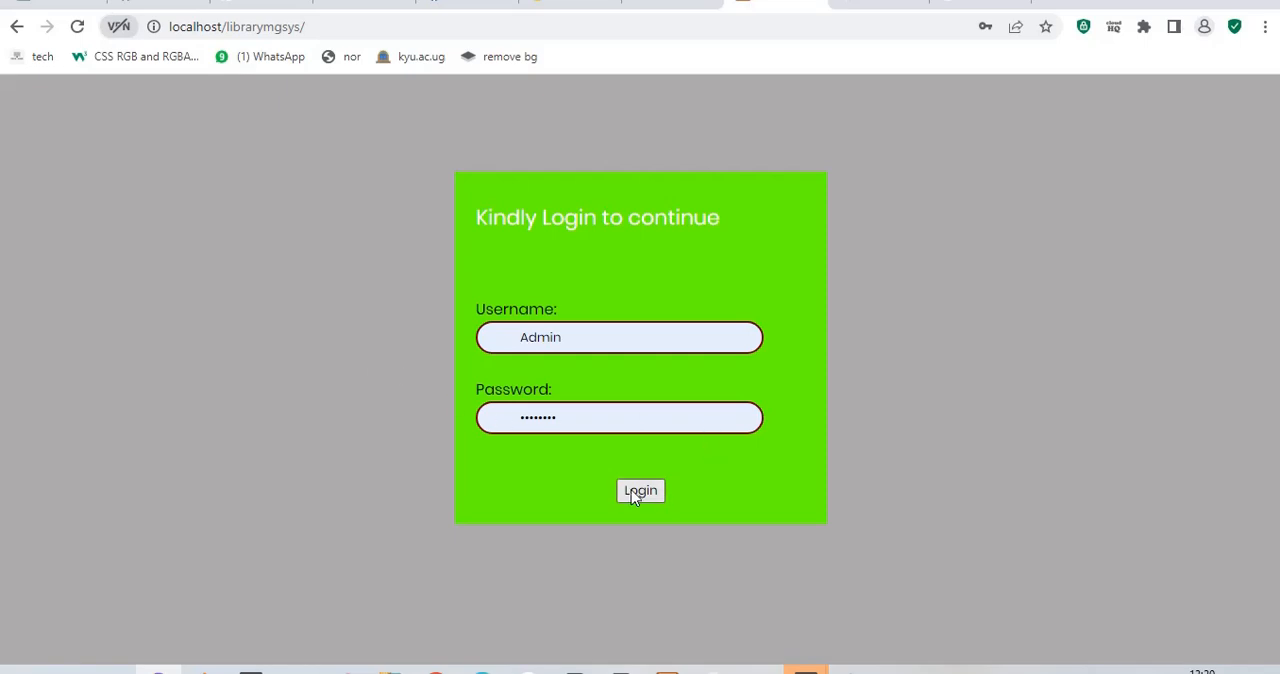
click(640, 492)
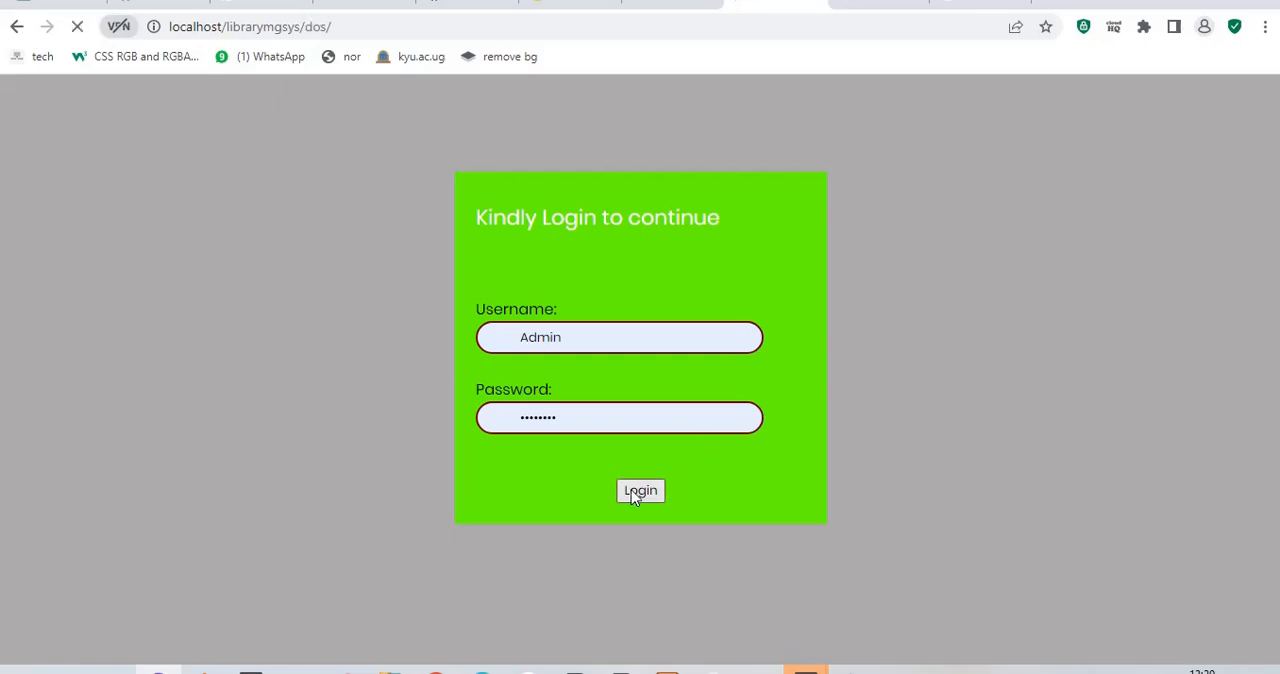
- Land on the Admin dashboard showing zero books, users, taken and returned items
click(640, 490)
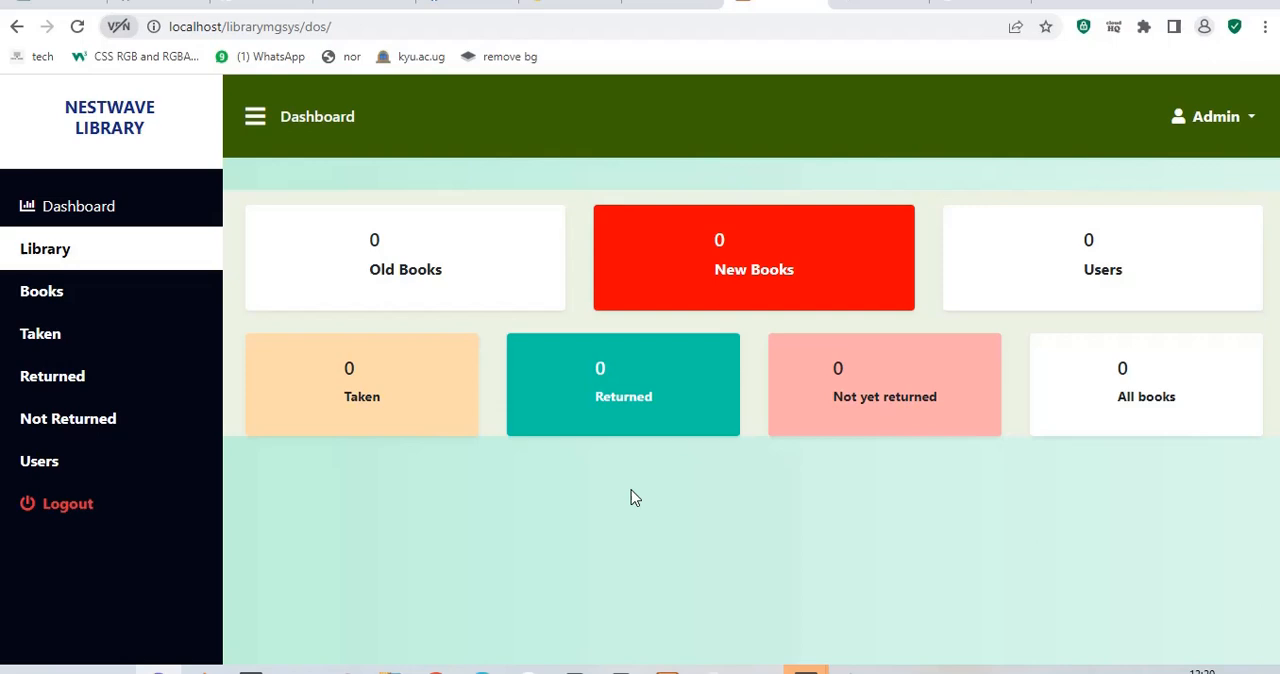
mouse_move(364, 338)
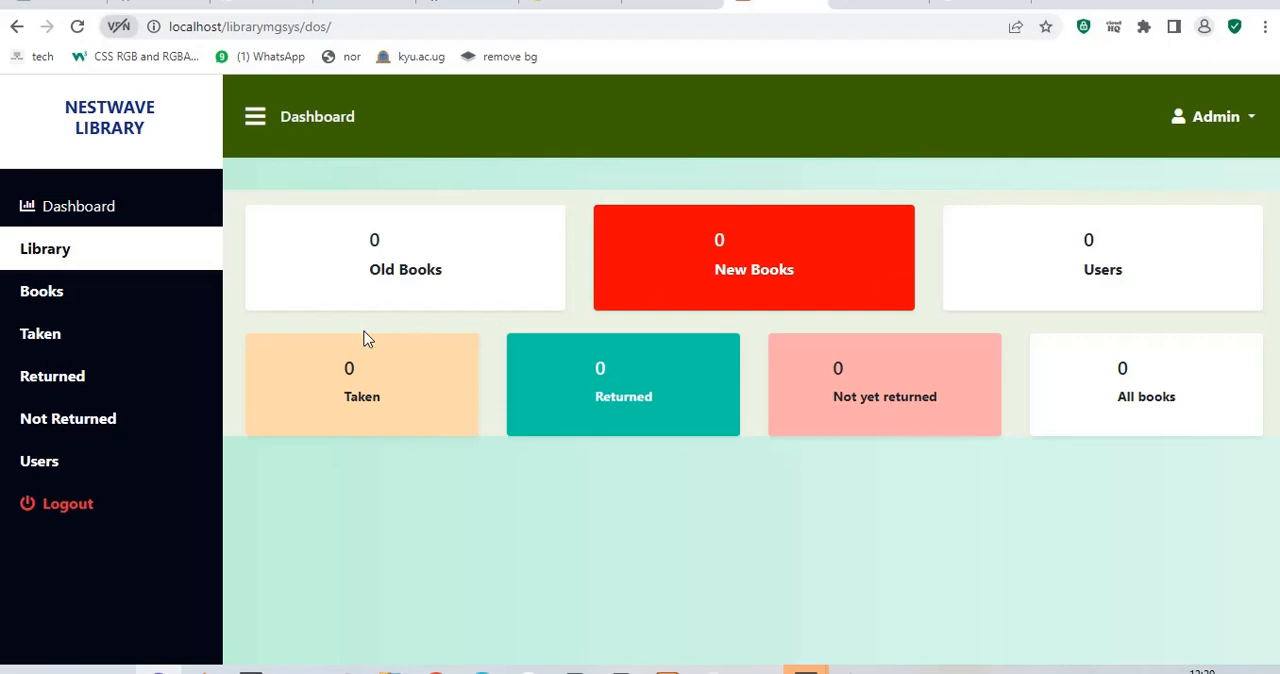
mouse_move(584, 320)
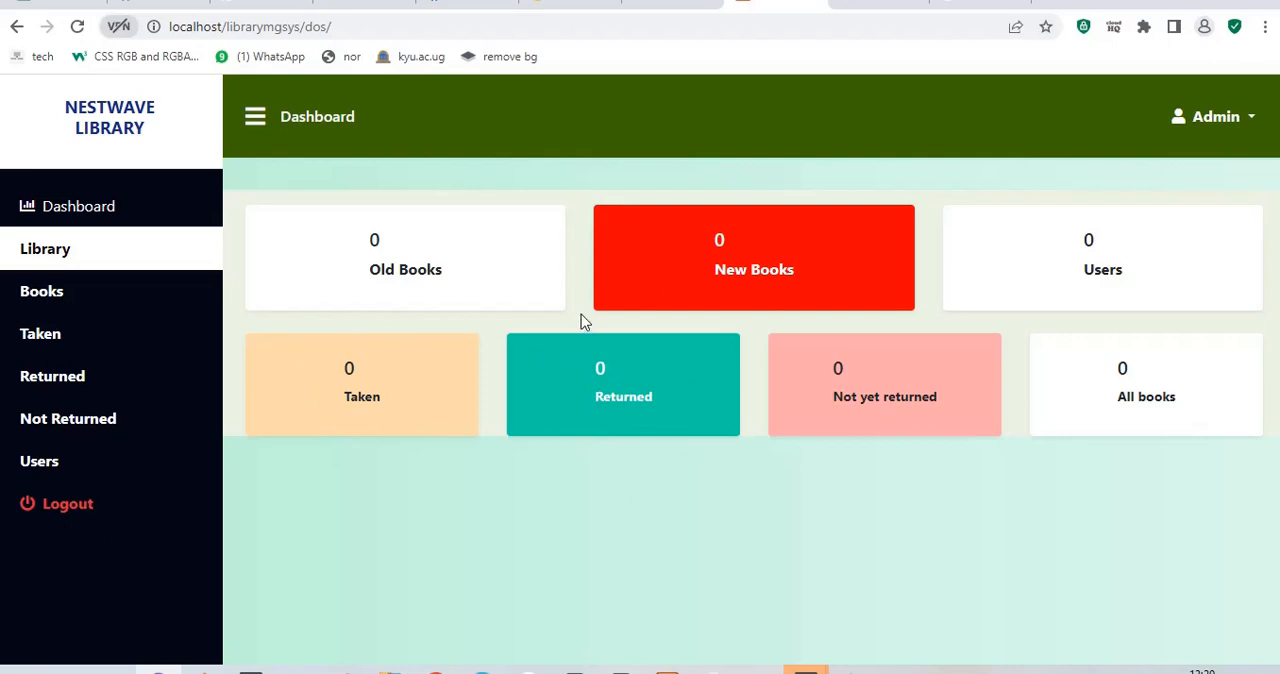
mouse_move(350, 392)
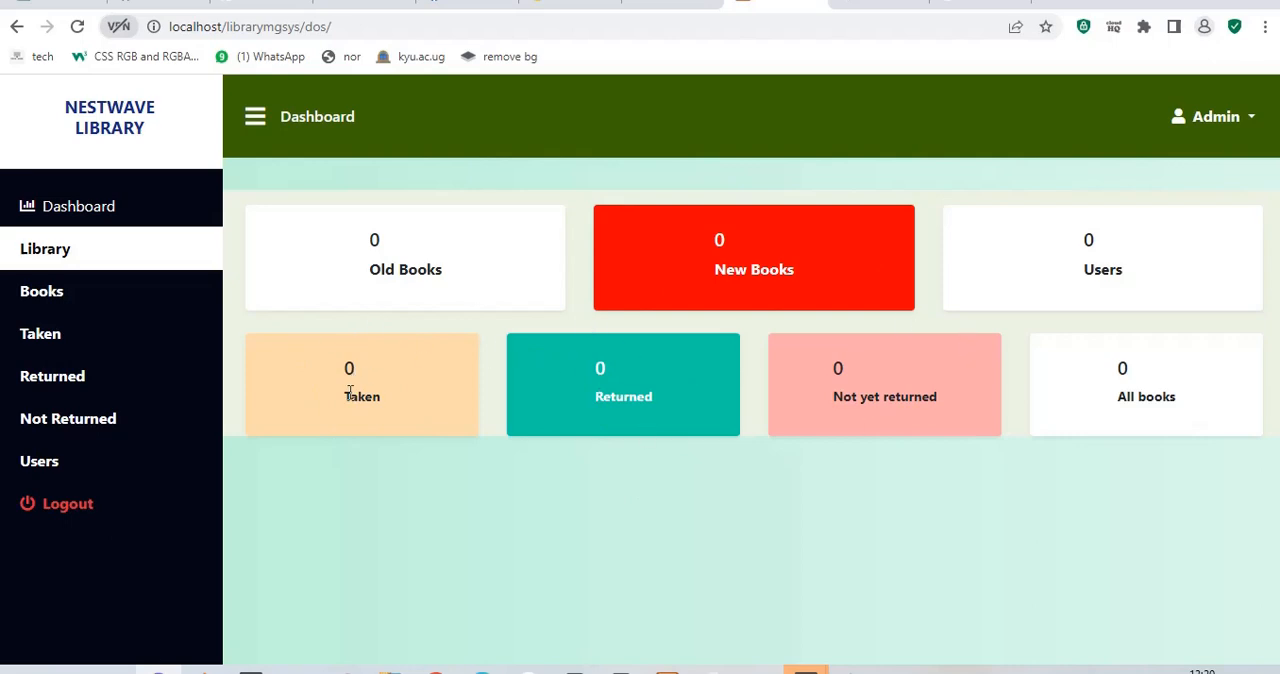
mouse_move(1010, 370)
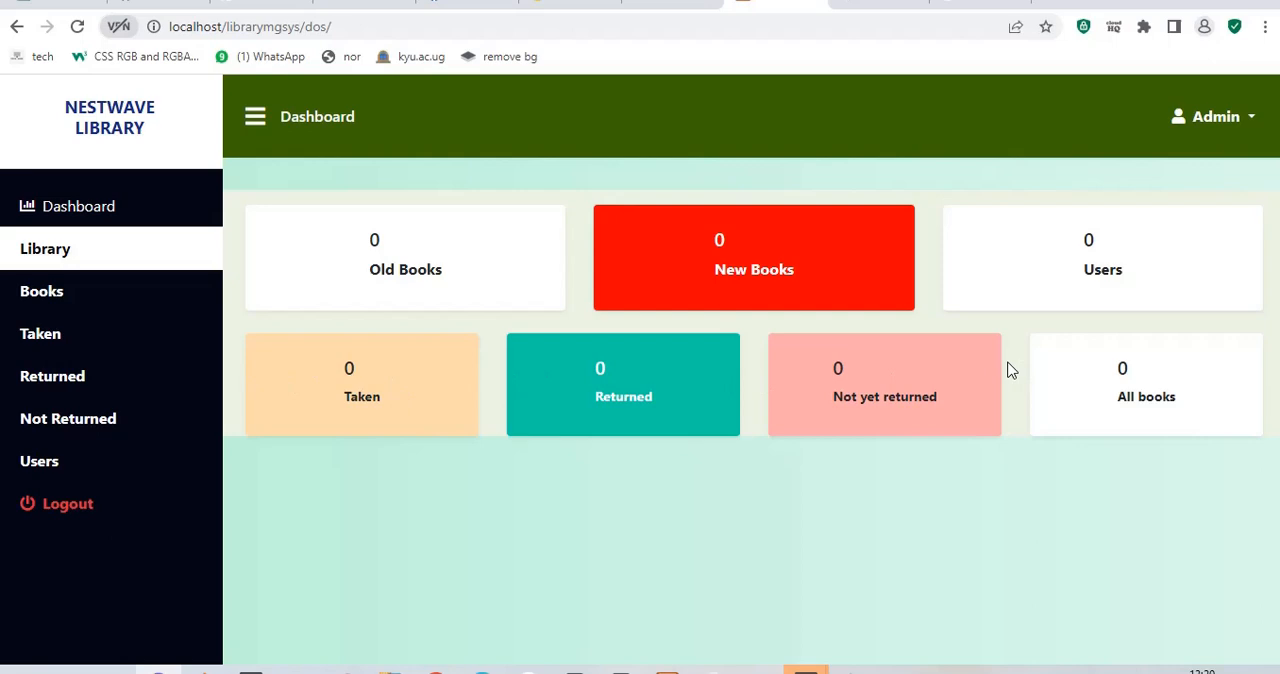
mouse_move(42, 292)
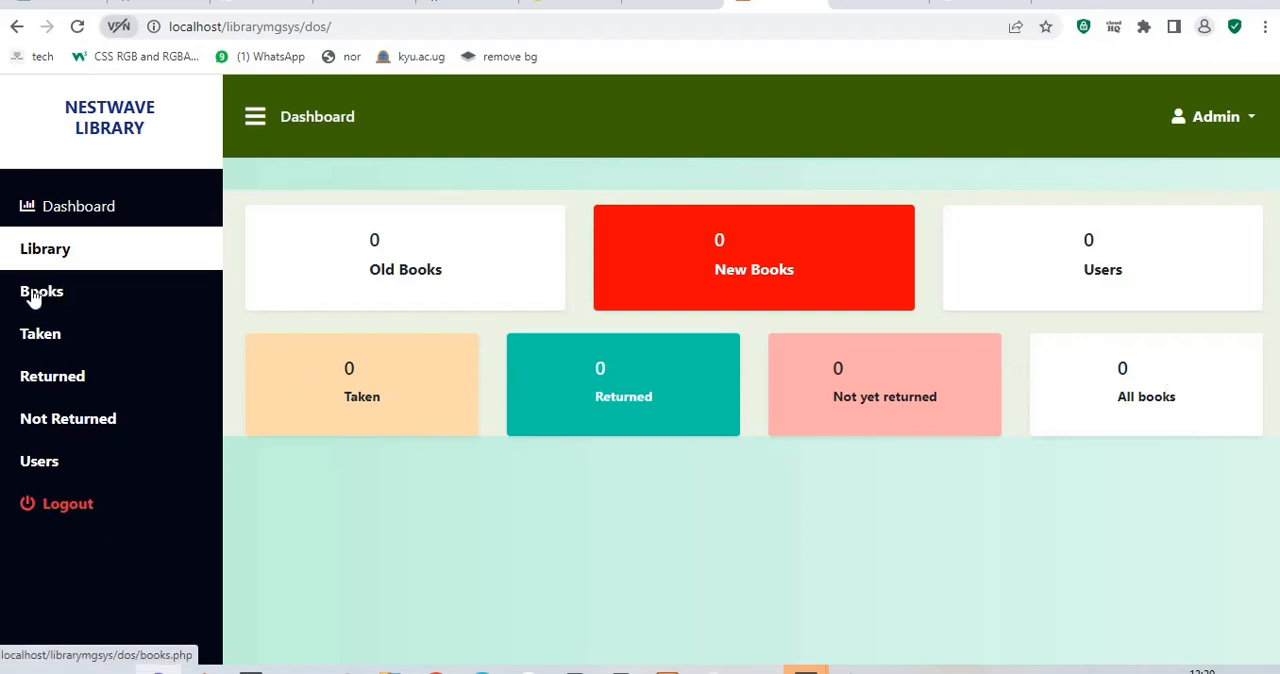
- Go to the Books page from the sidebar, showing an empty All books list
click(42, 292)
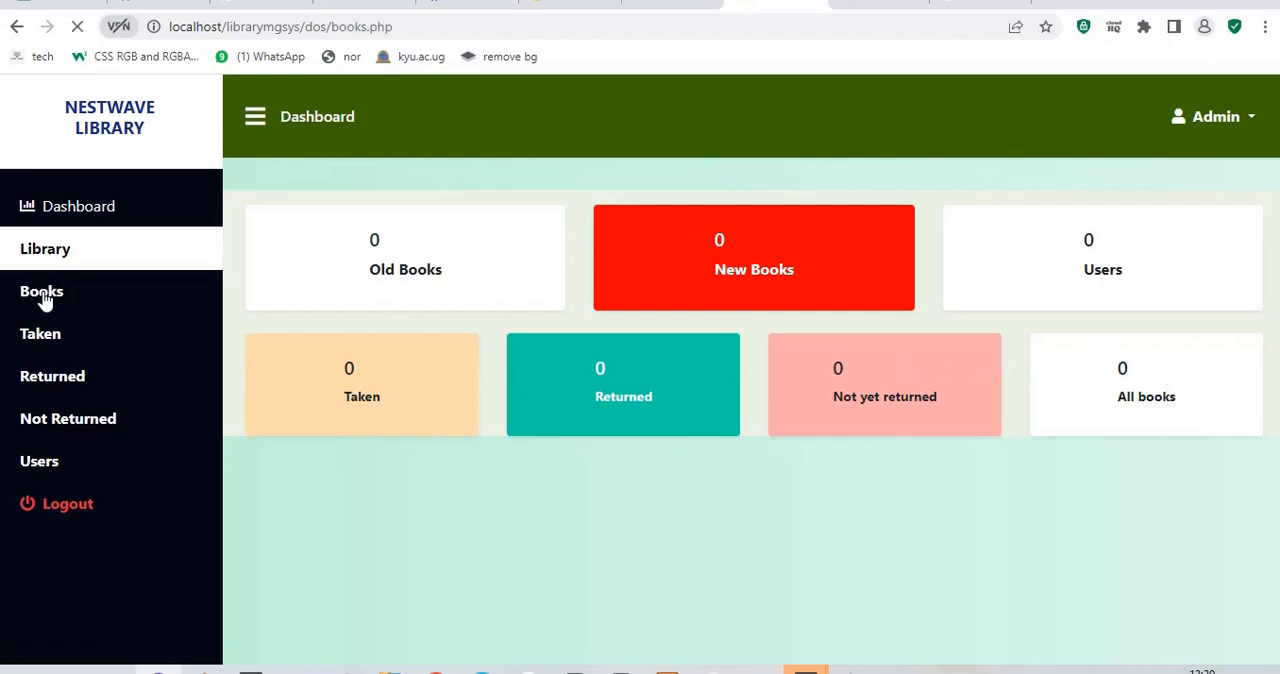
click(42, 292)
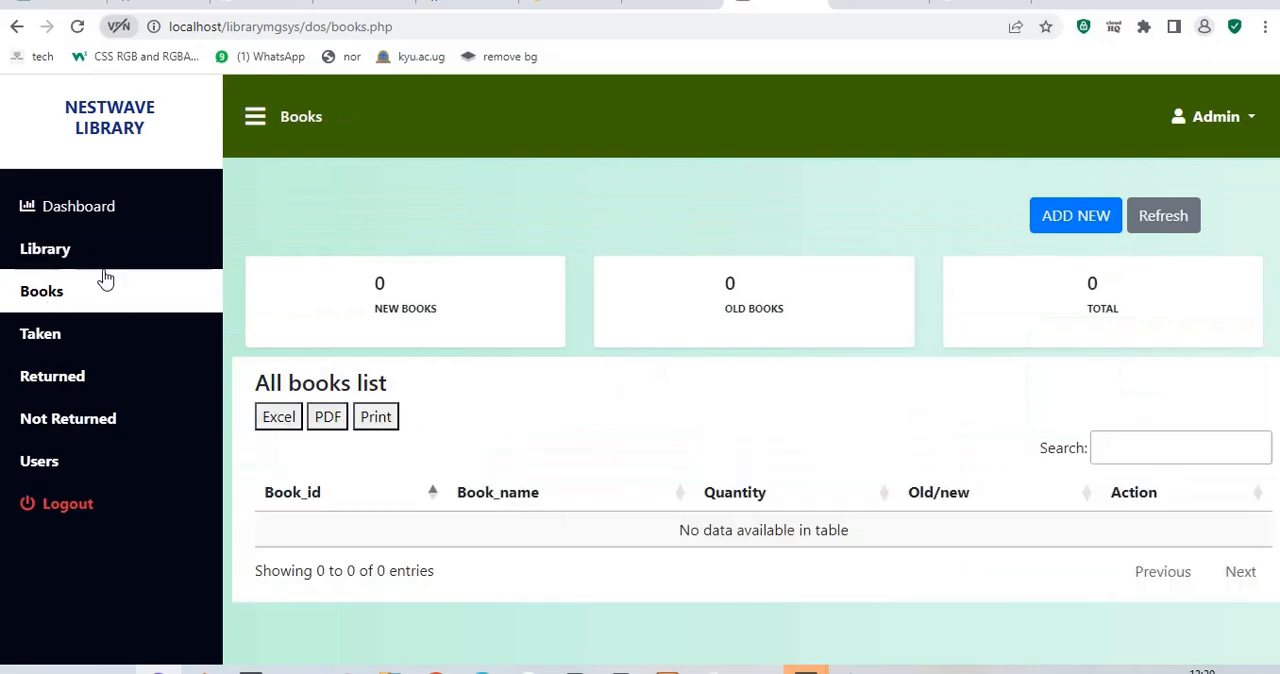
mouse_move(544, 528)
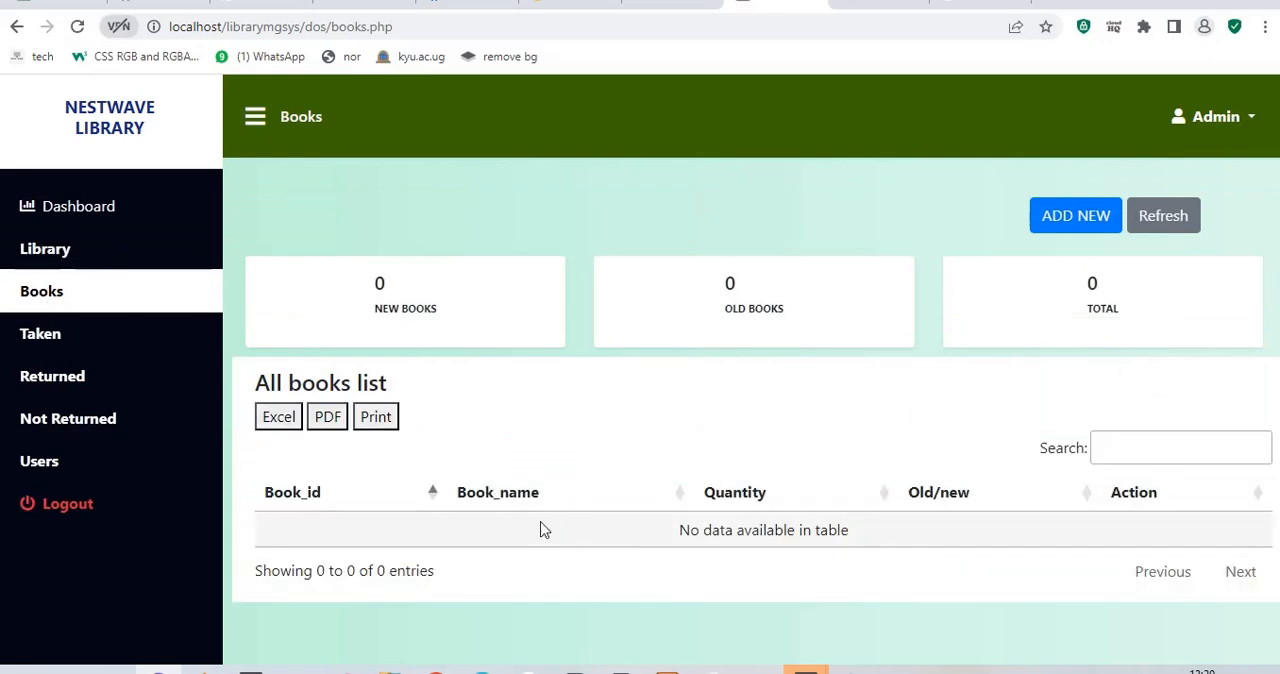
double_click(702, 530)
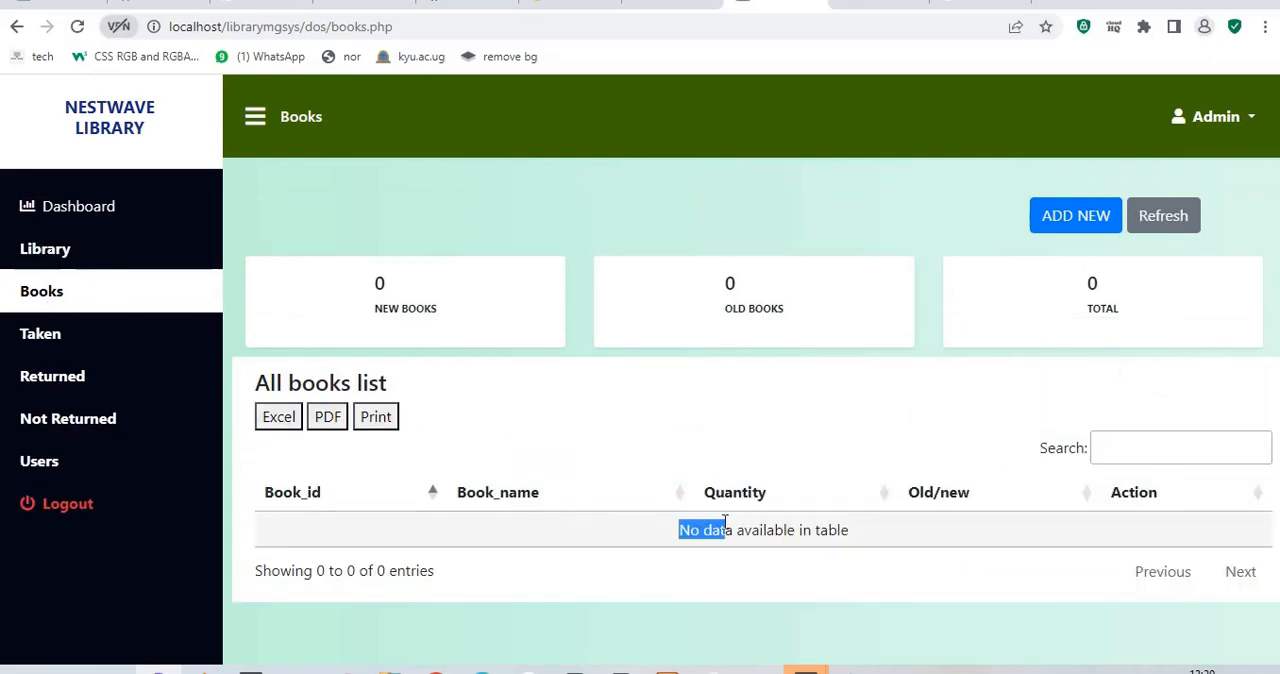
mouse_move(884, 444)
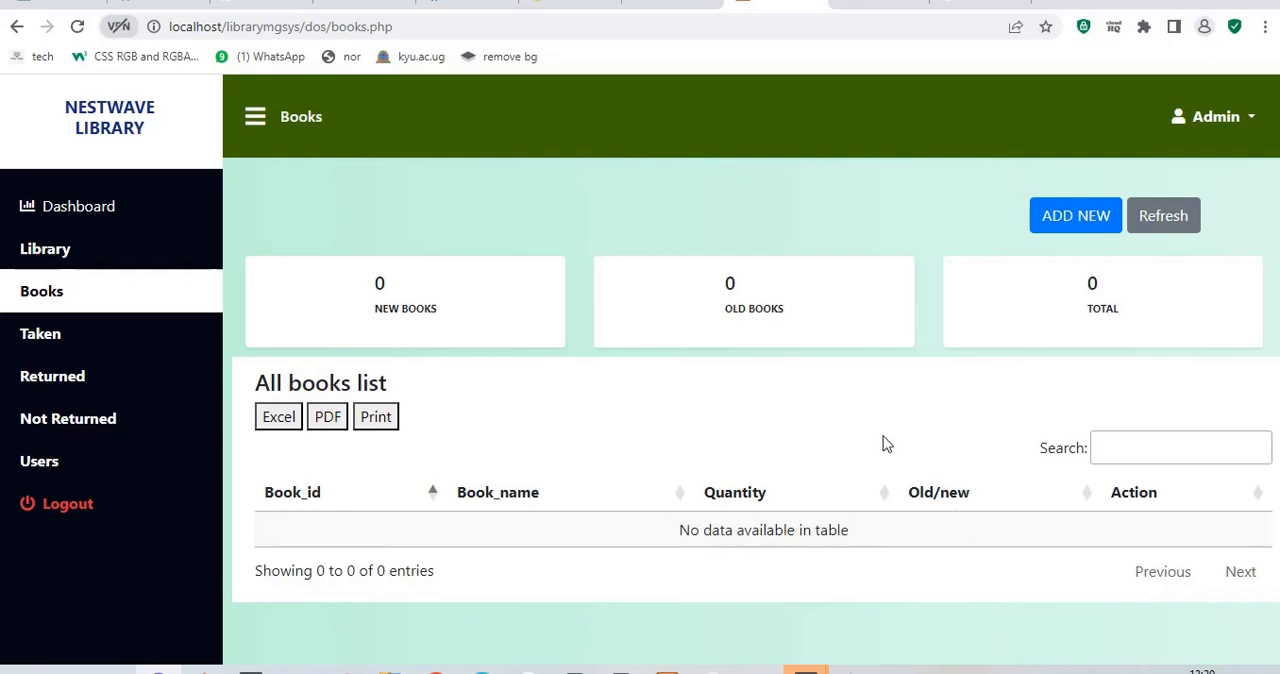
- Start a new book and name it Mathematics by abc
click(1076, 216)
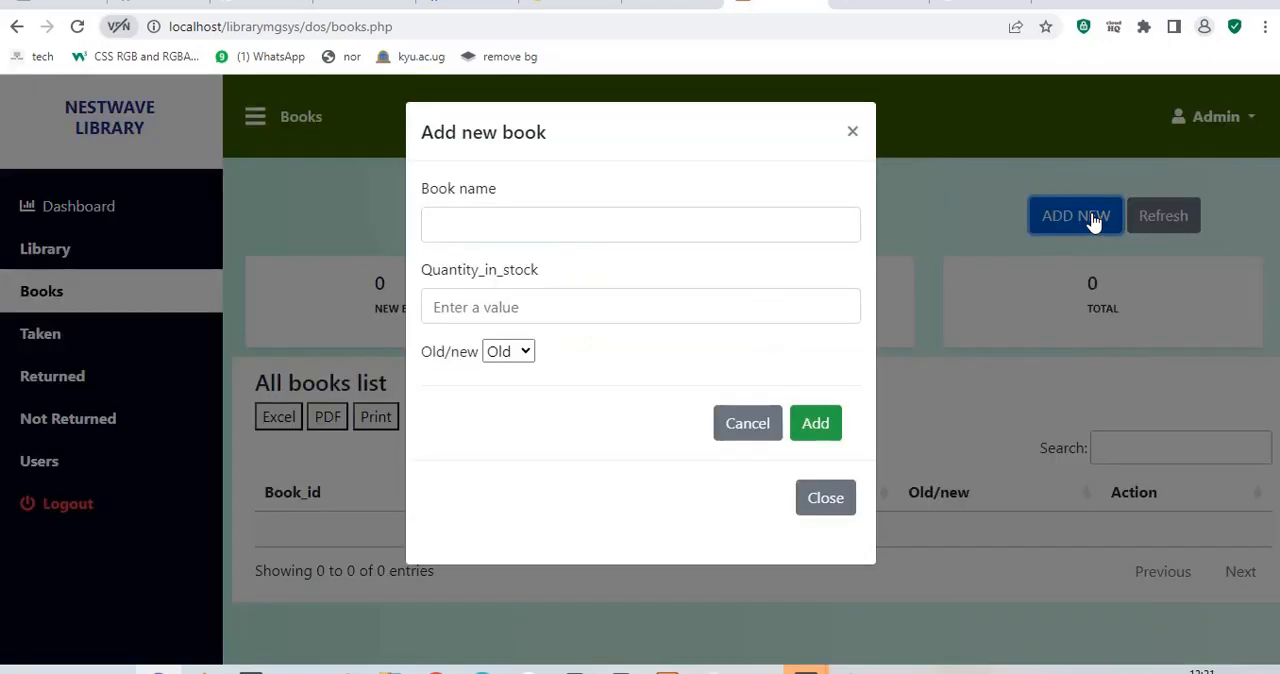
click(640, 224)
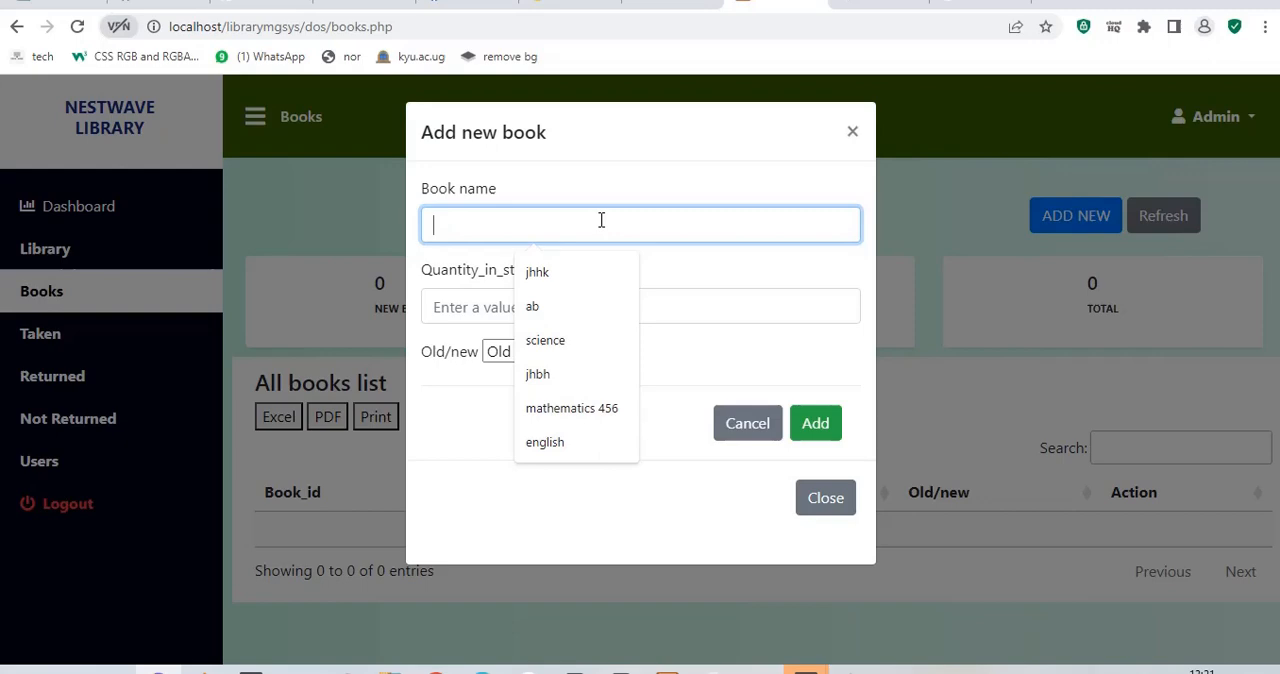
text(M)
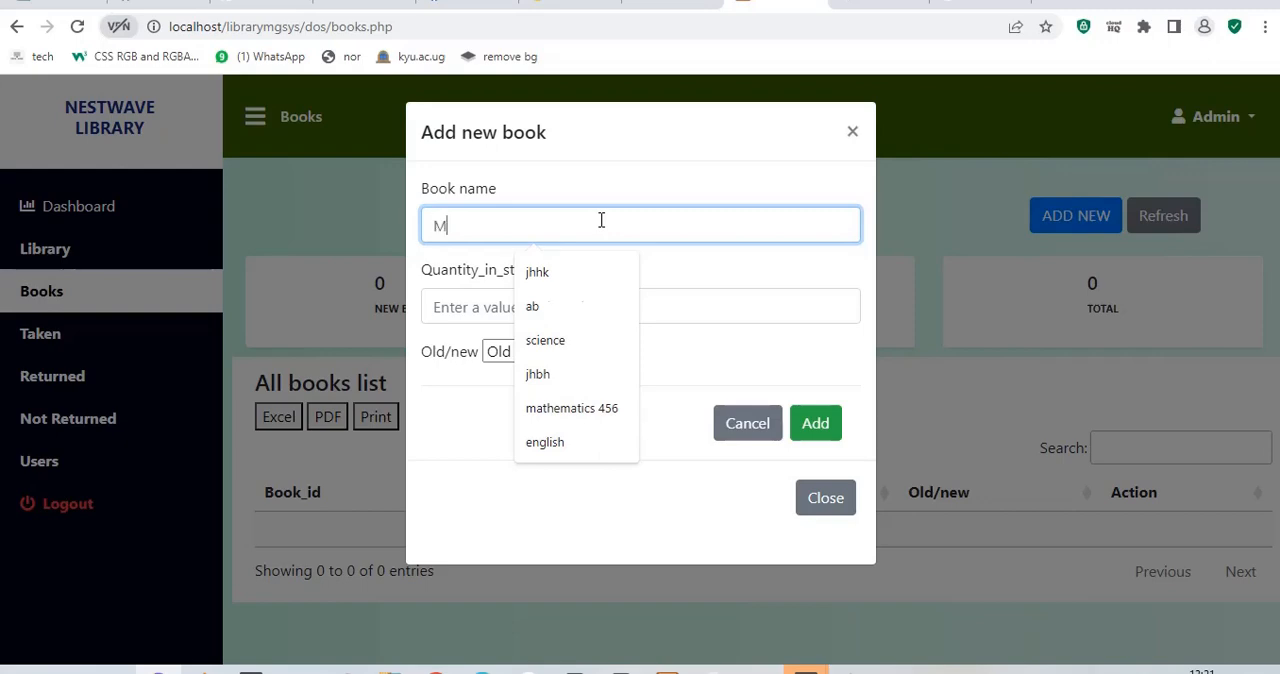
text(athematics by)
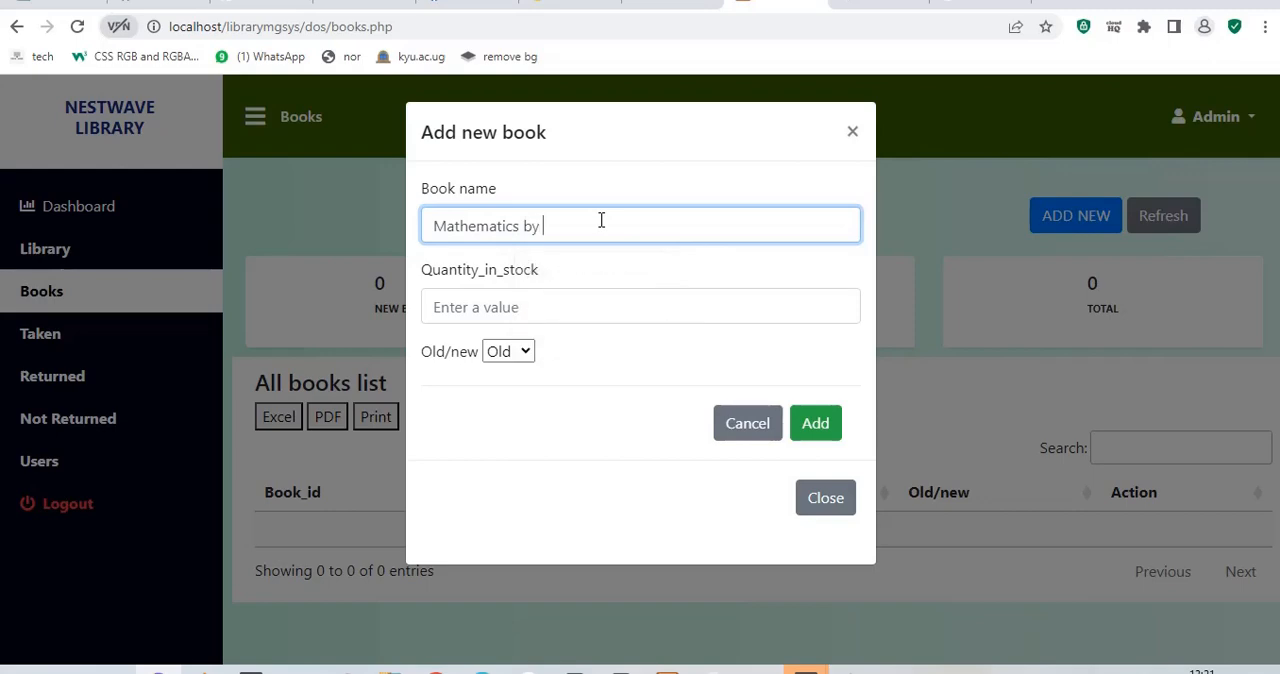
text(Profe)
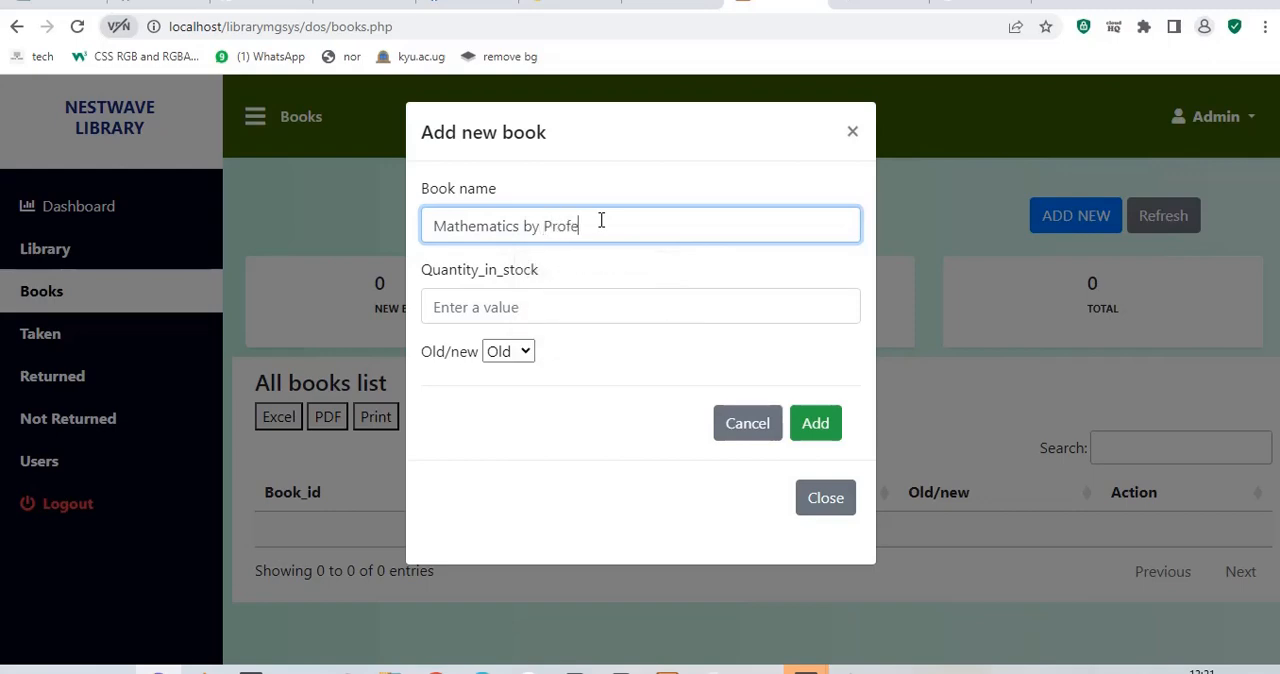
text(sse)
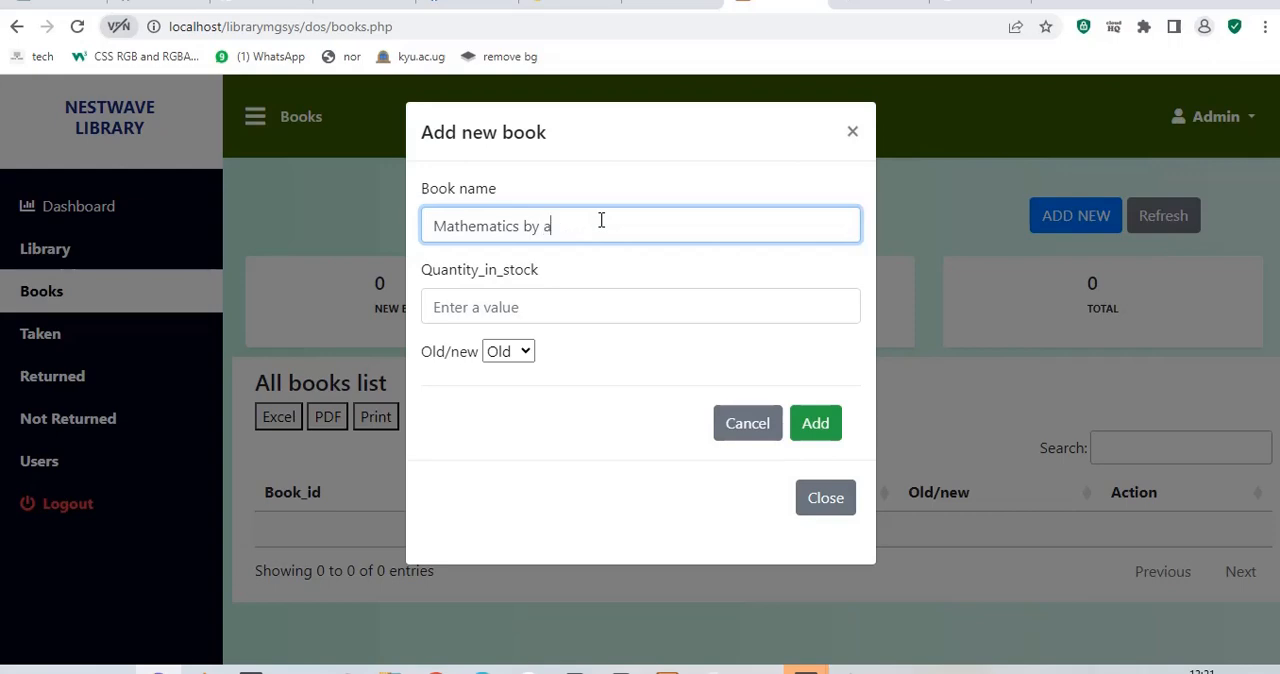
text(bc)
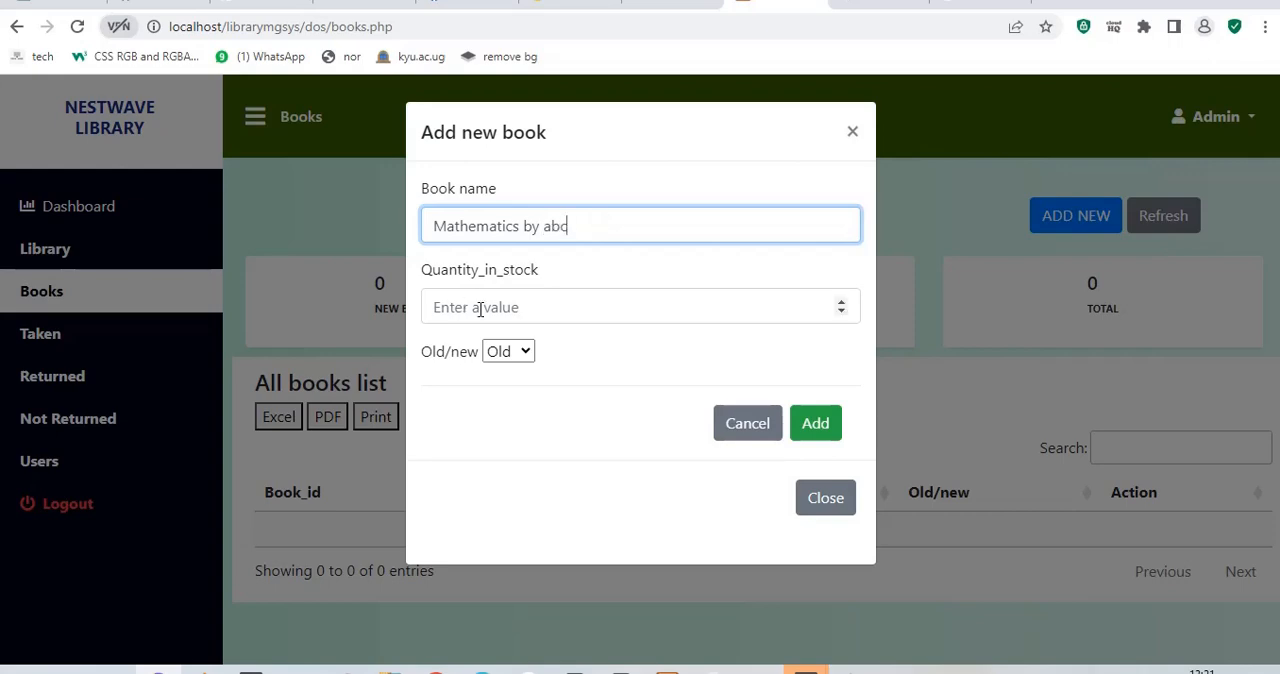
- Give the book a stock quantity of 2, mark it New, and add it to the library
click(640, 308)
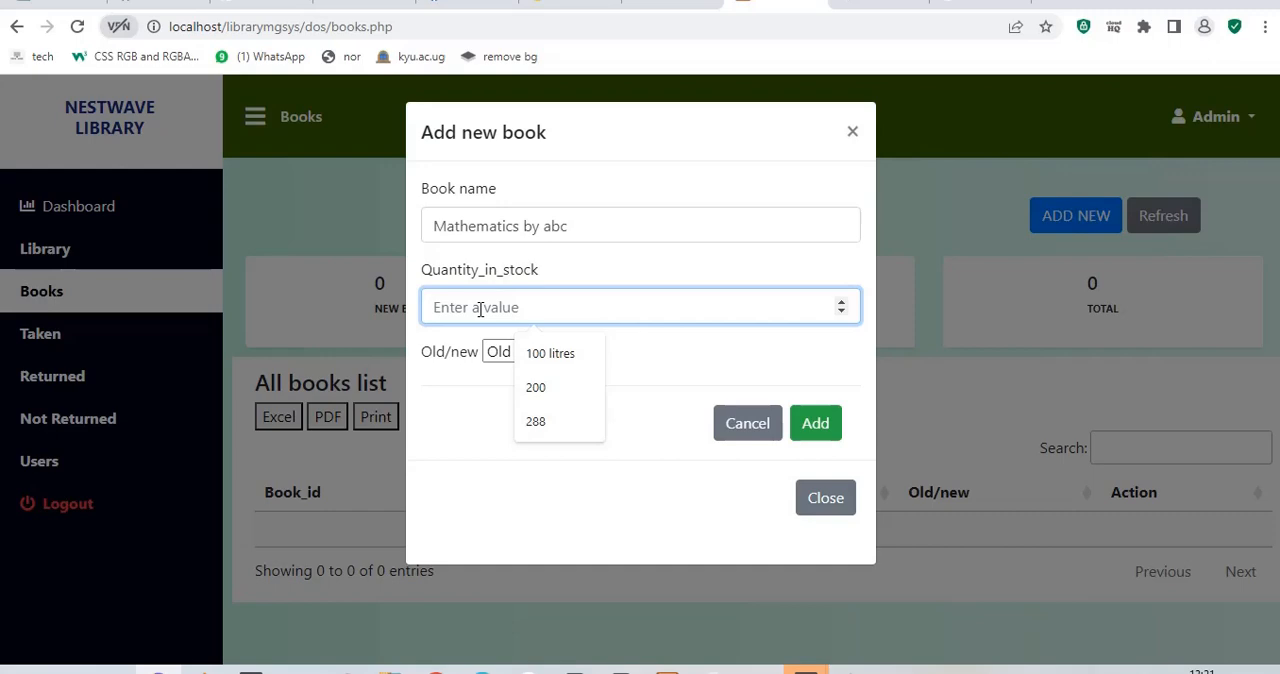
text(2)
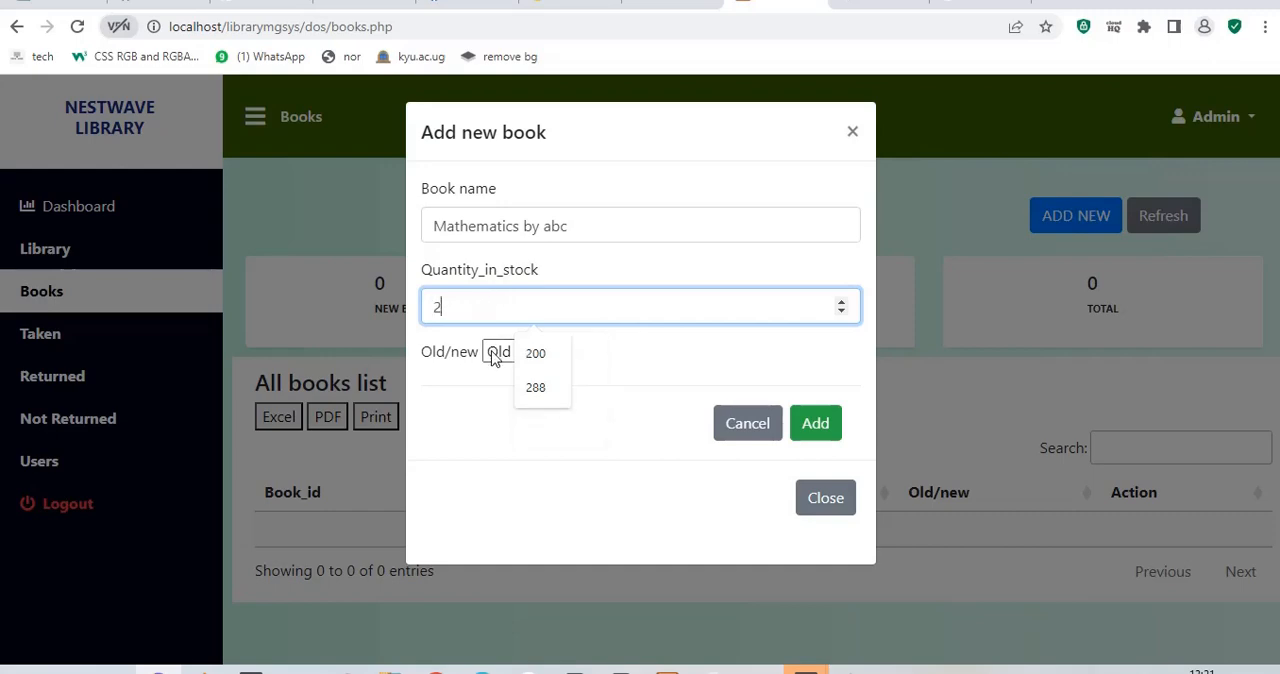
click(508, 352)
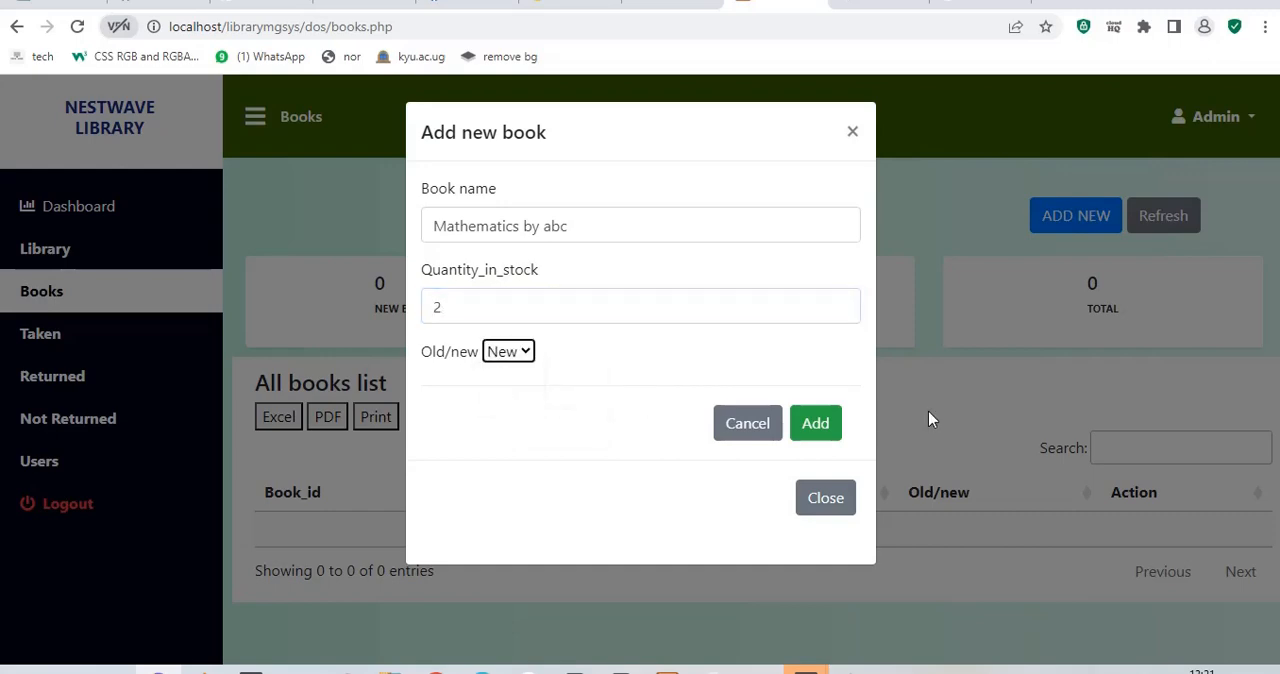
click(816, 422)
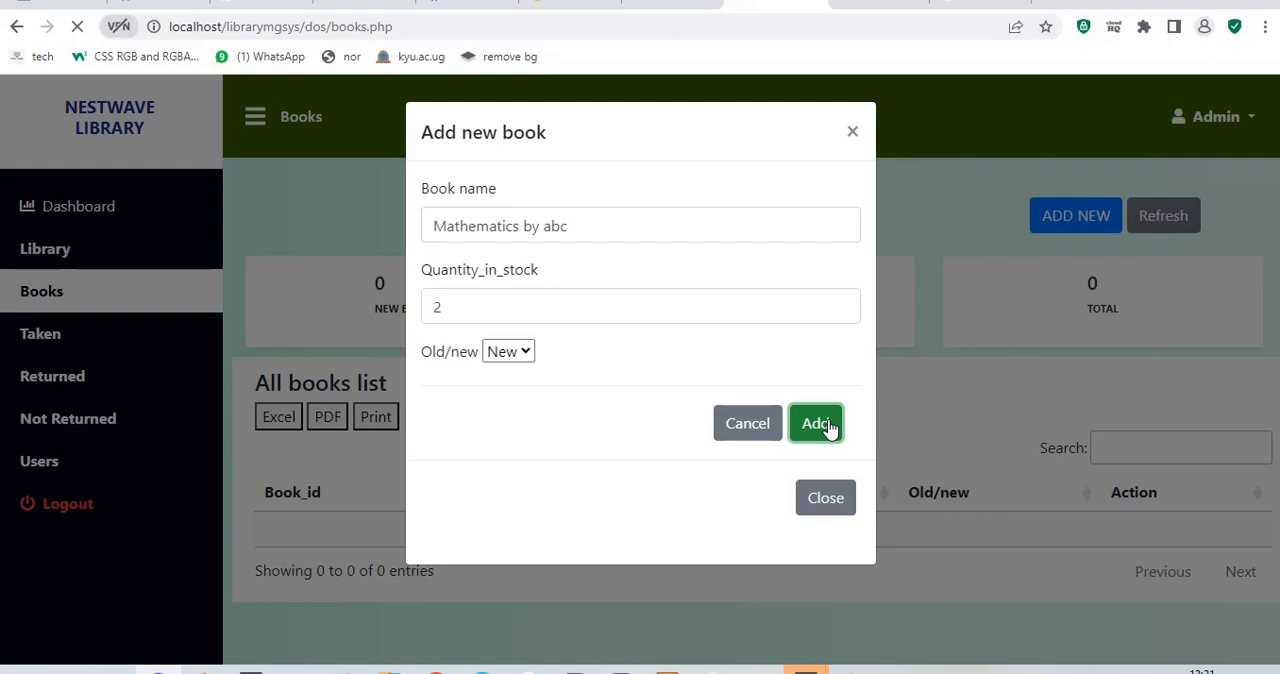
click(816, 424)
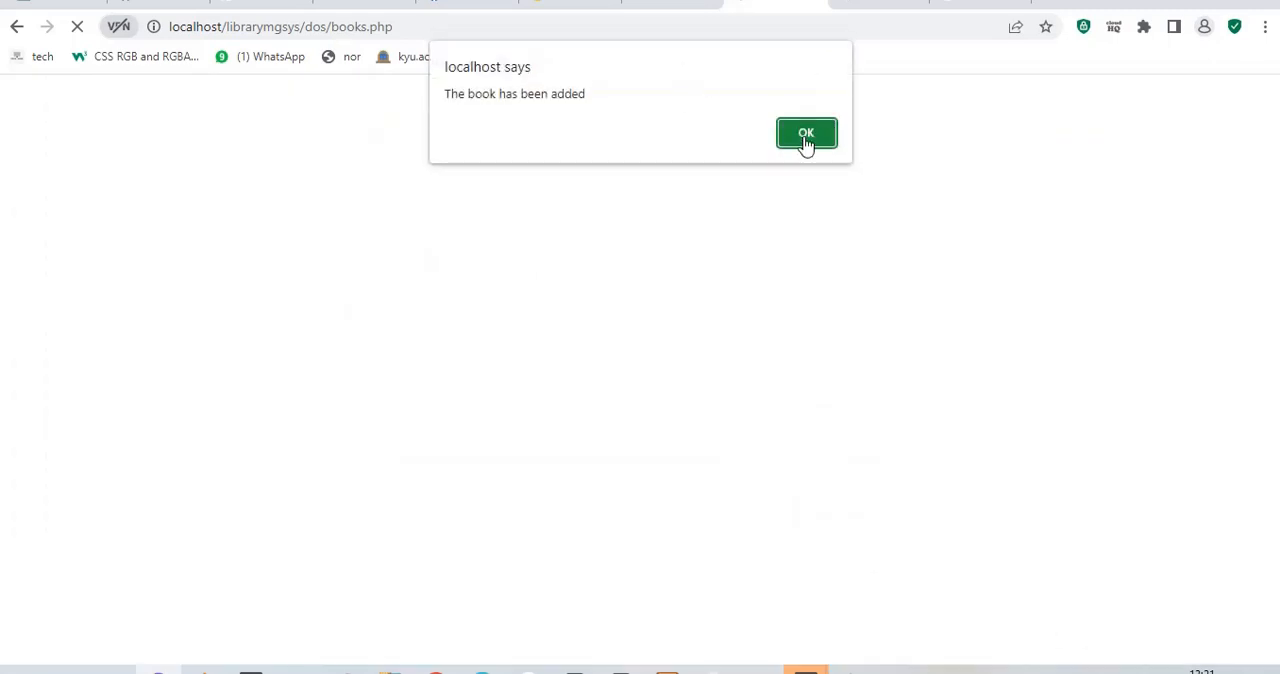
- Acknowledge the book-added alert and start another new book entry
click(806, 132)
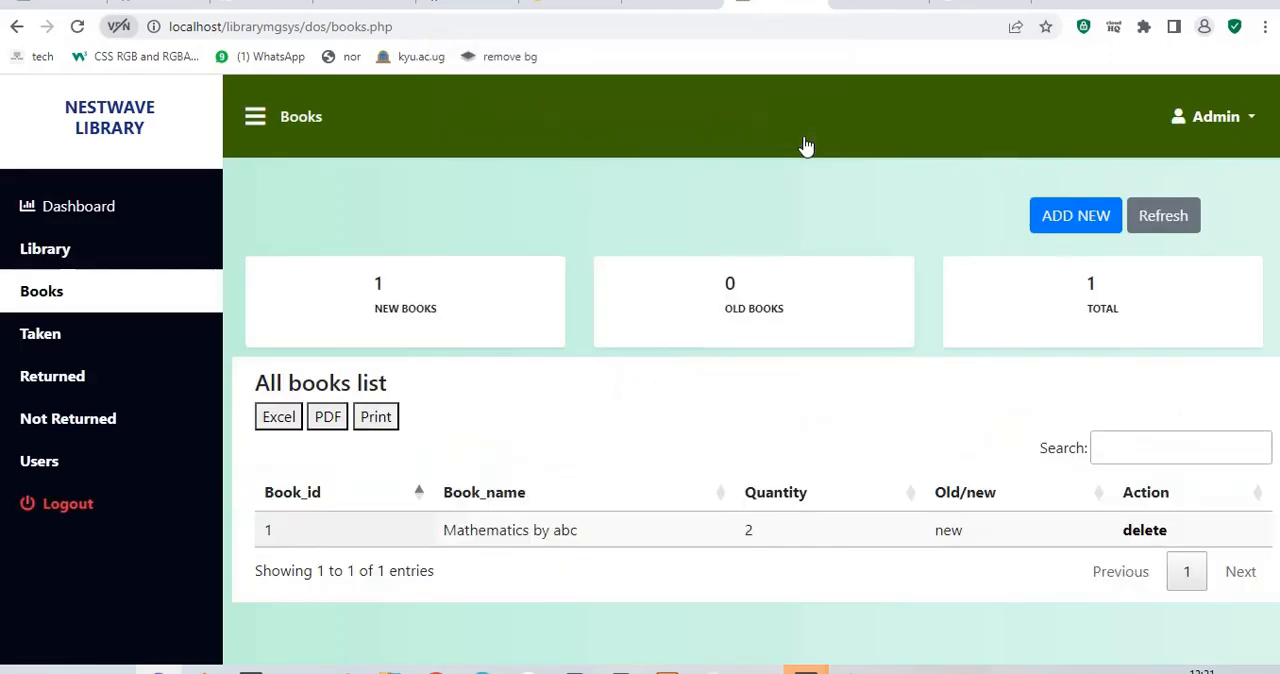
mouse_move(444, 528)
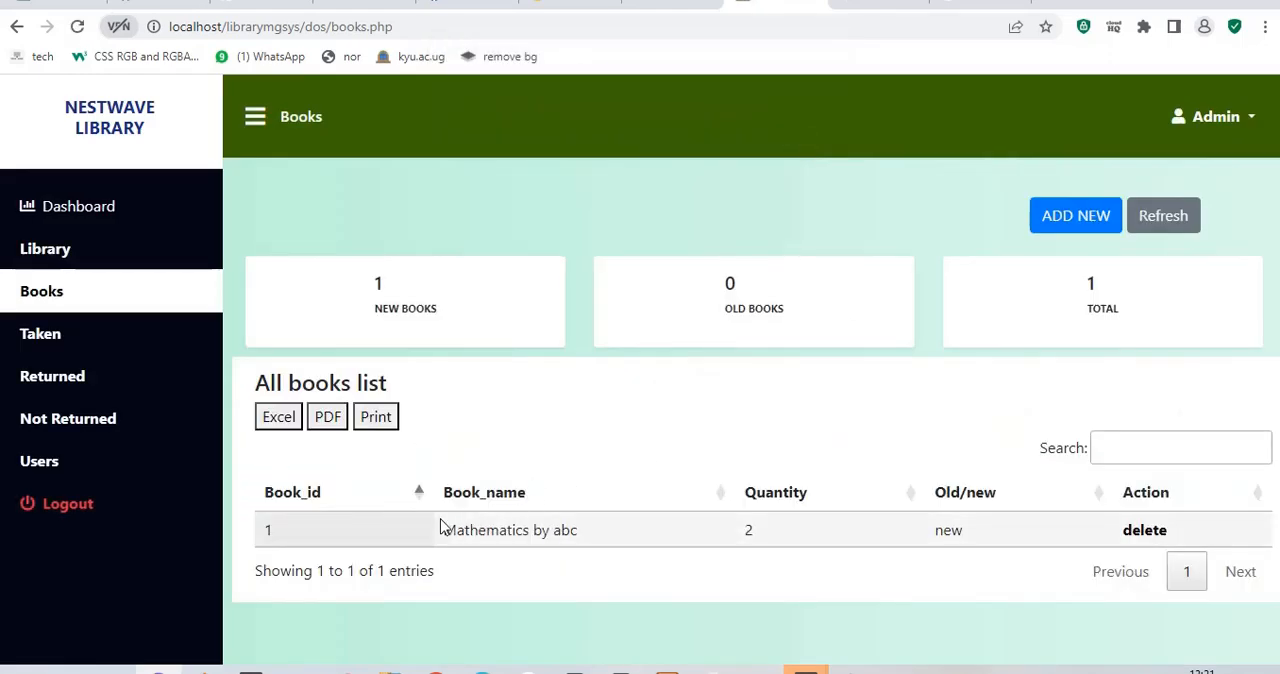
double_click(508, 530)
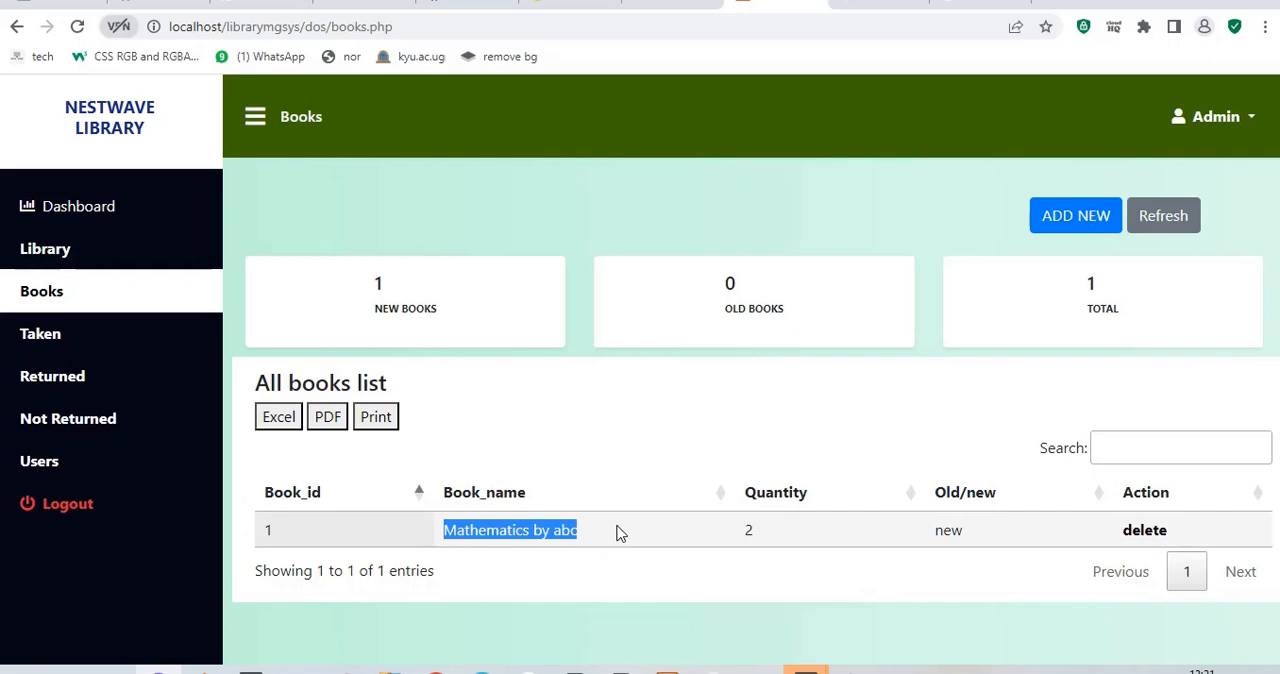
click(1076, 216)
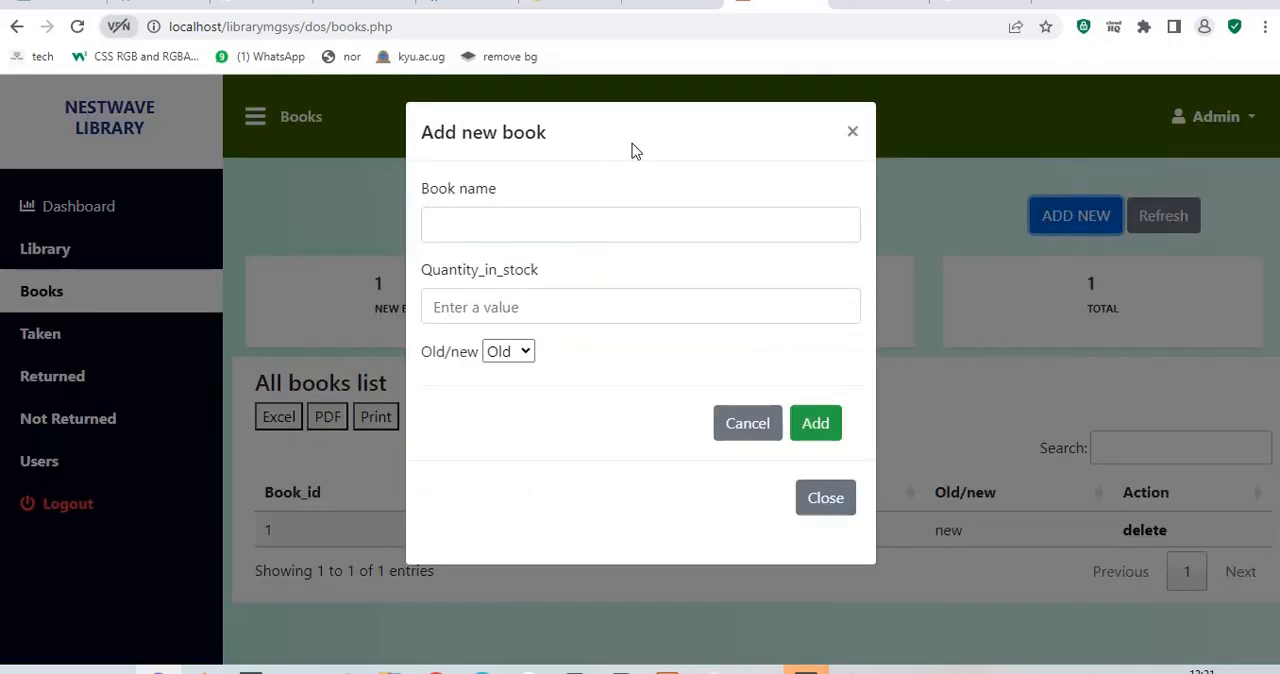
- Fill in the book Philosophy 1 with stock quantity 1, left as Old, and add it
click(640, 224)
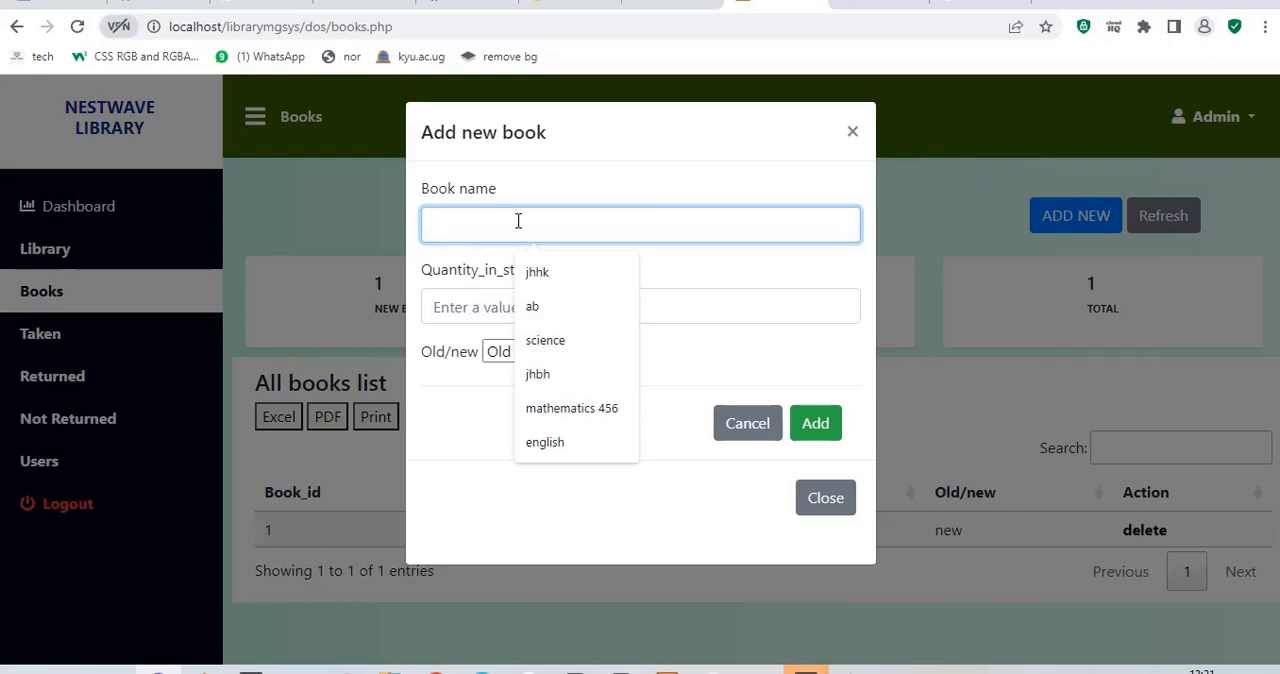
text(Philo)
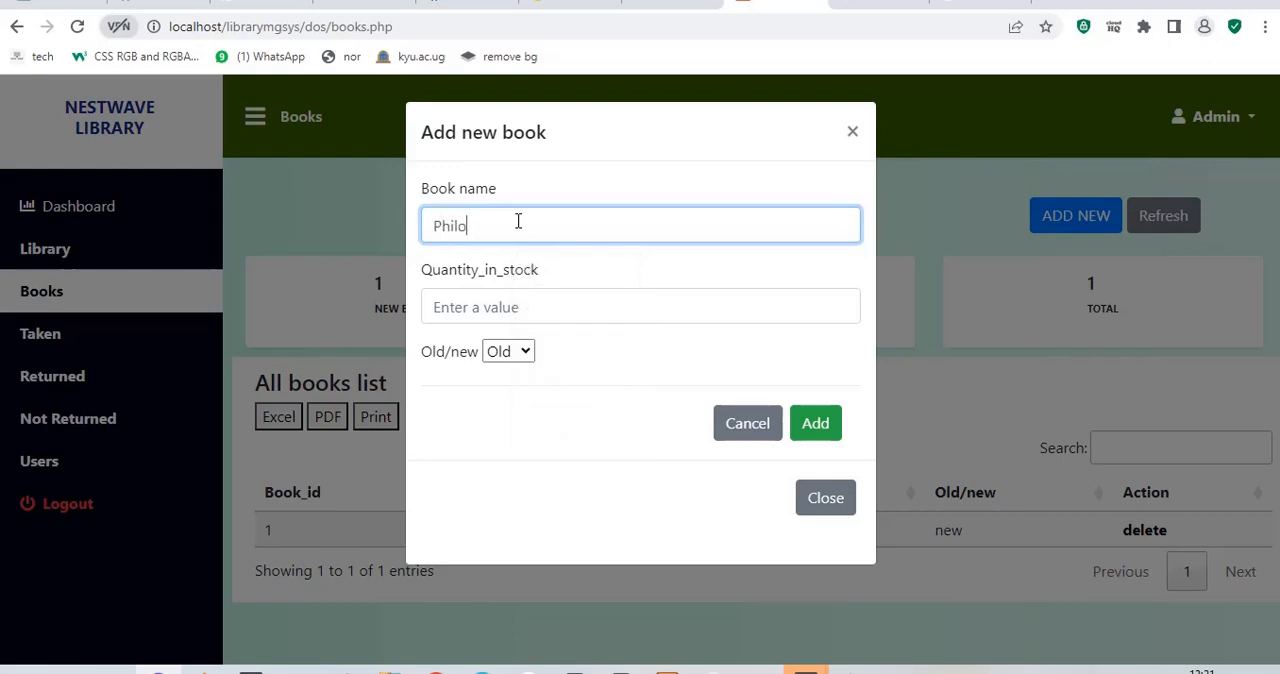
text(s)
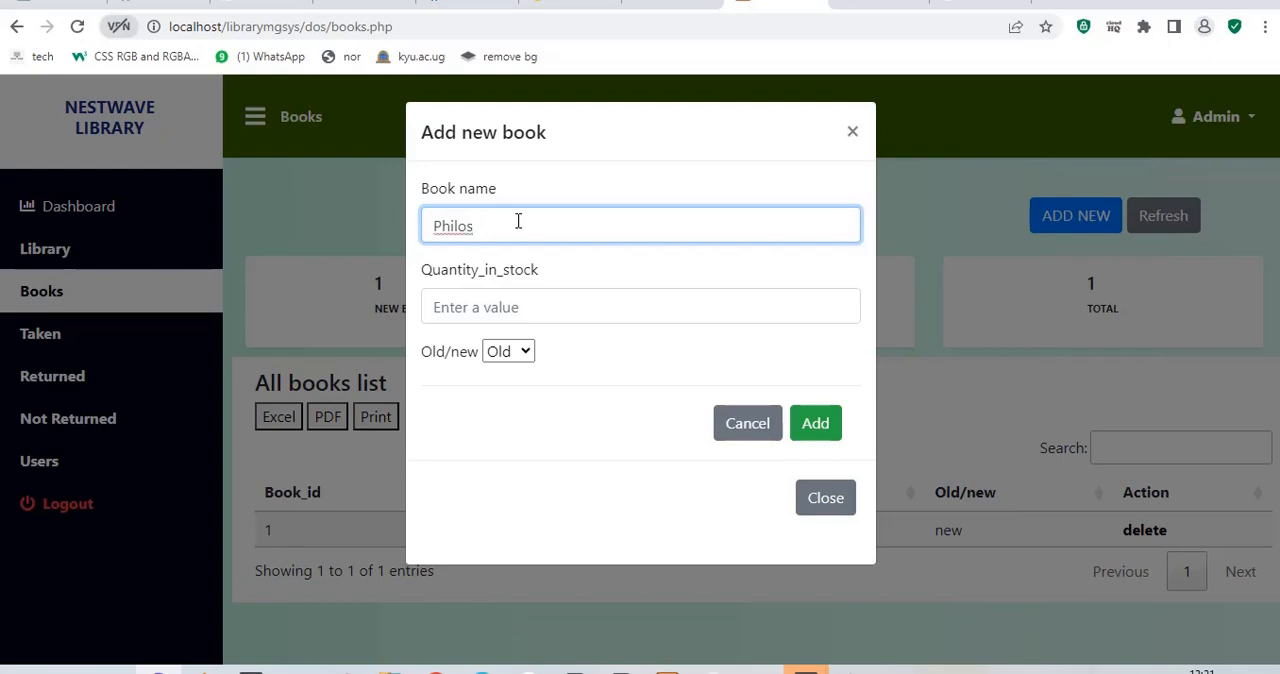
key(BackSpace)
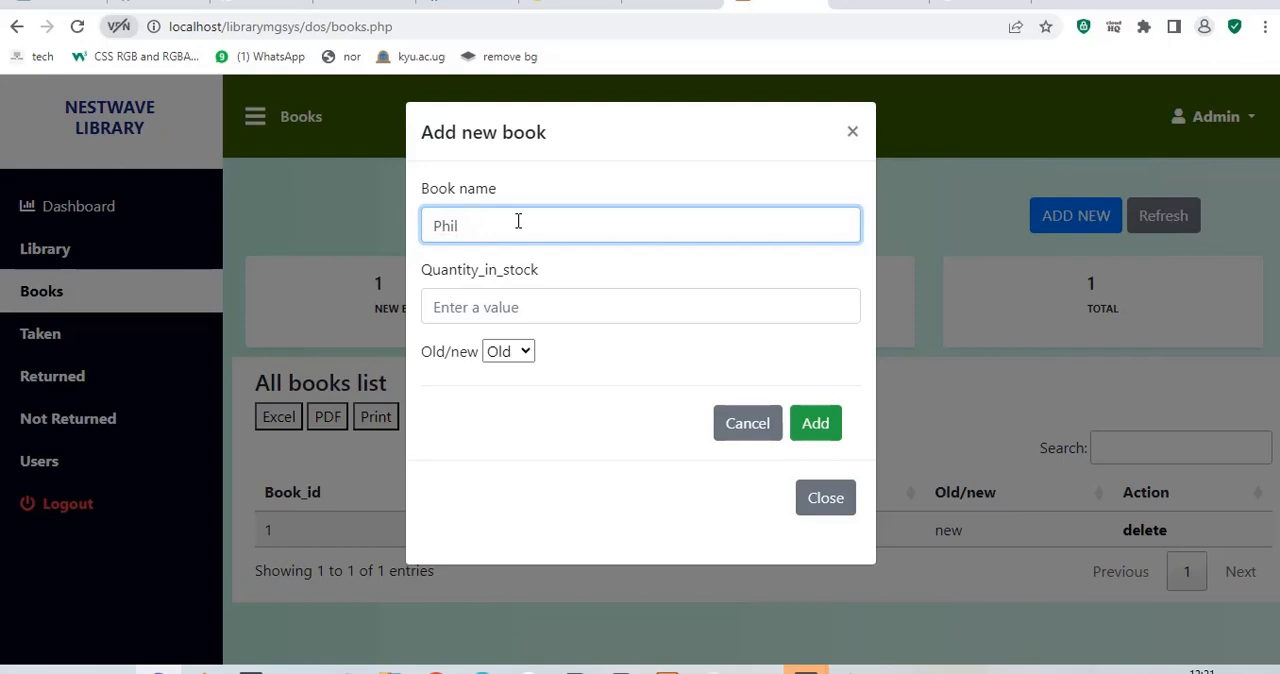
text(os)
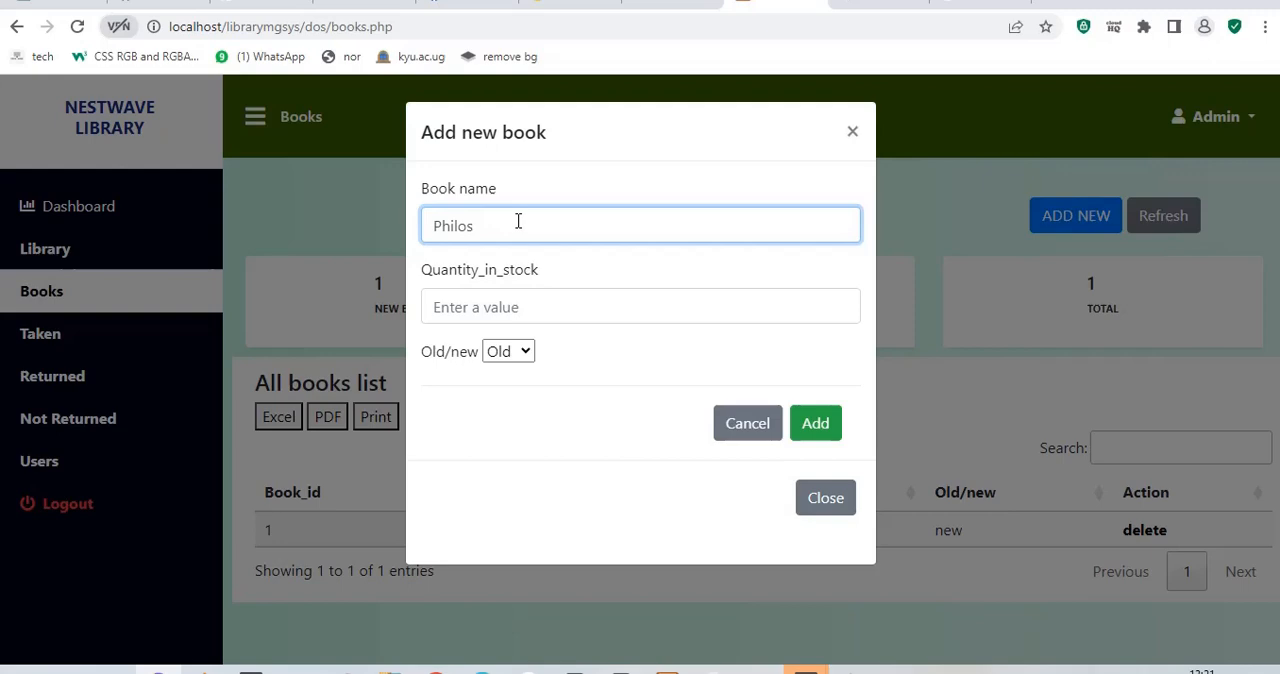
text(ophy 1)
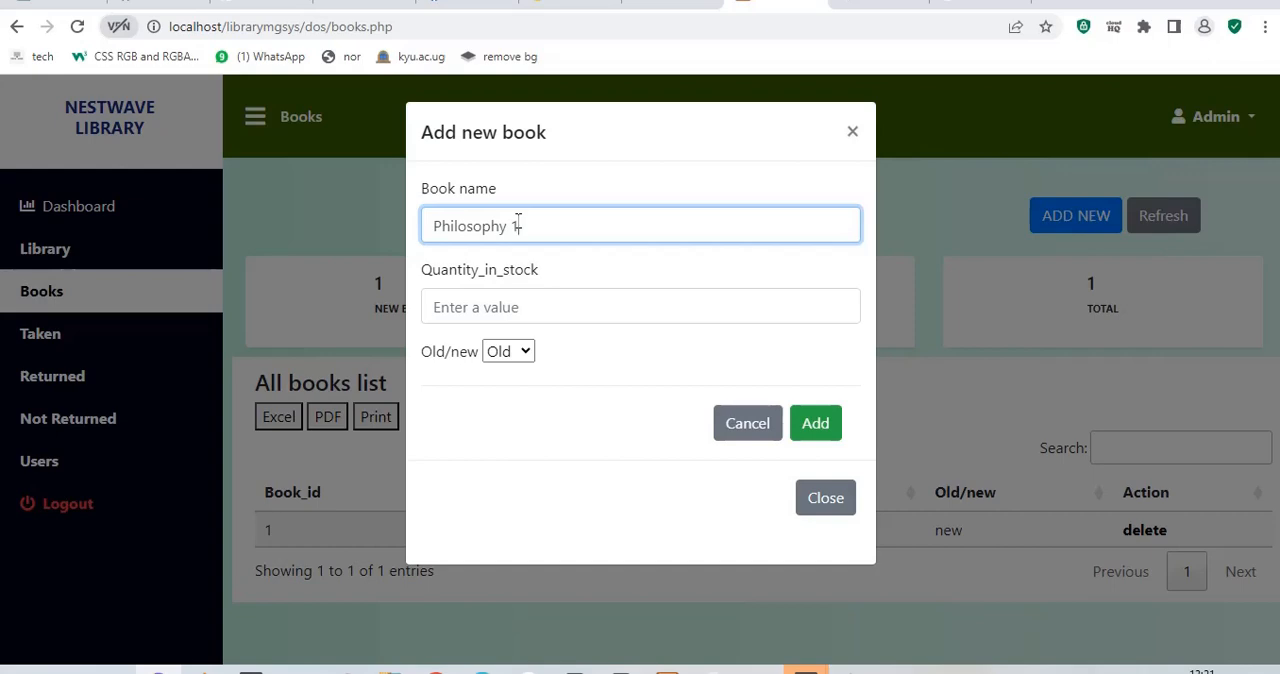
click(640, 308)
text(1)
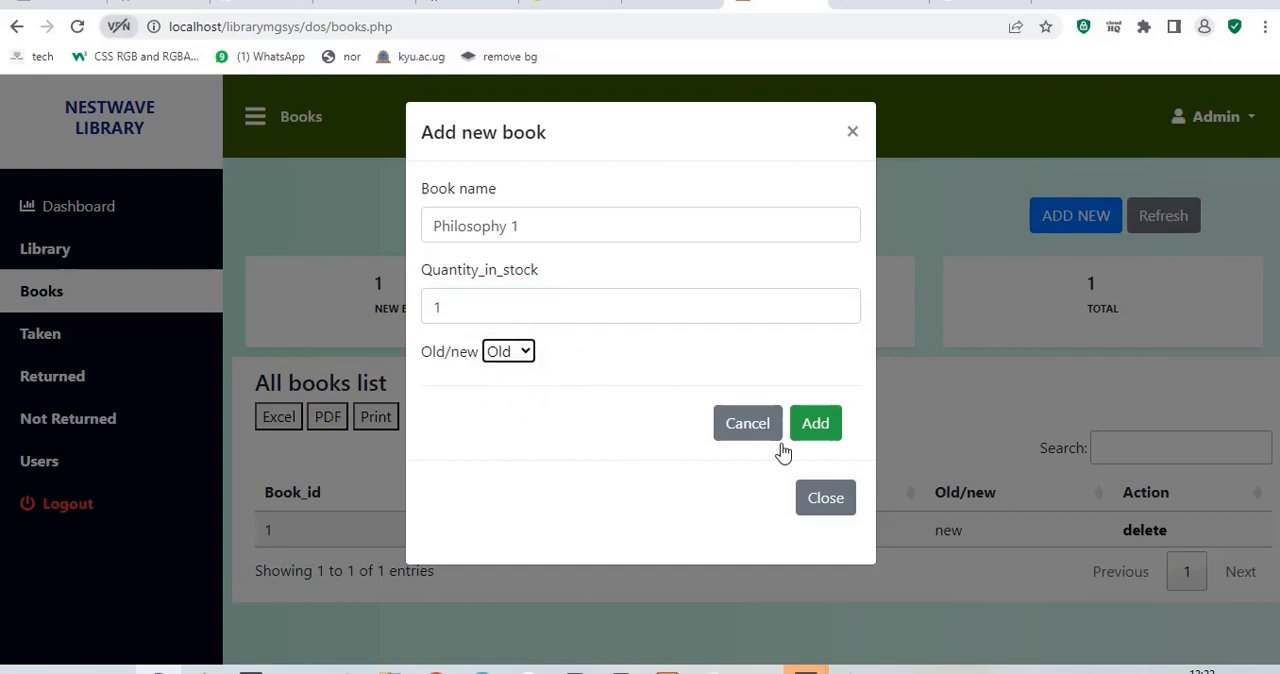
click(816, 424)
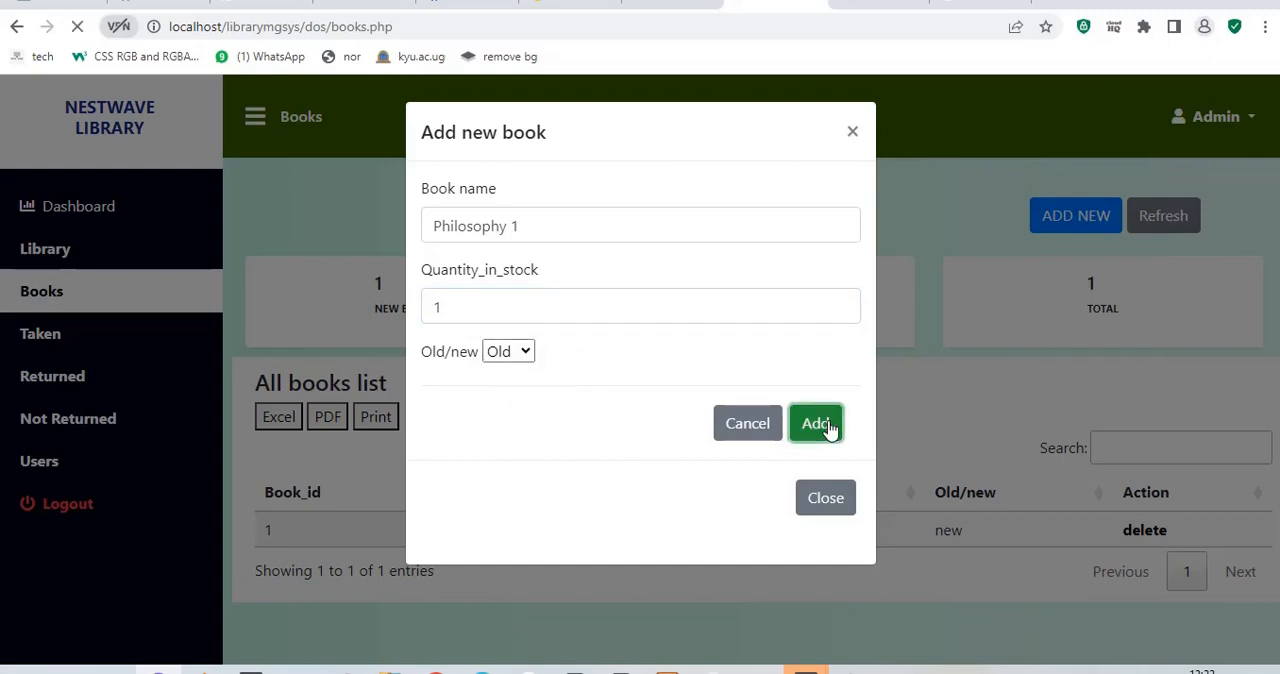
- Confirm the Philosophy 1 addition so the list shows two books, one new and one old
click(816, 424)
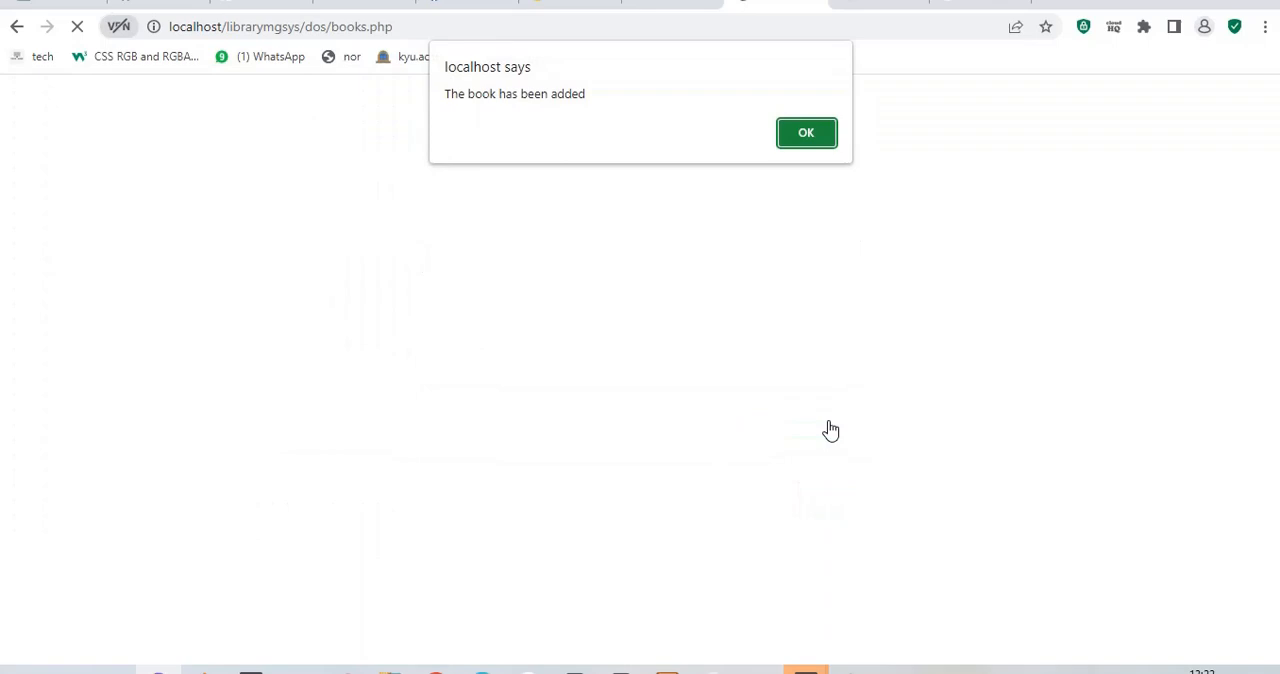
click(806, 132)
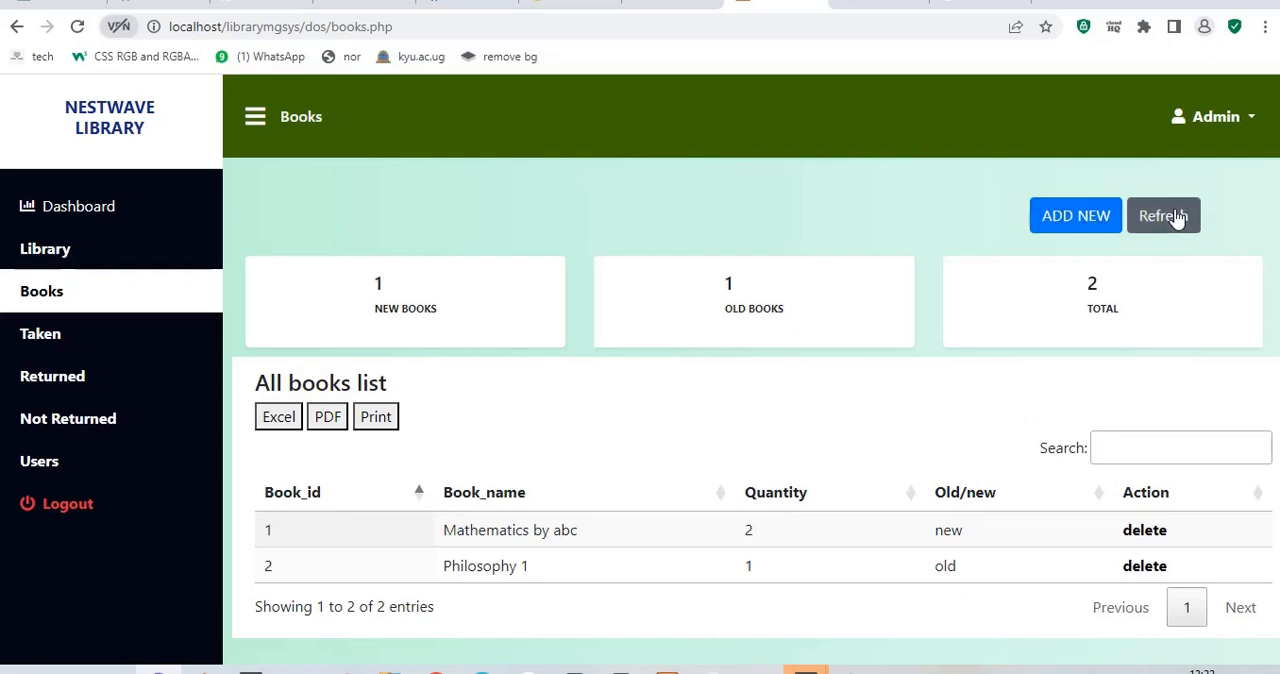
mouse_move(278, 416)
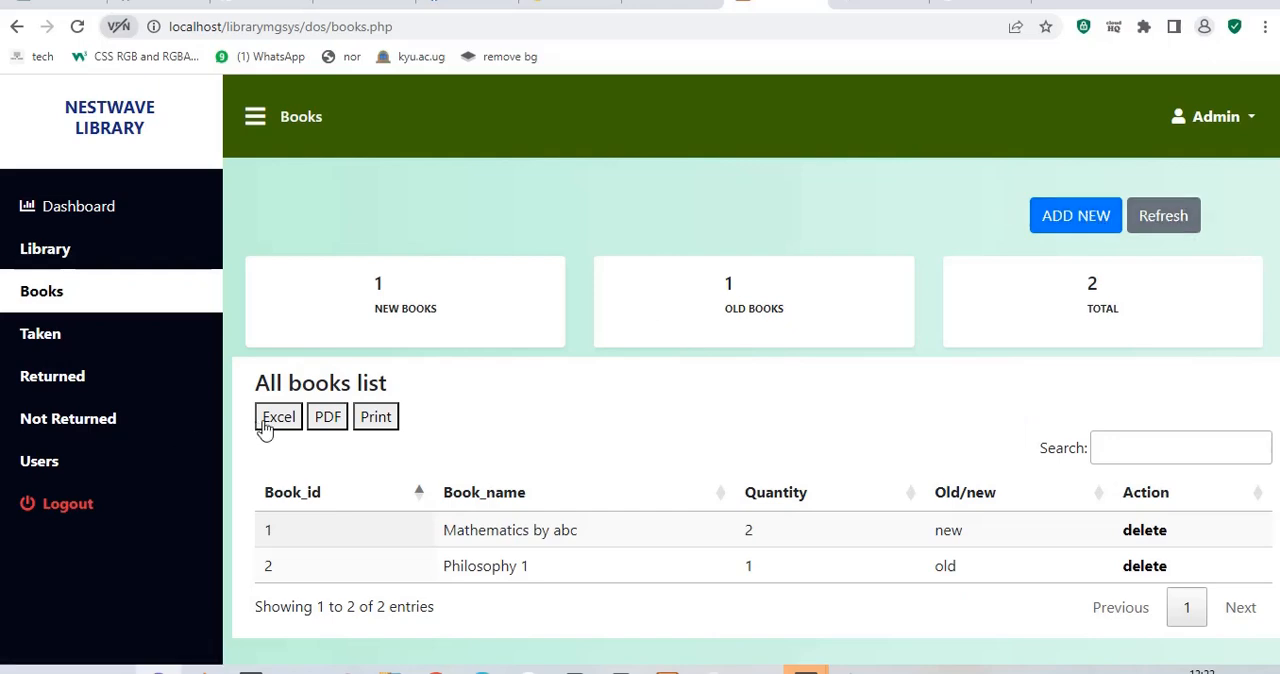
mouse_move(716, 514)
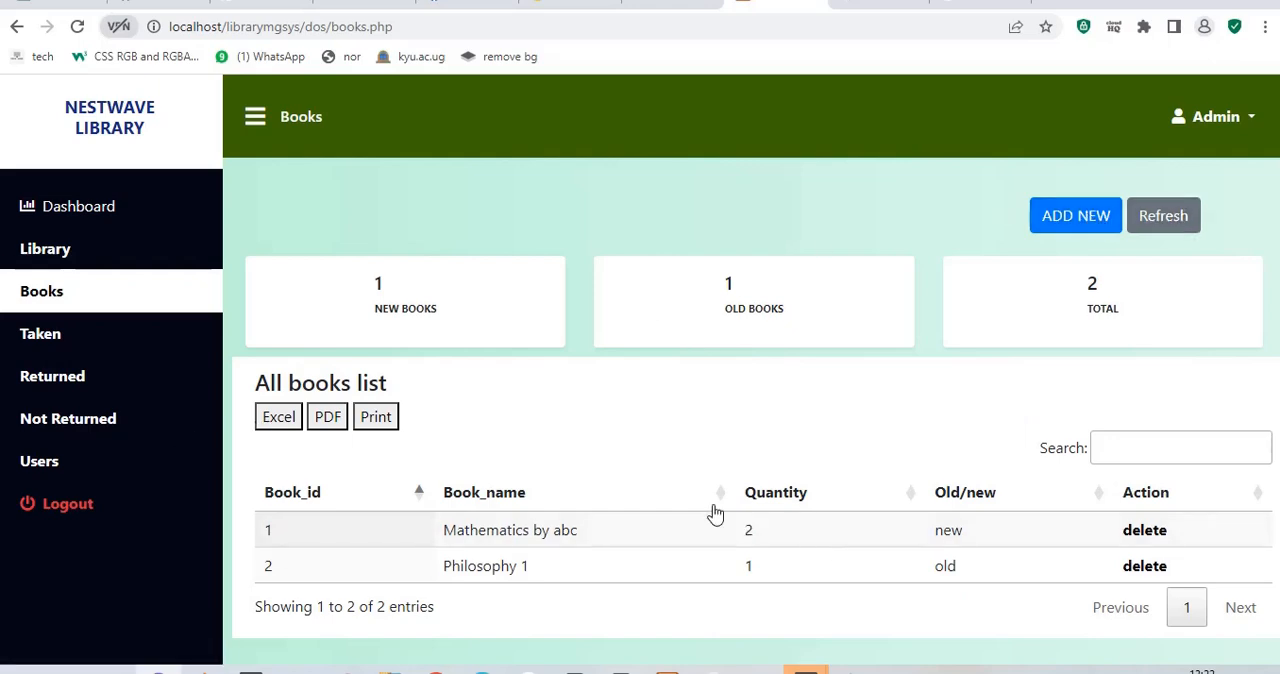
mouse_move(340, 428)
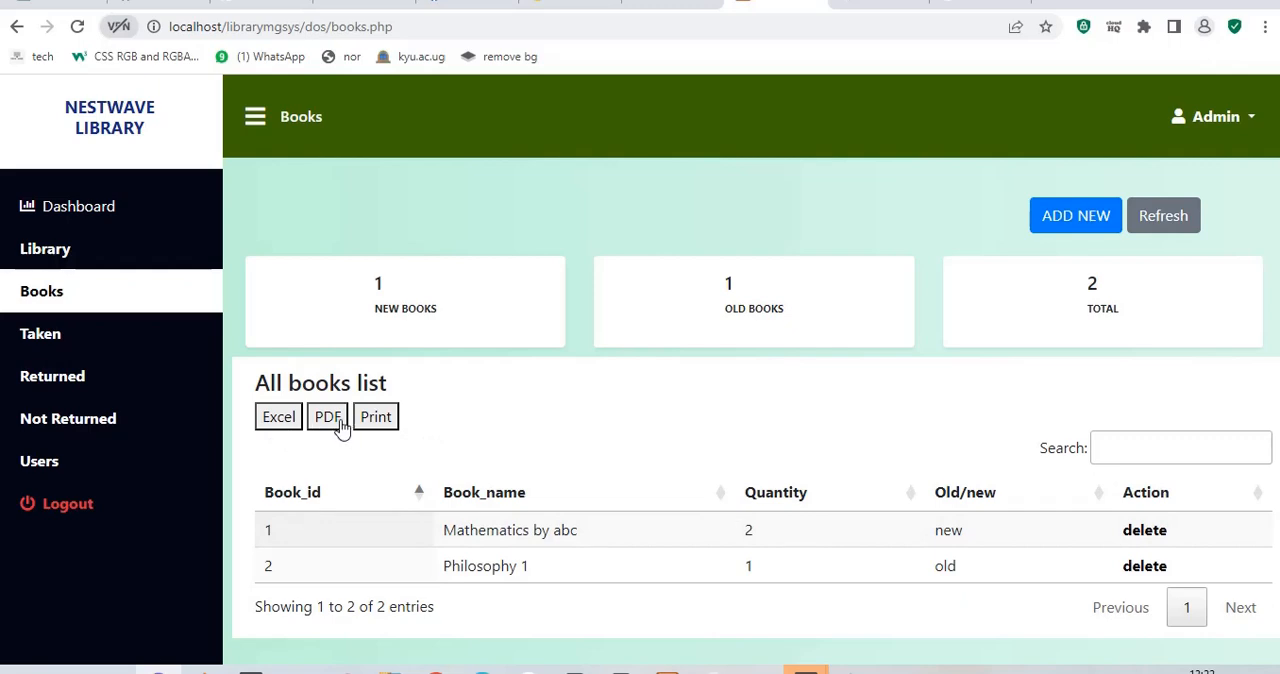
mouse_move(378, 420)
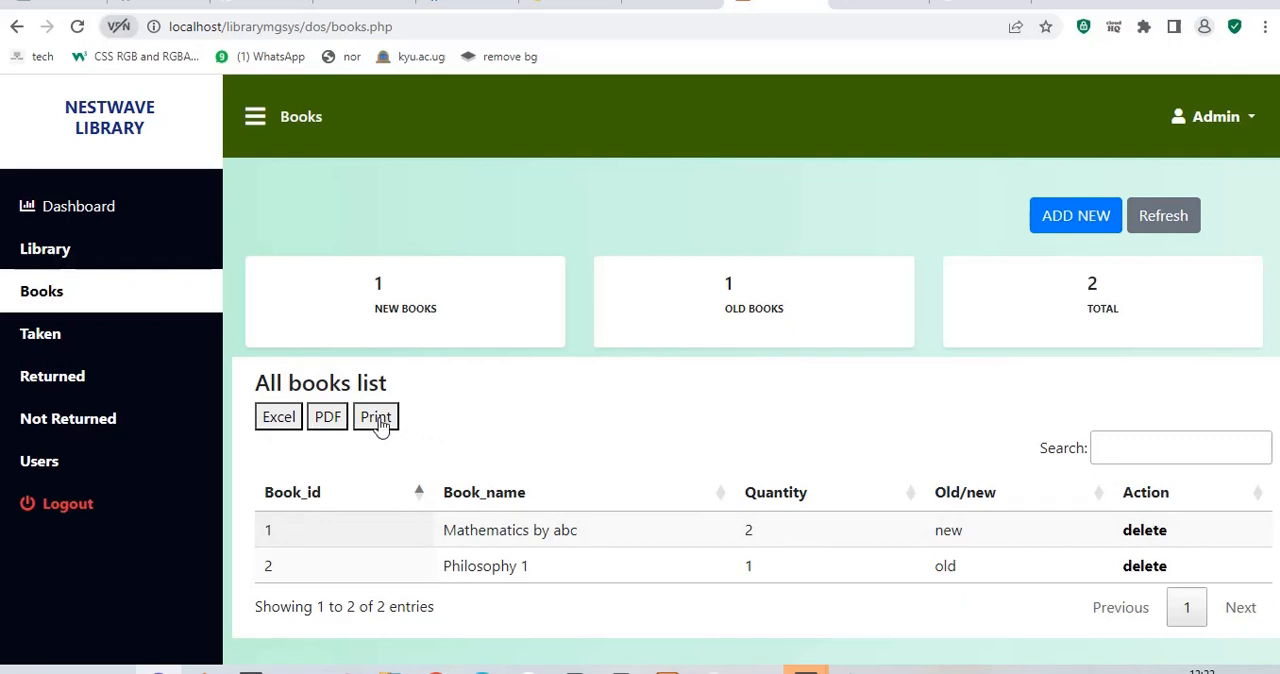
mouse_move(684, 196)
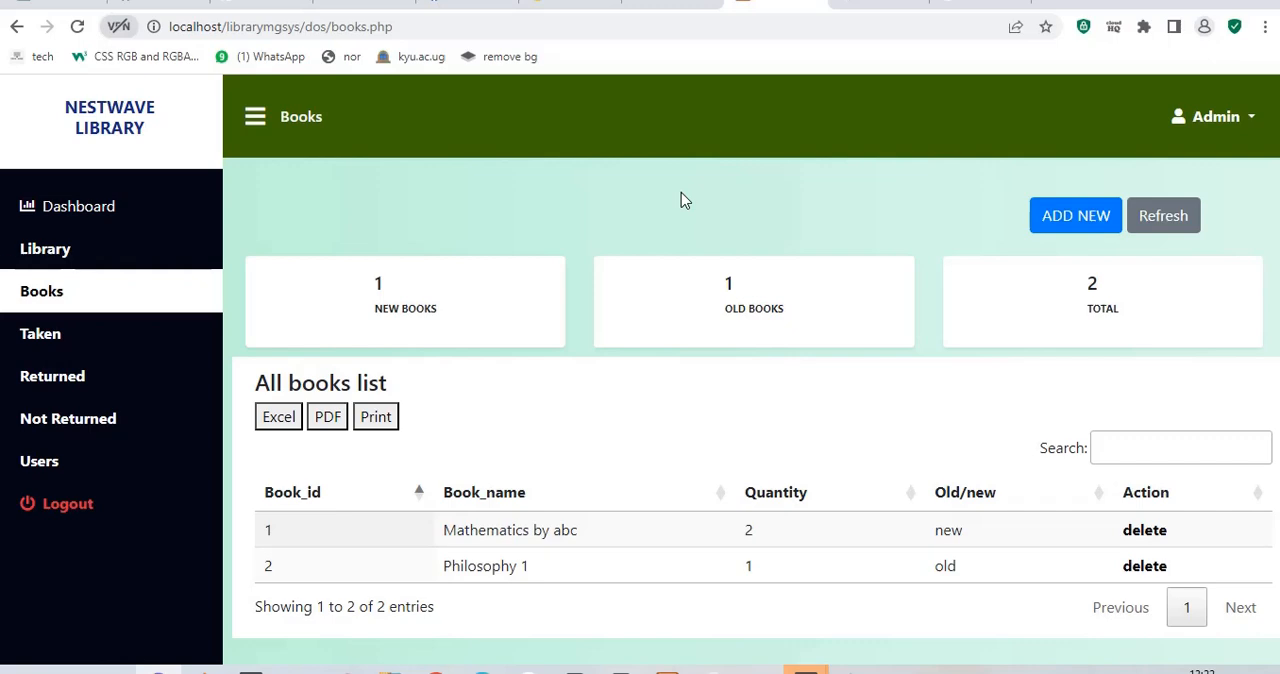
mouse_move(40, 460)
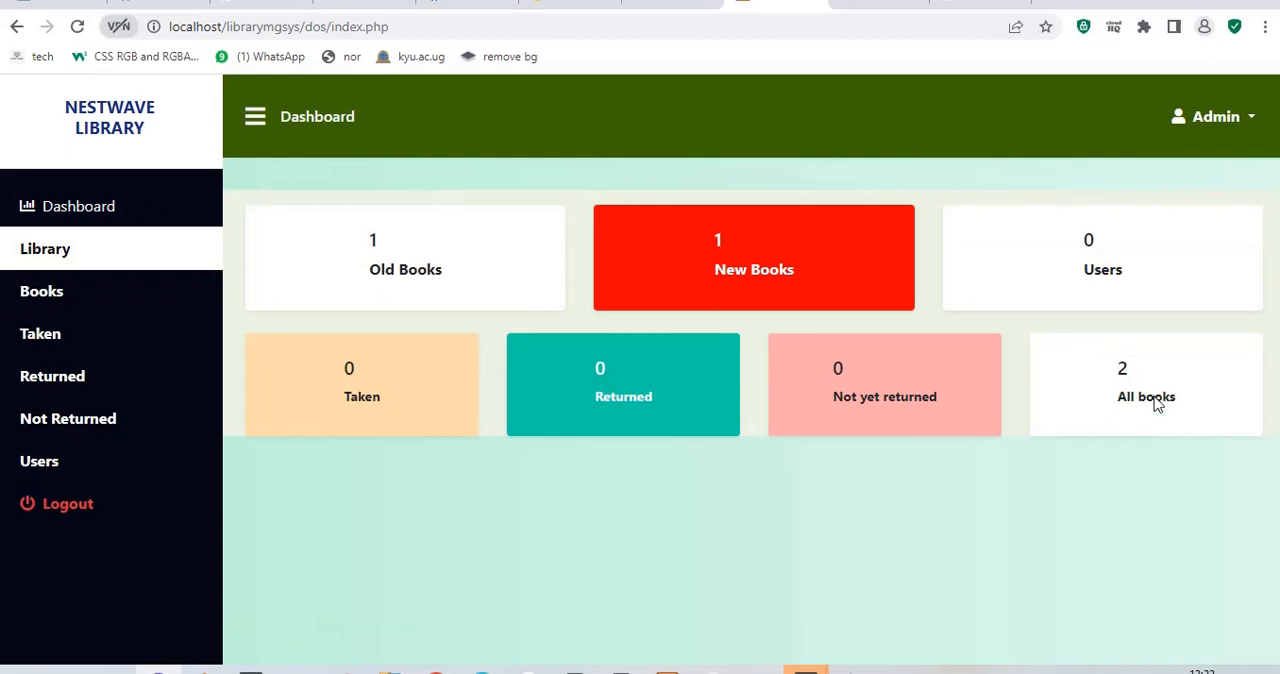
mouse_move(322, 208)
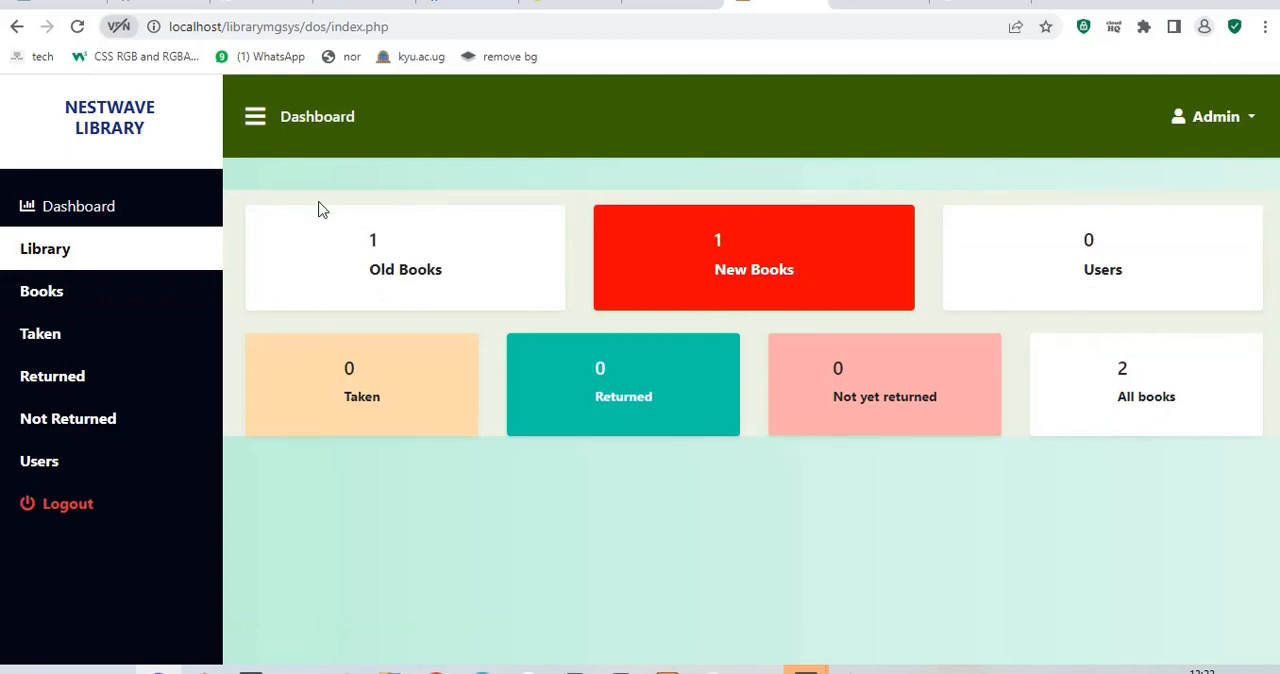
mouse_move(116, 532)
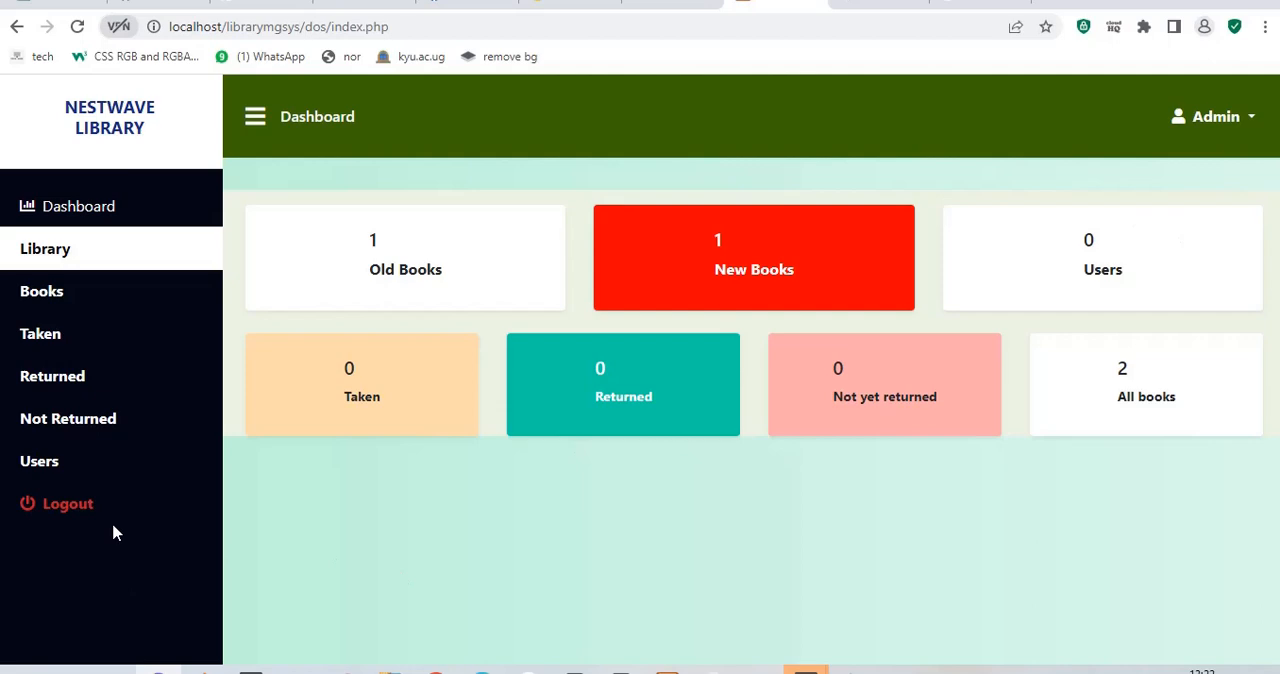
- Head to the Library Users page from the sidebar
click(40, 460)
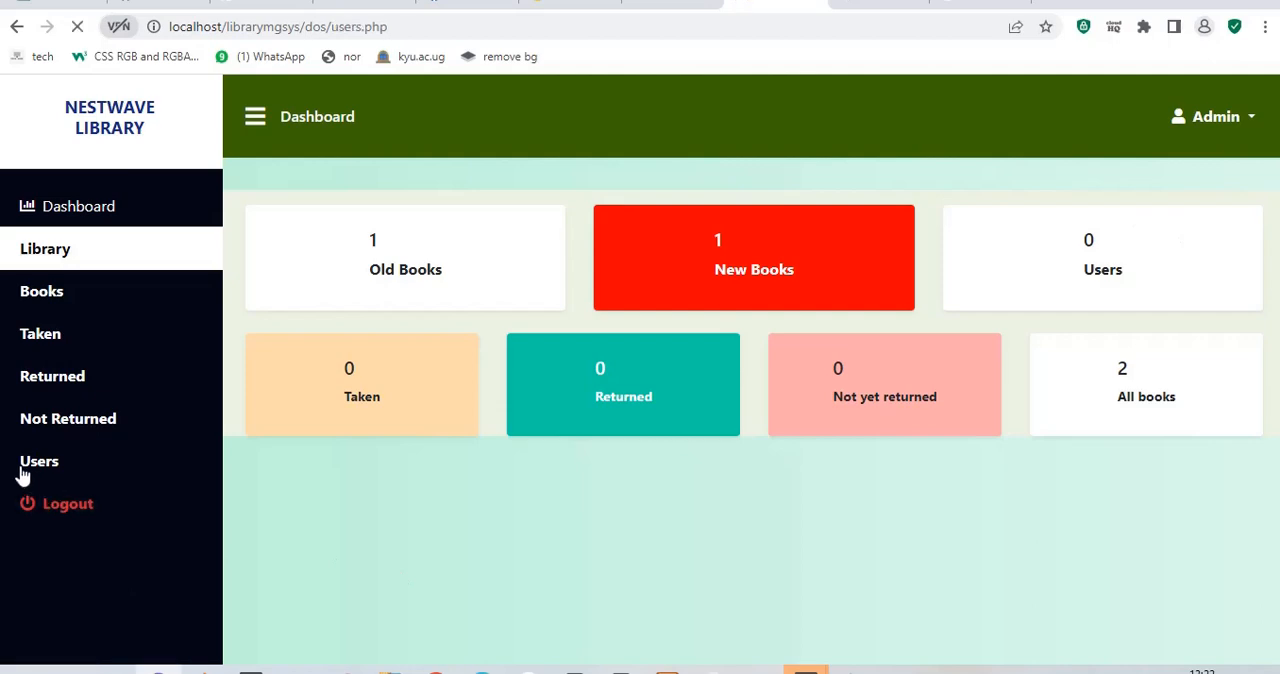
- Add a first user named Sam with the title teacher and confirm the alert
click(40, 460)
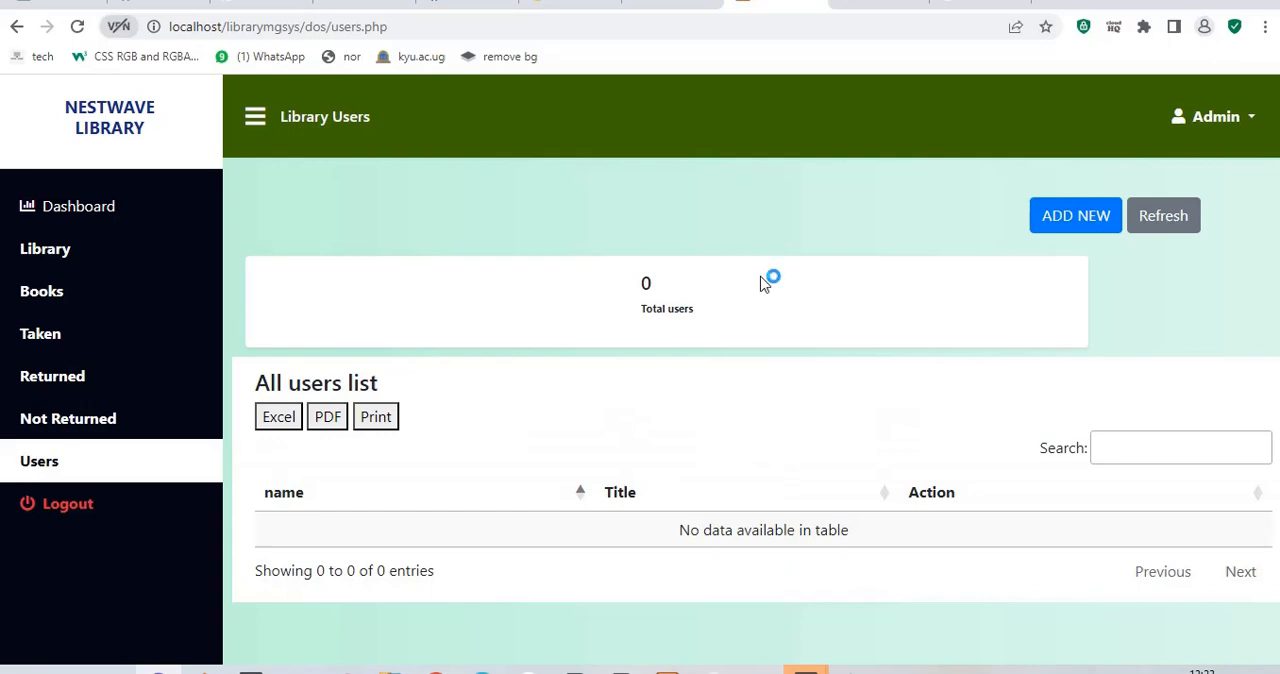
click(1076, 216)
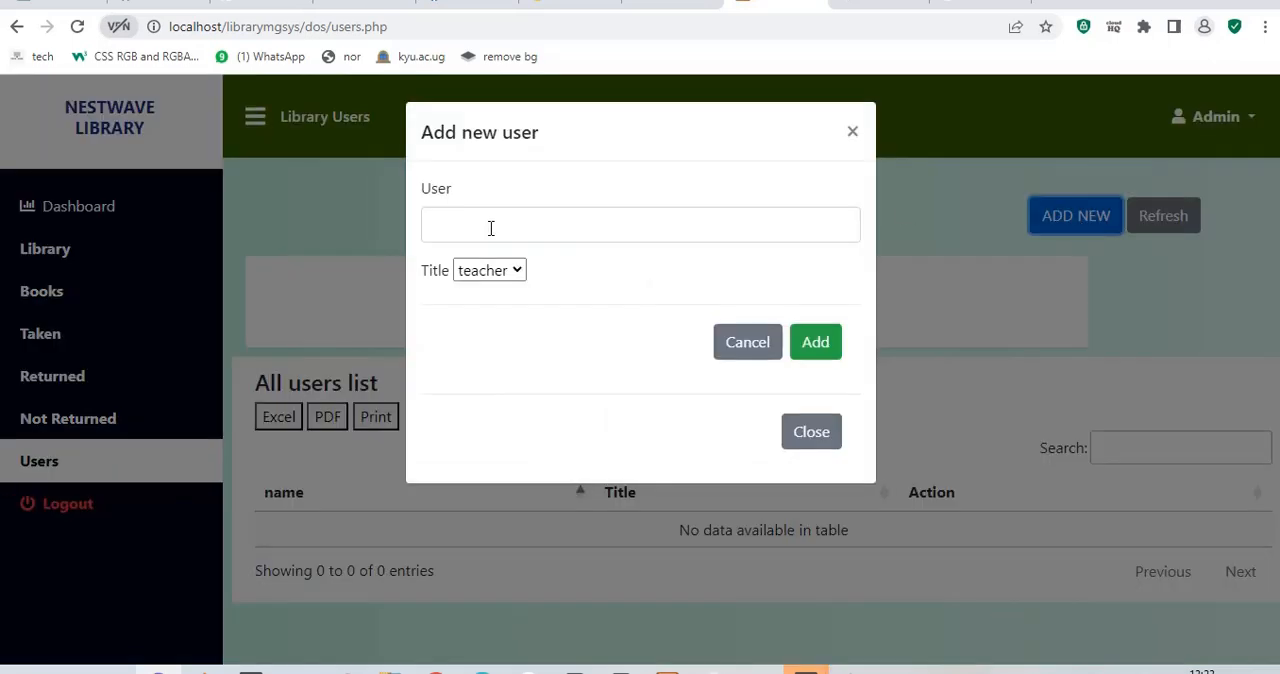
click(640, 224)
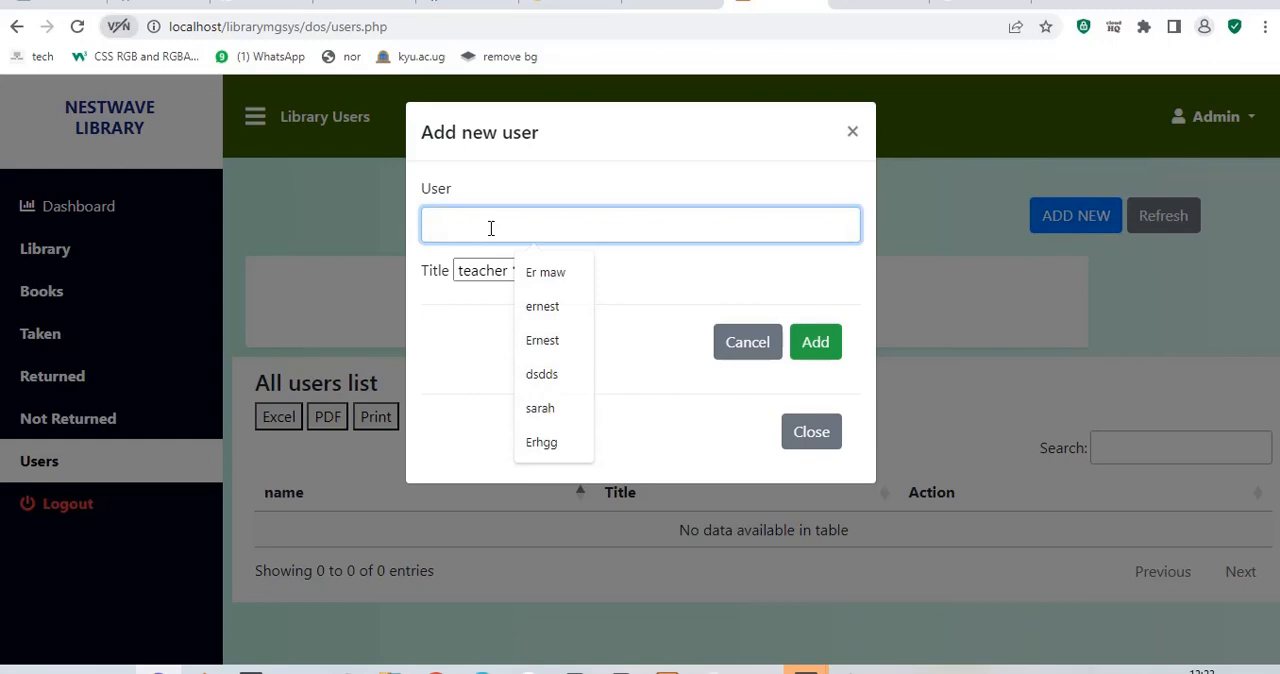
text(Sam)
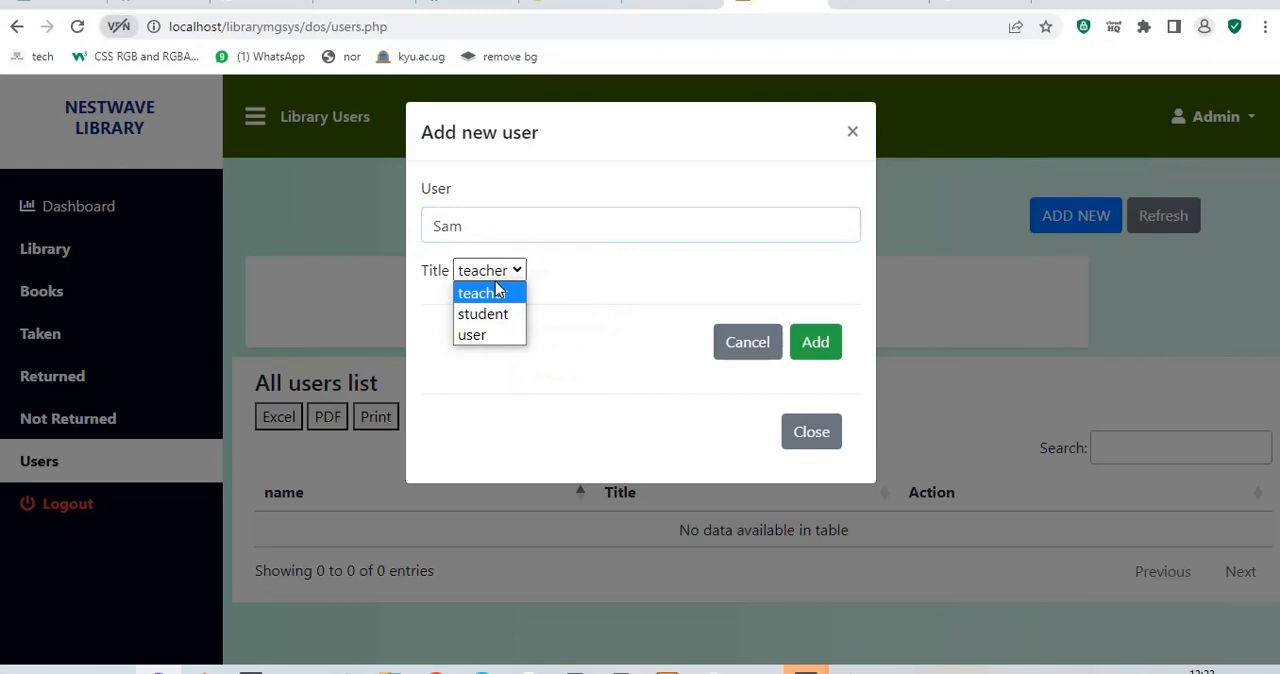
click(816, 340)
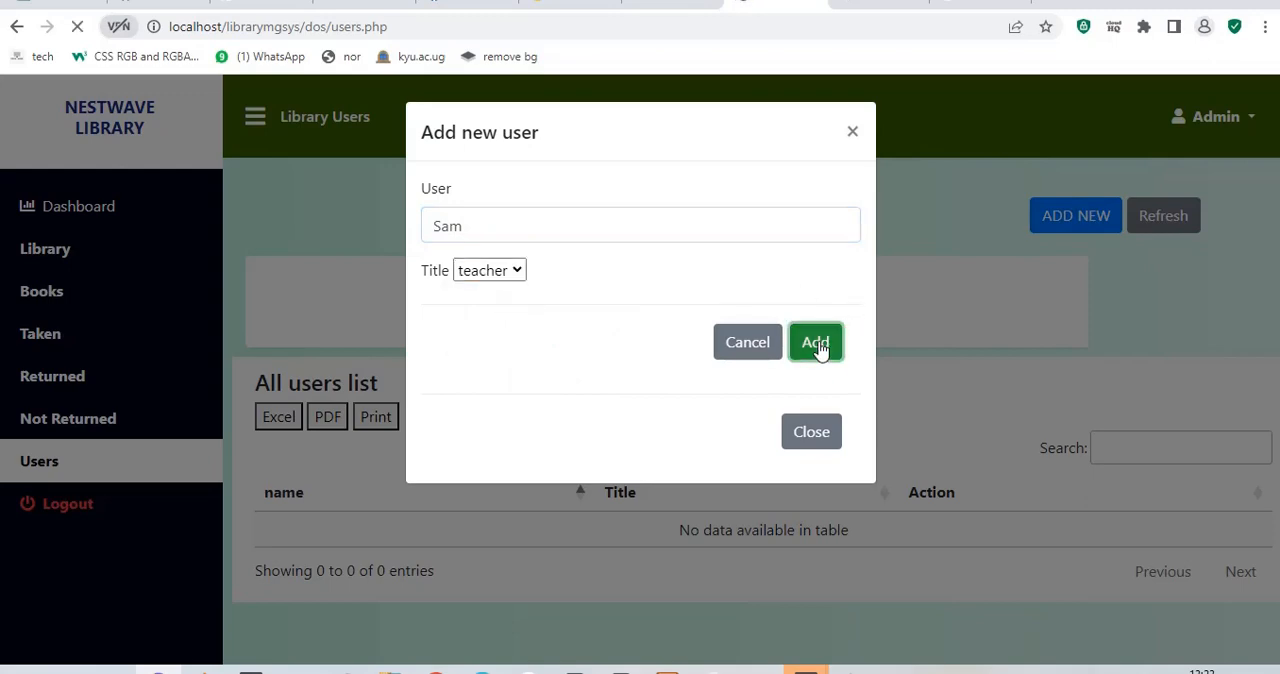
click(816, 342)
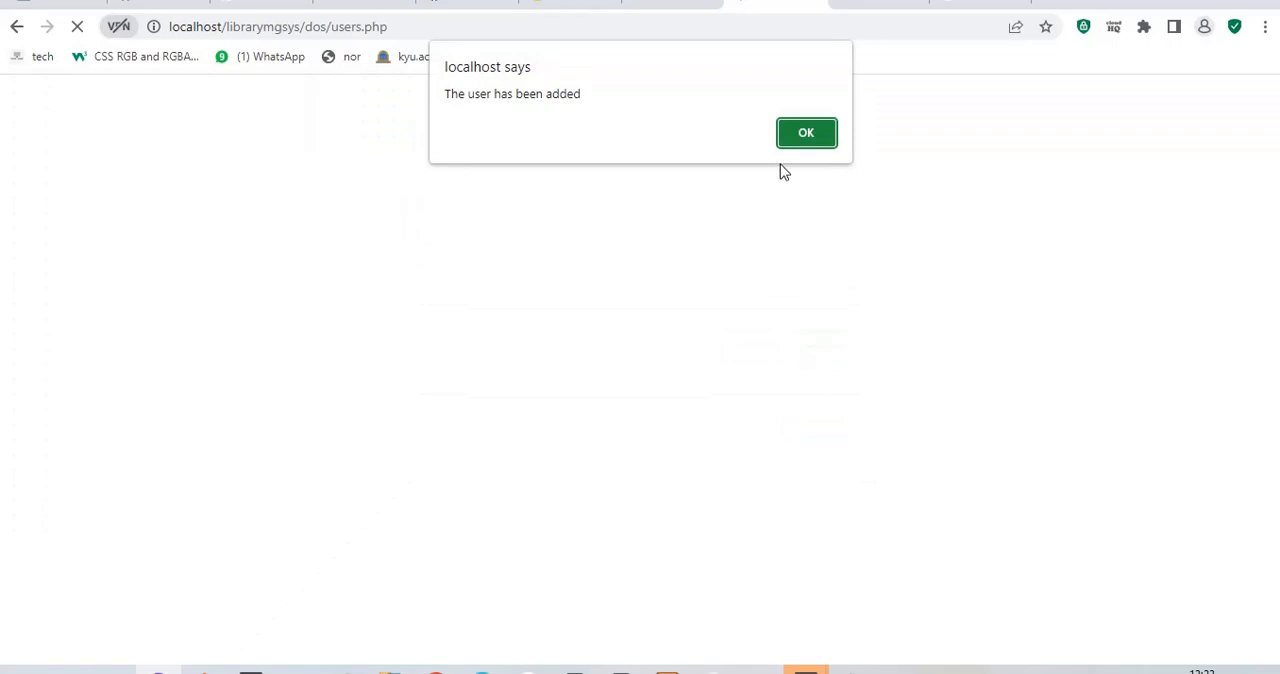
click(806, 132)
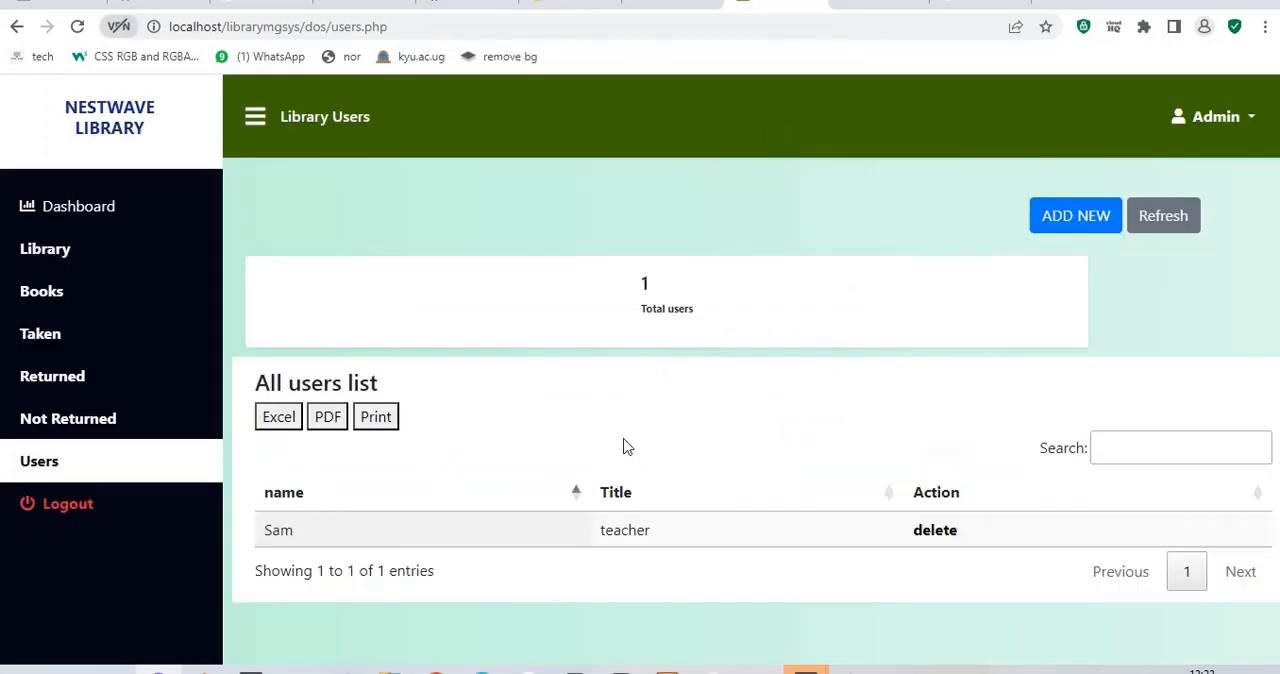
mouse_move(976, 552)
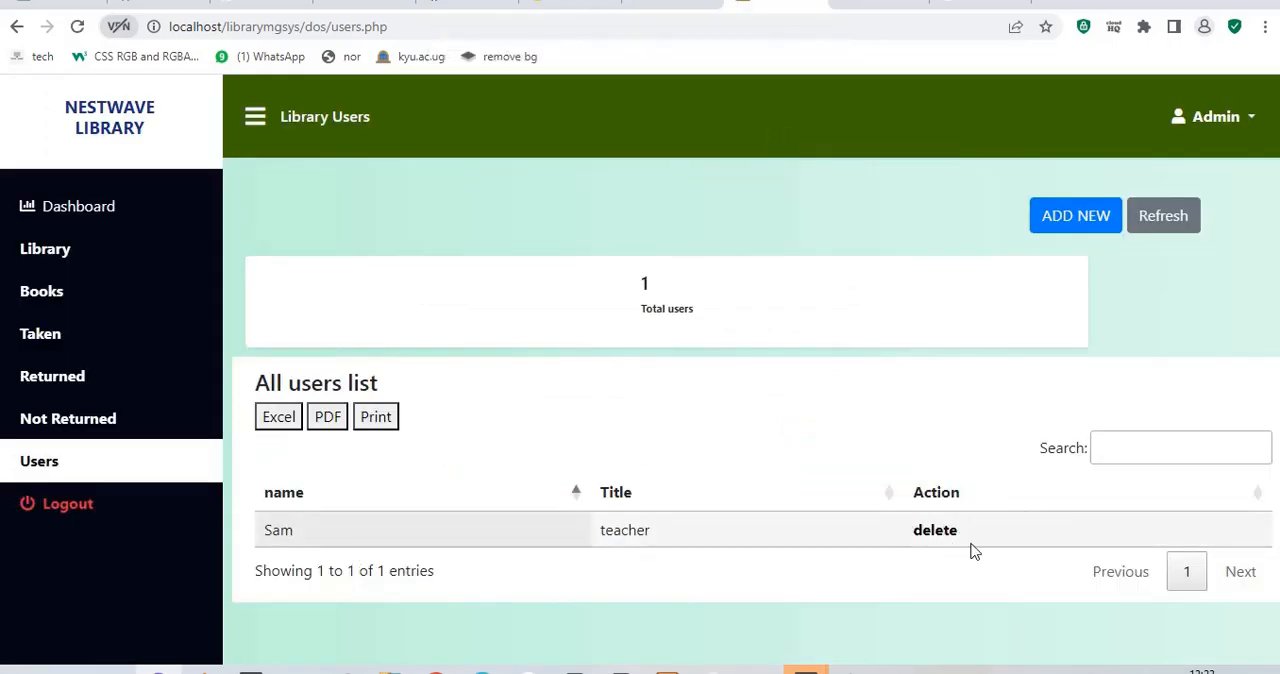
- Add a second user sarah with the title user and confirm the alert
click(1076, 216)
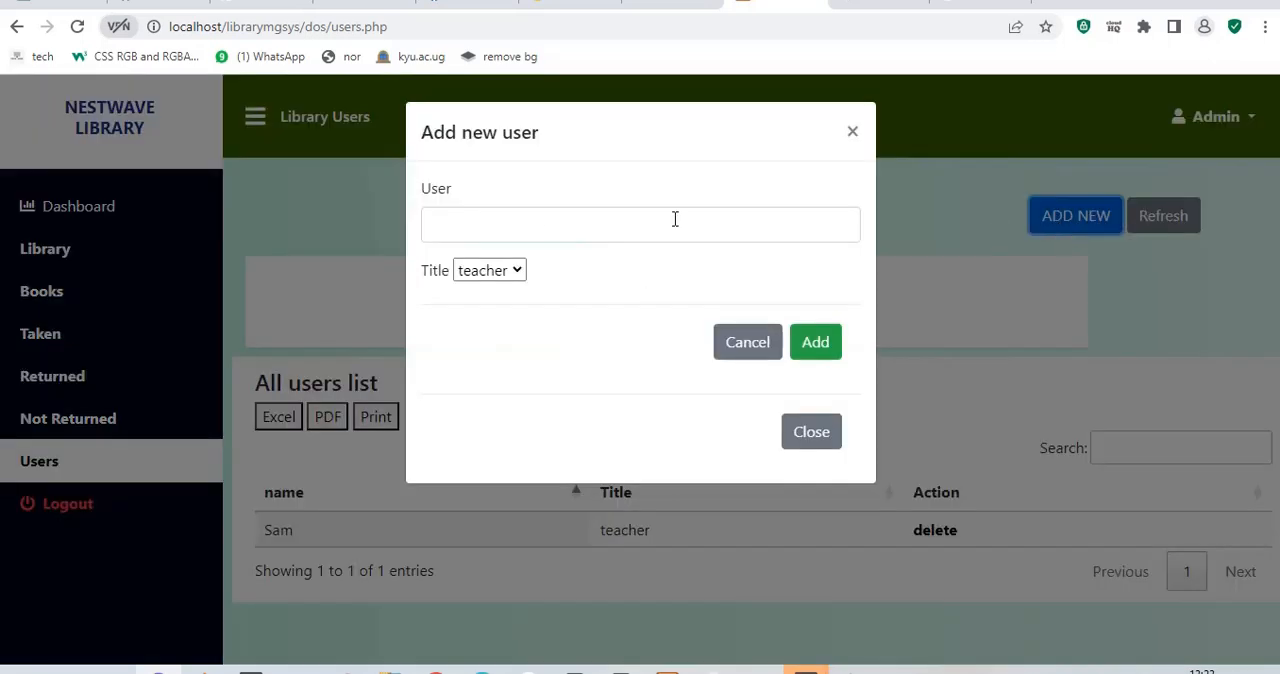
click(640, 224)
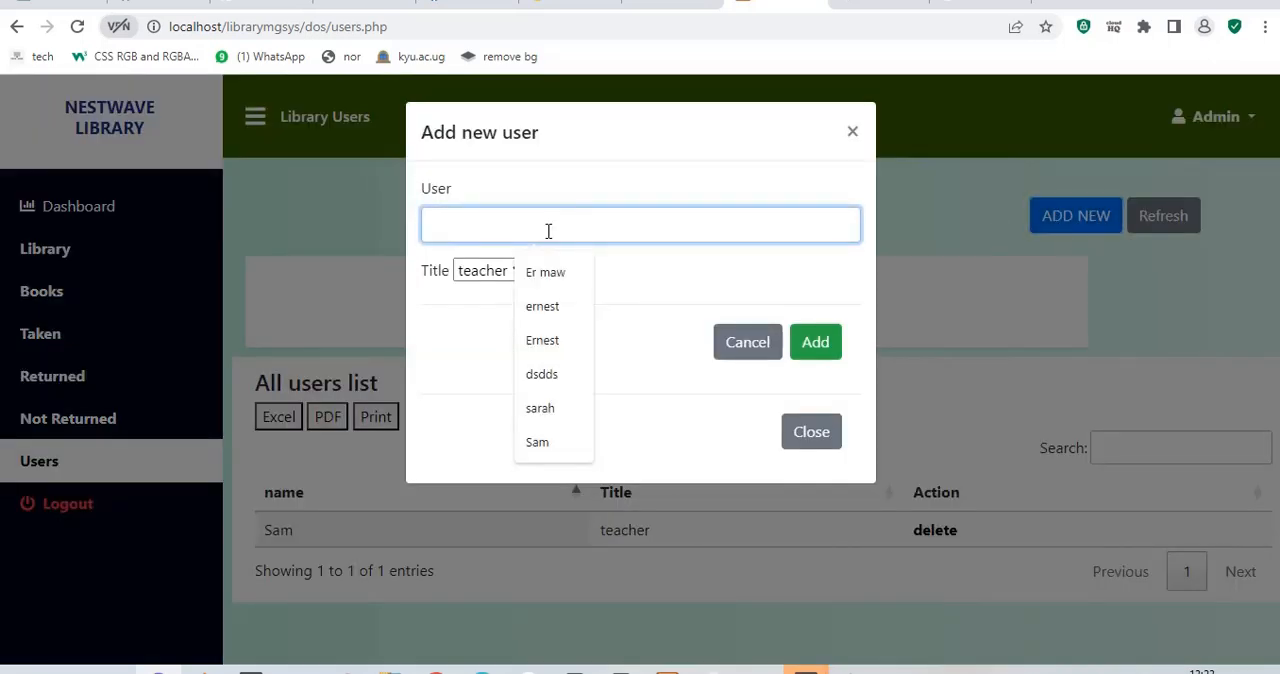
click(540, 408)
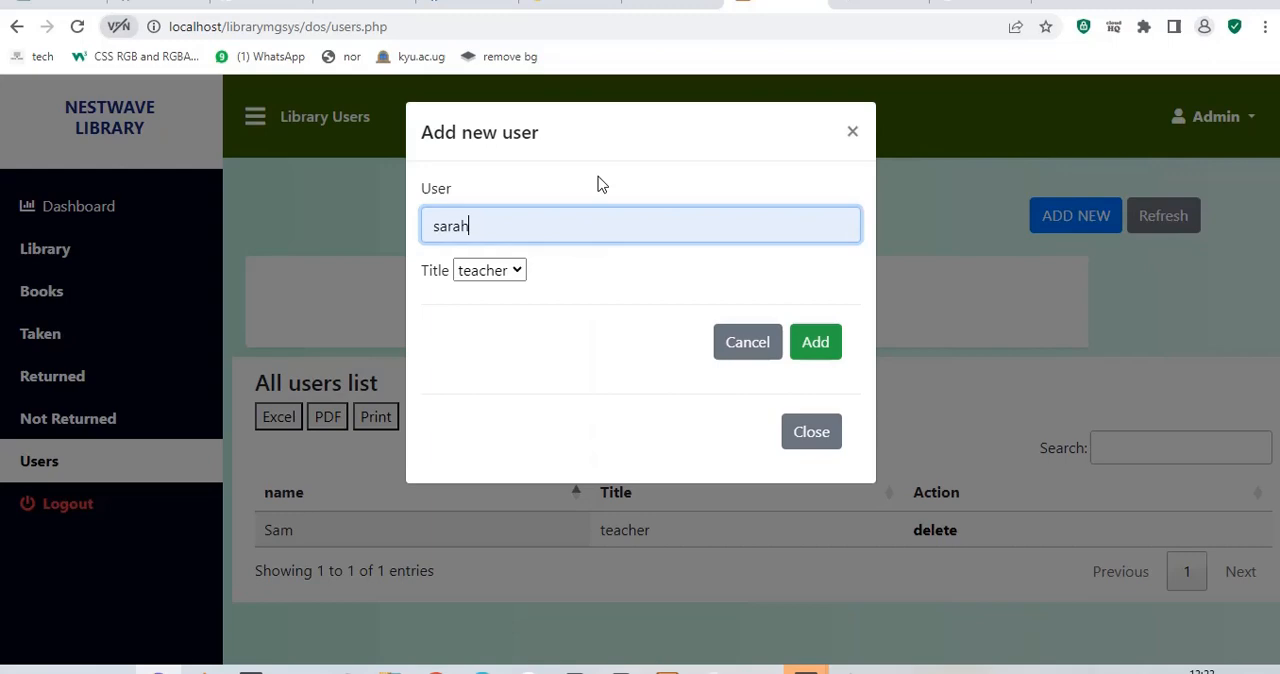
click(488, 270)
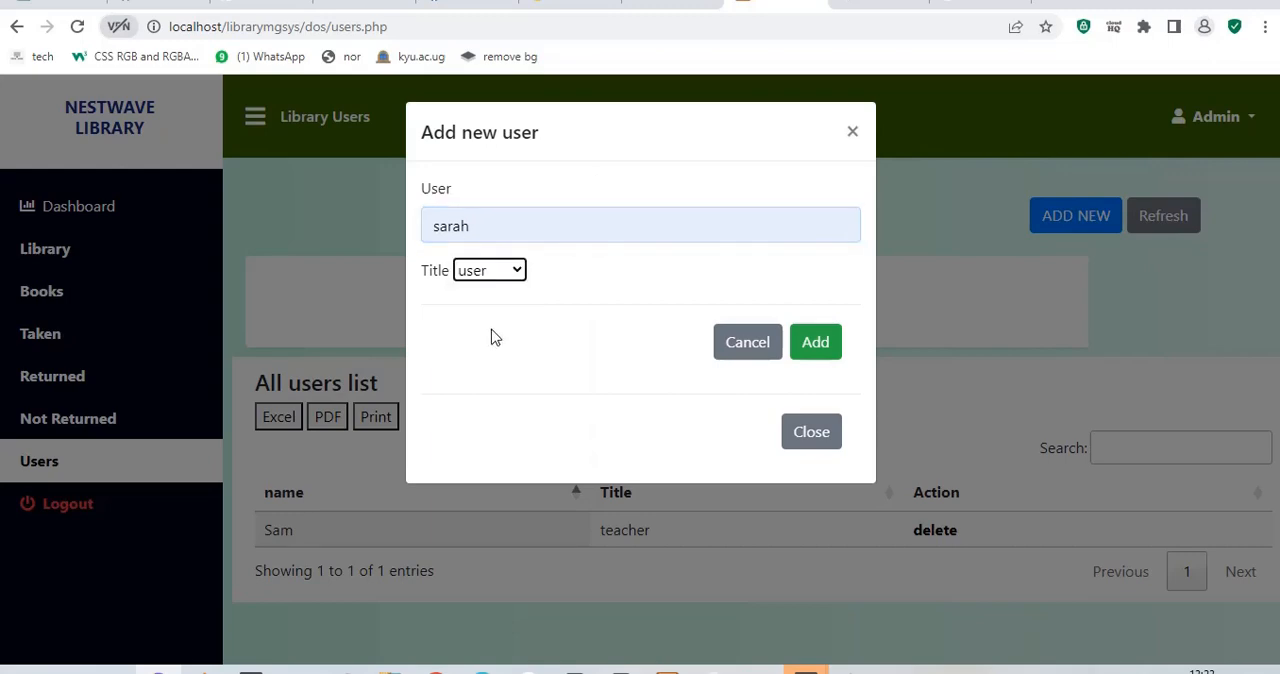
click(816, 340)
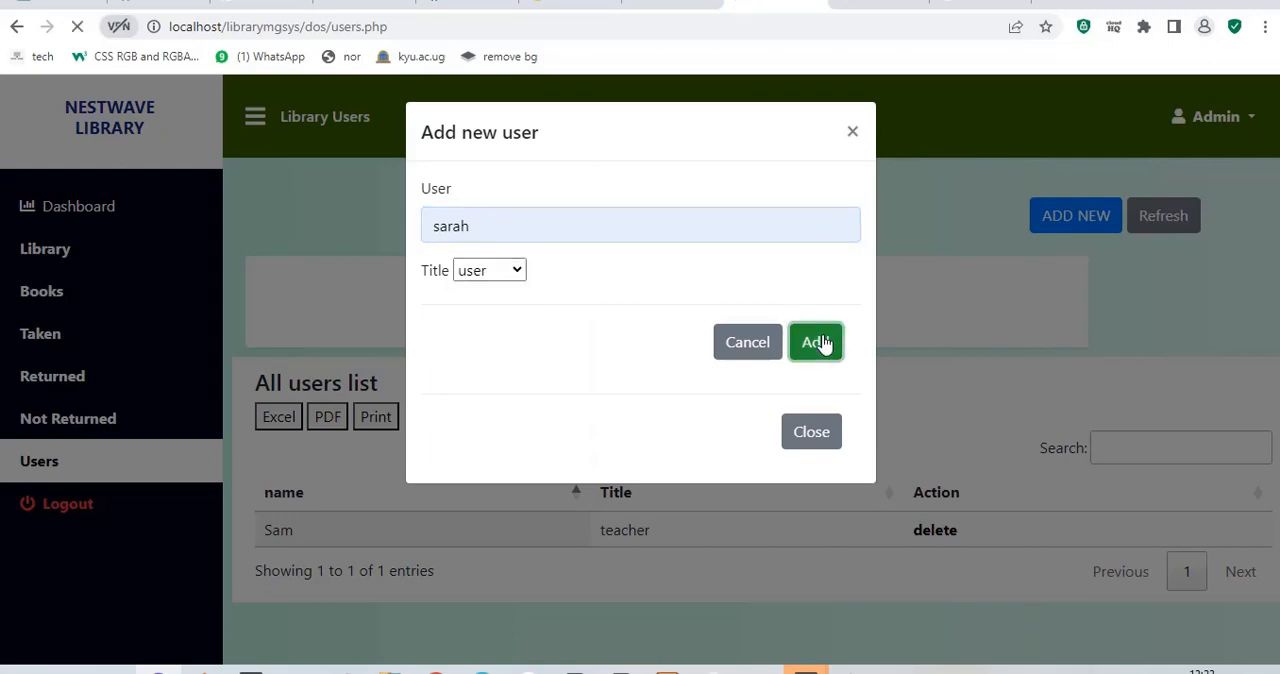
click(816, 342)
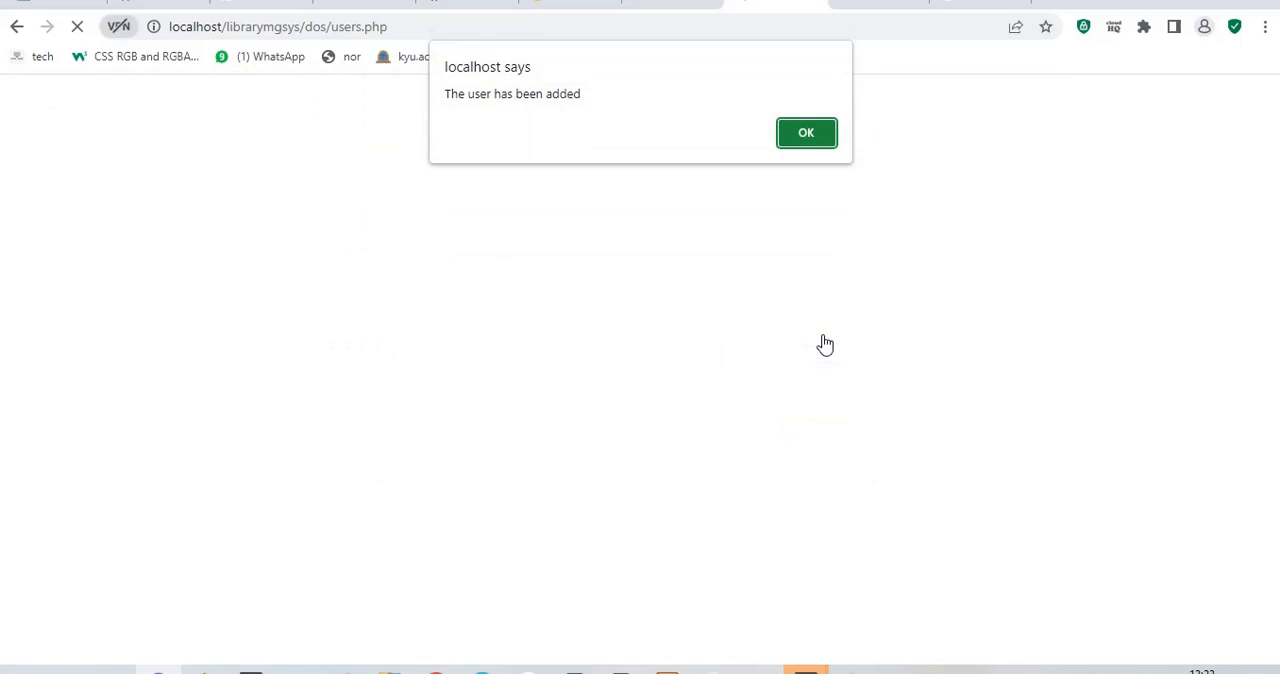
click(806, 132)
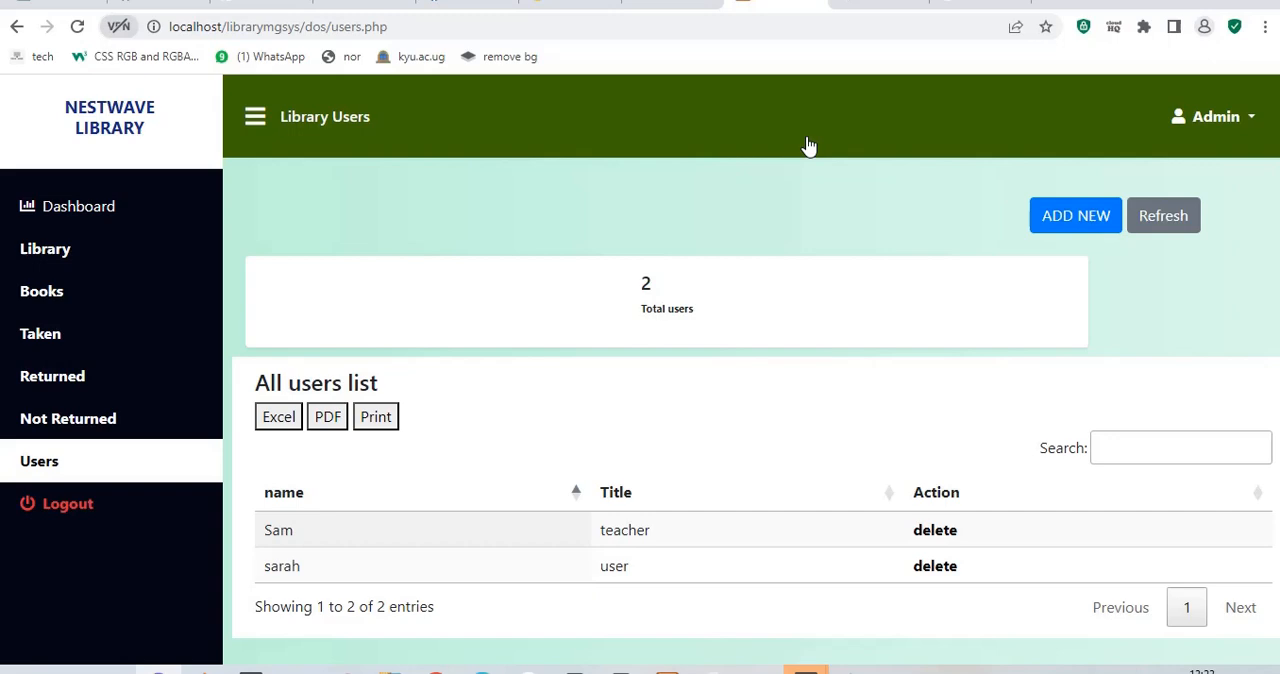
mouse_move(690, 160)
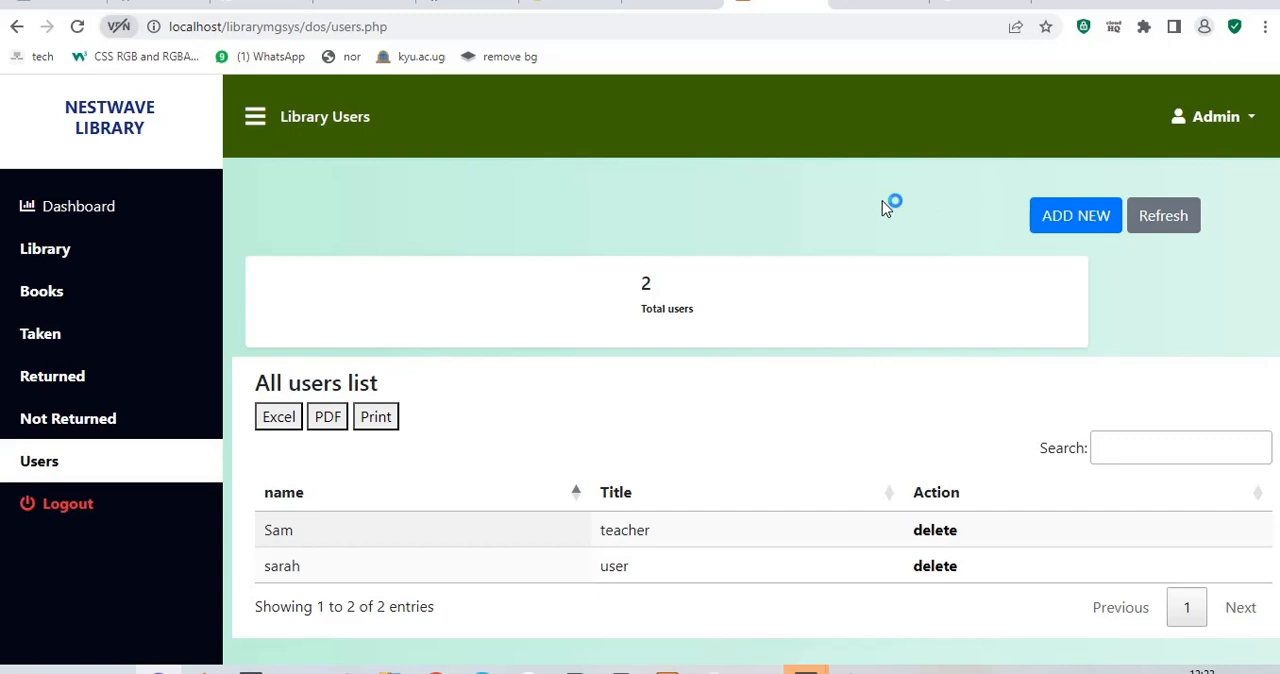
- Add Ernest as a new user with title teacher and confirm the success alert
click(1076, 216)
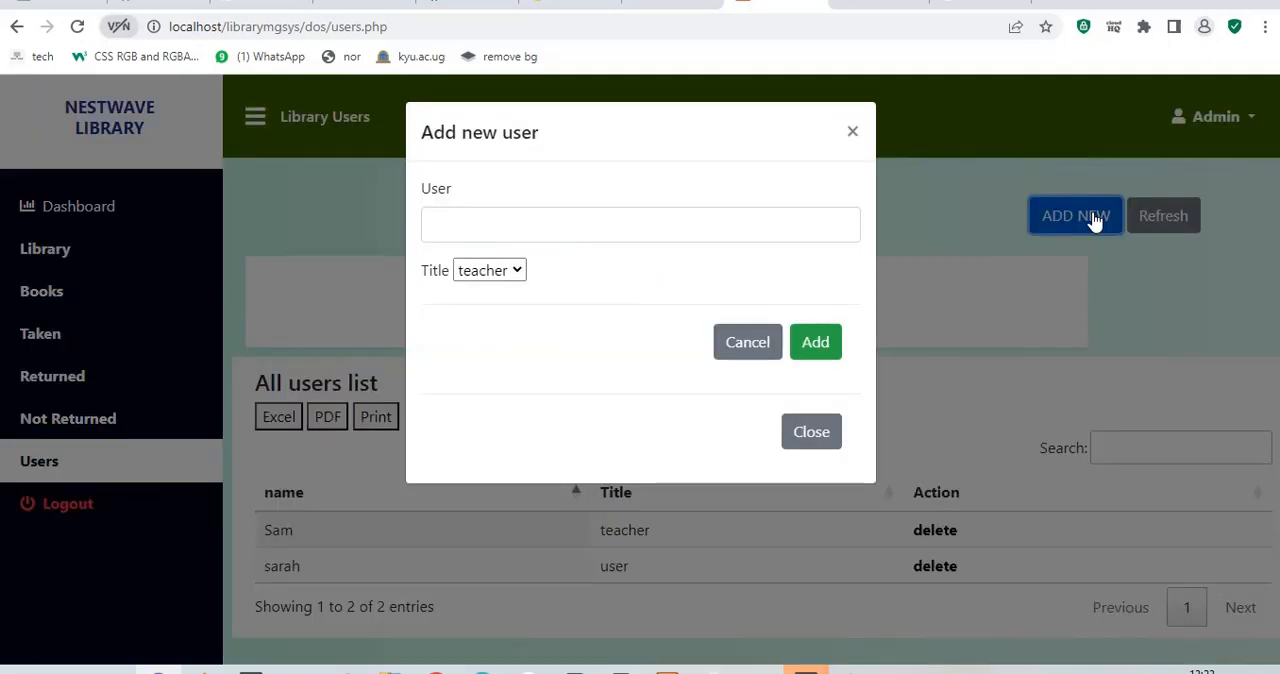
click(640, 224)
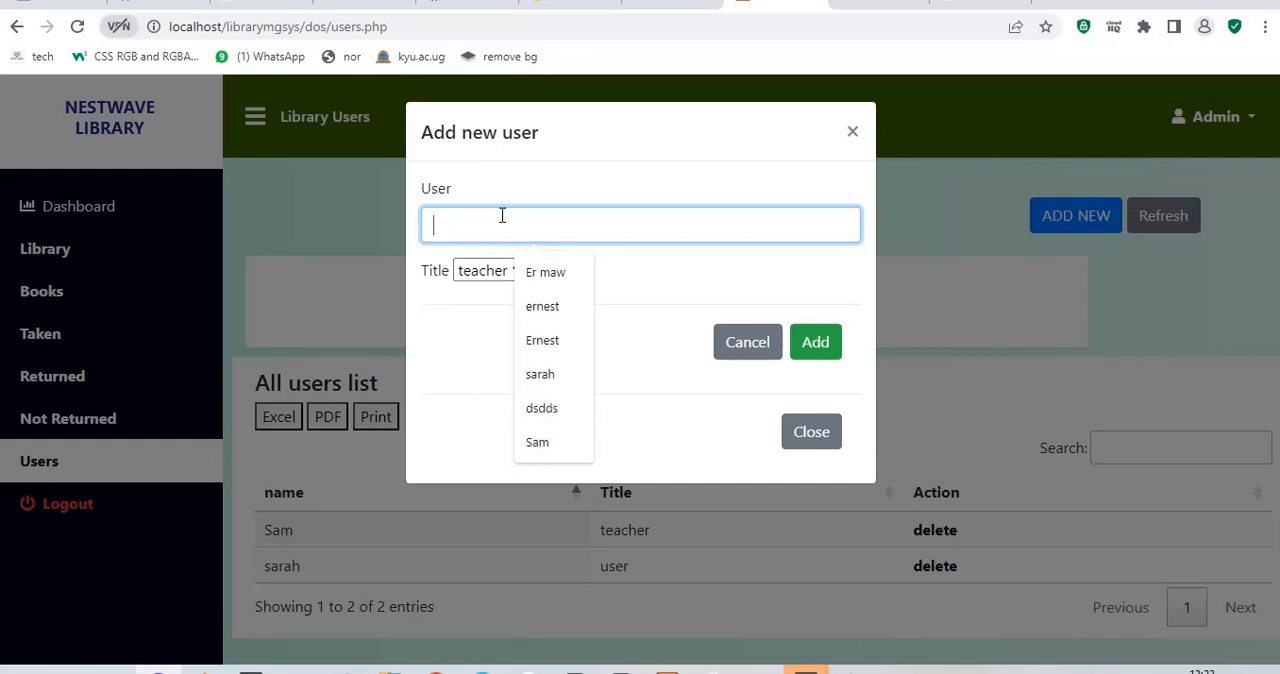
text(Erne)
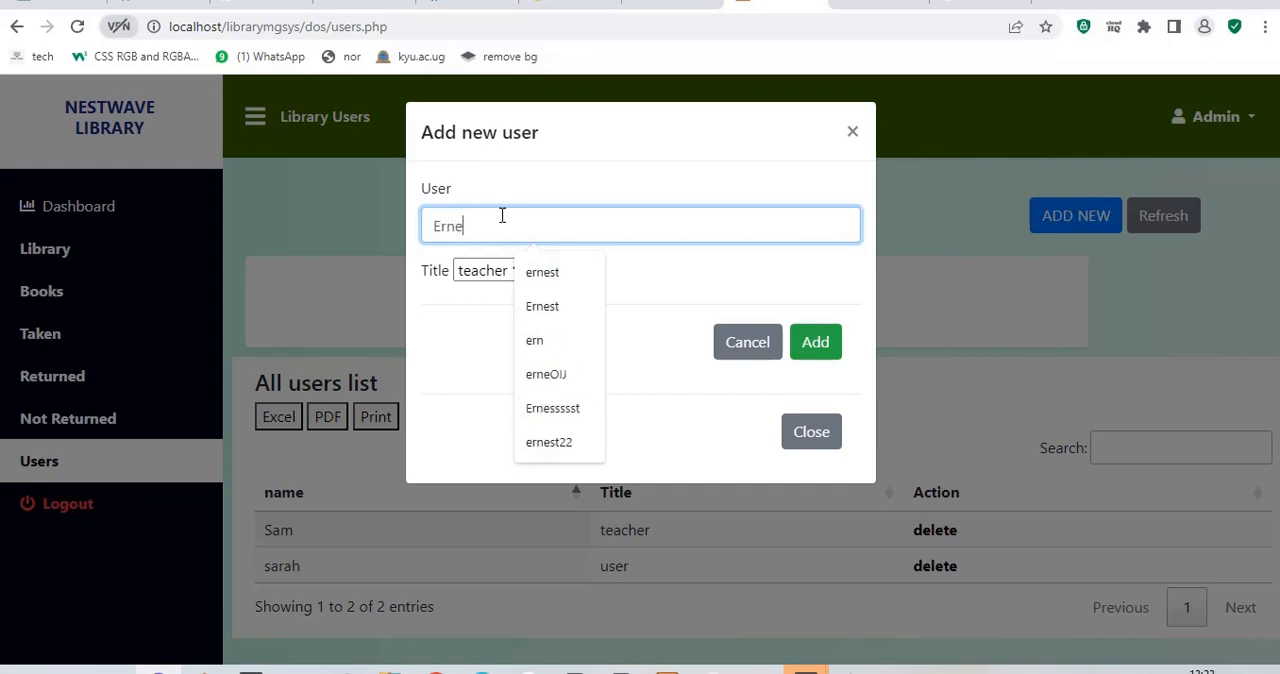
click(542, 306)
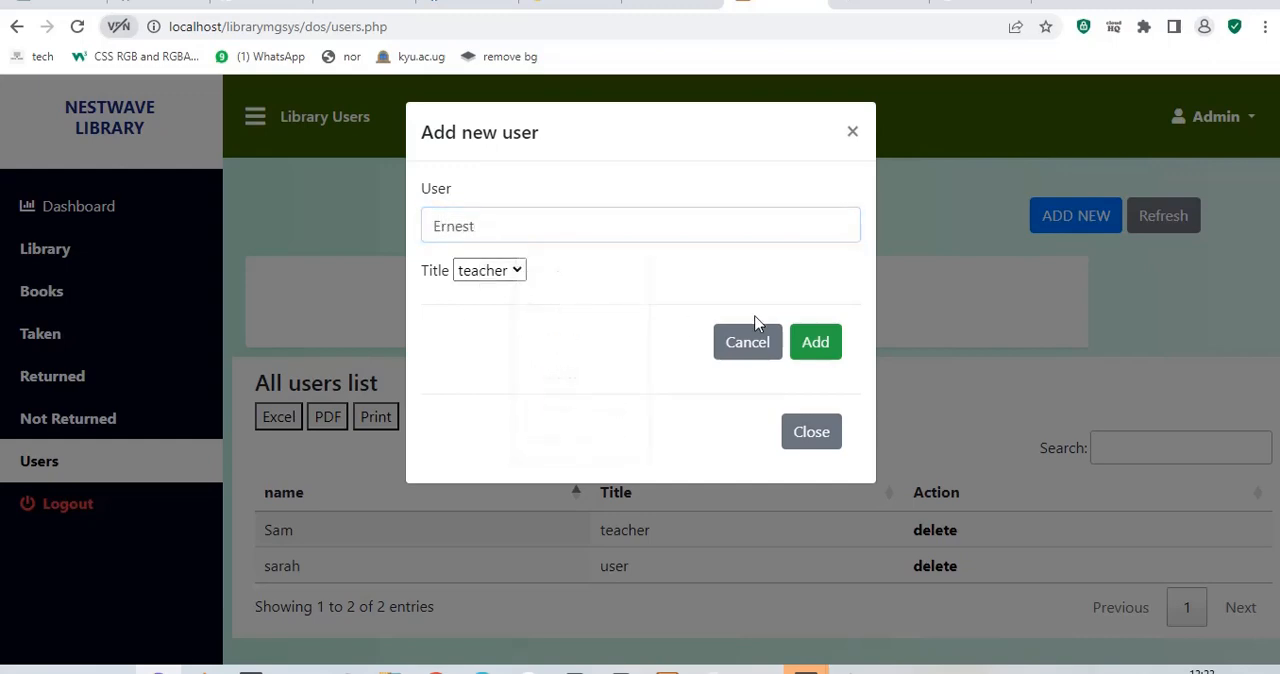
click(816, 342)
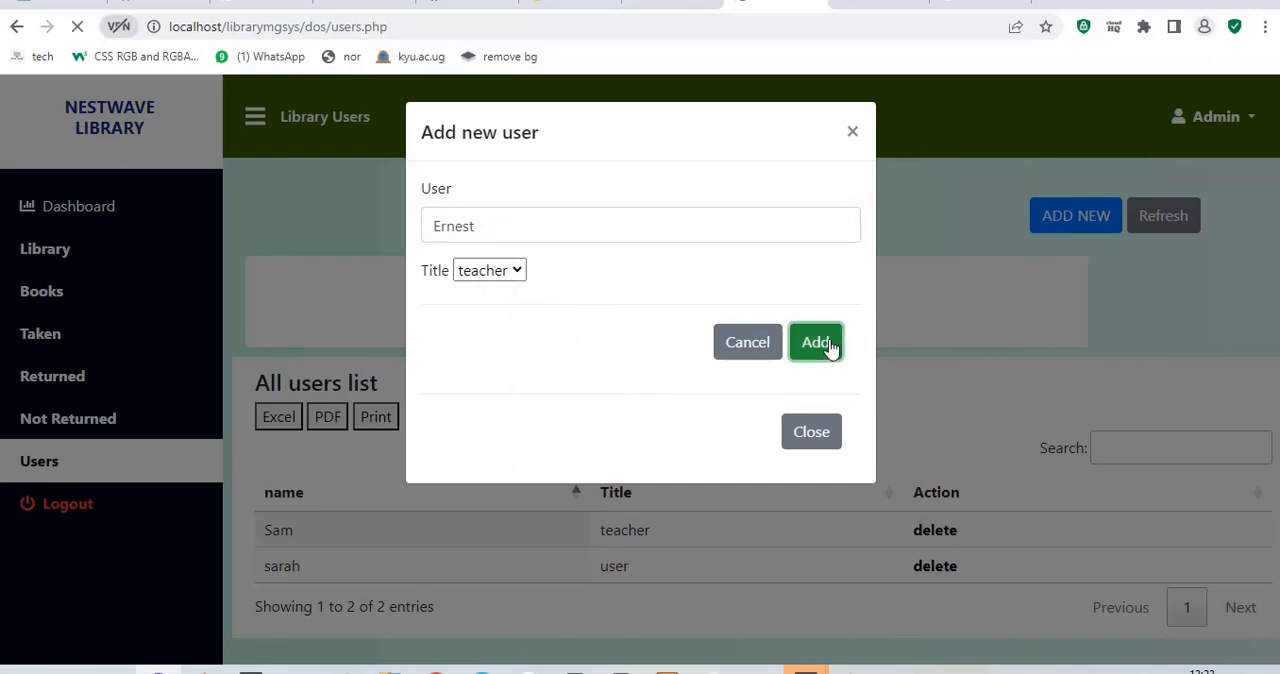
click(816, 340)
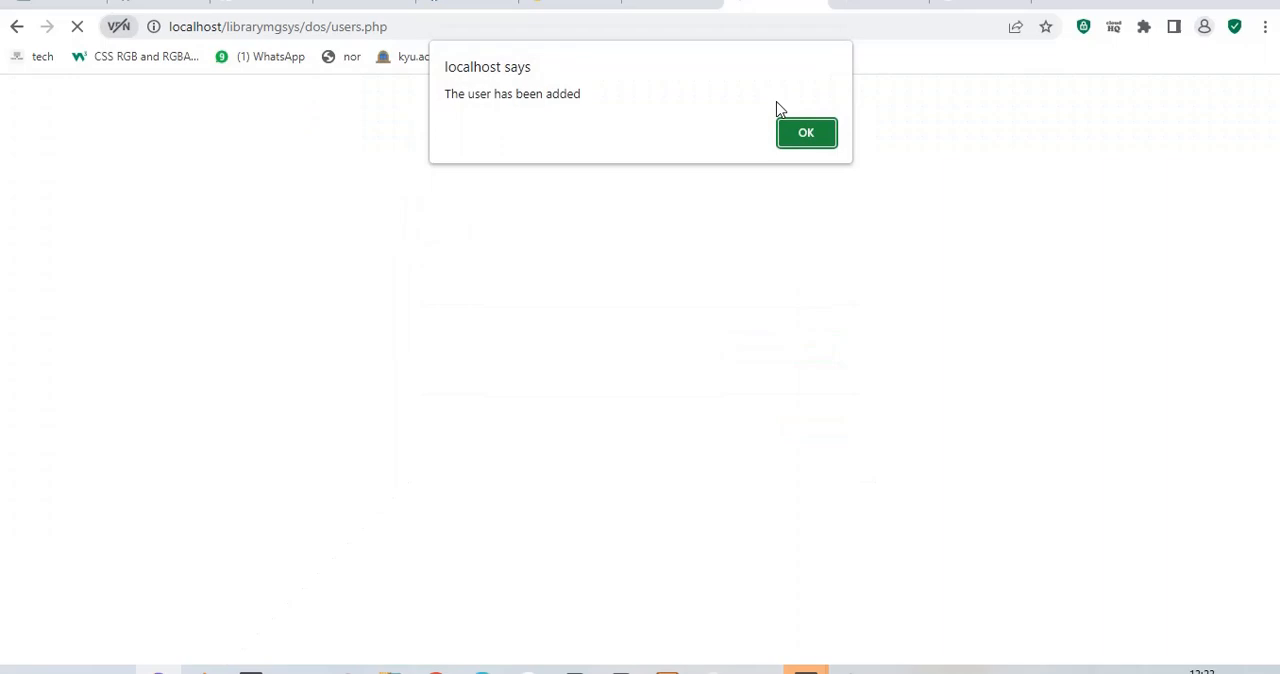
click(806, 132)
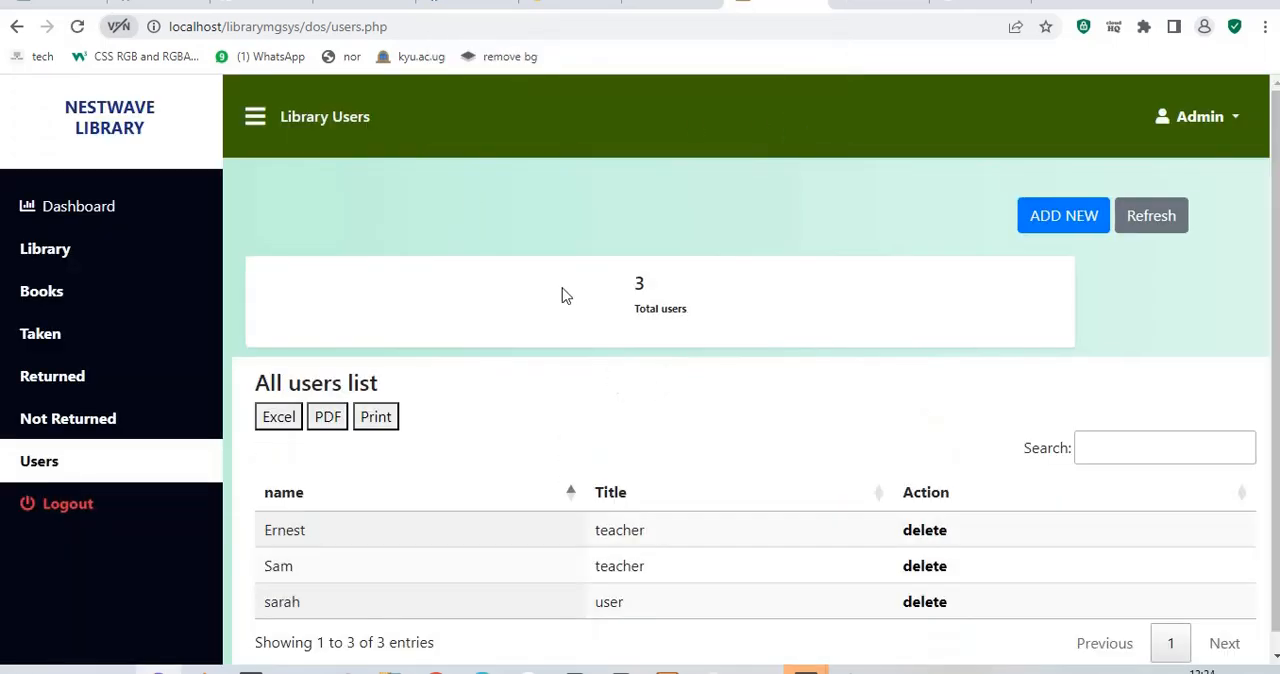
mouse_move(450, 338)
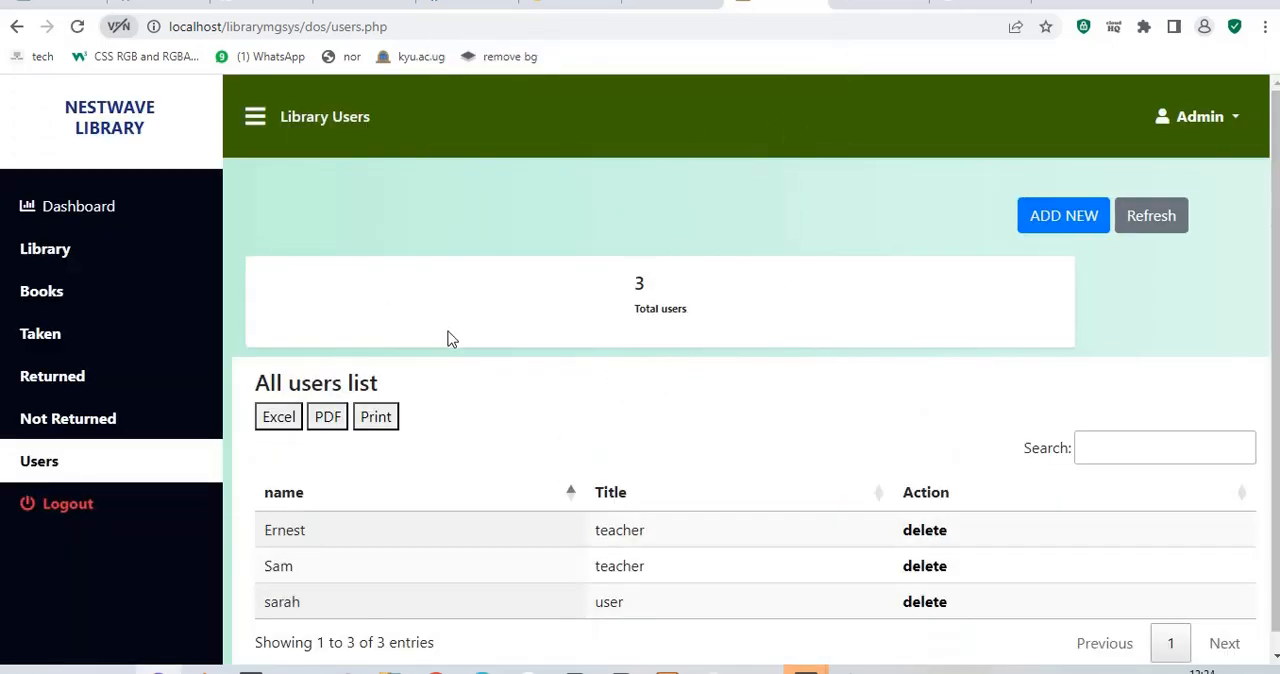
mouse_move(44, 248)
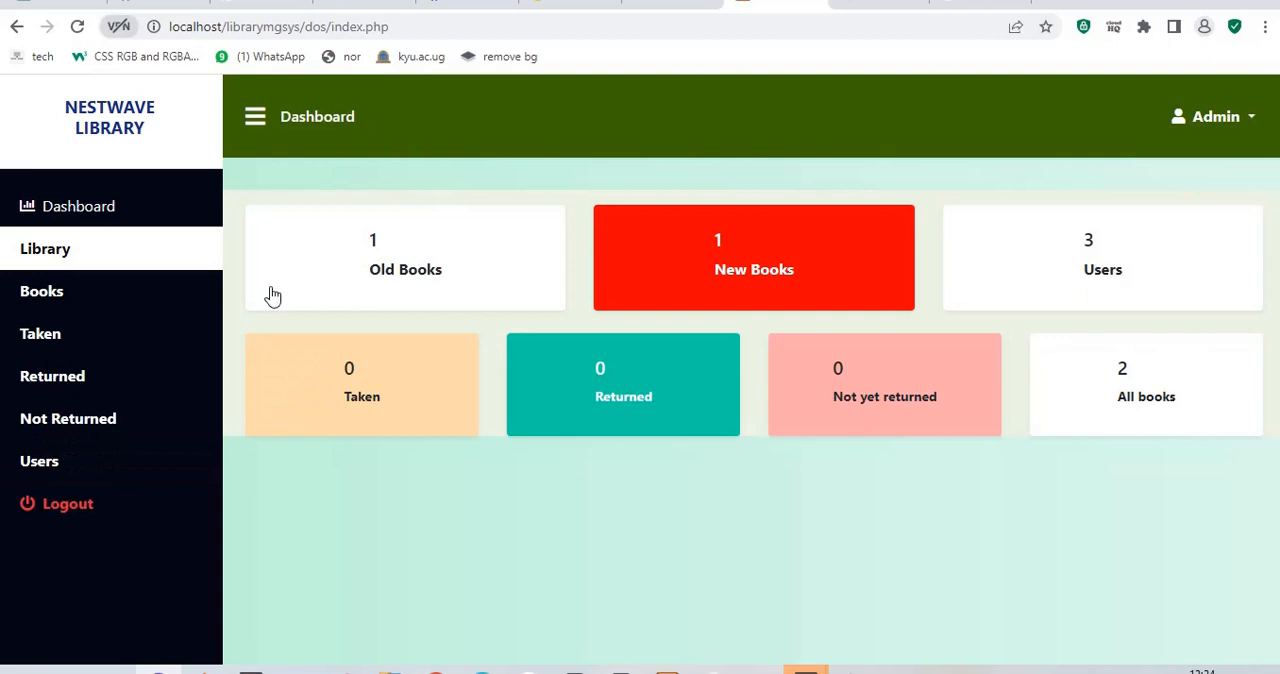
mouse_move(40, 332)
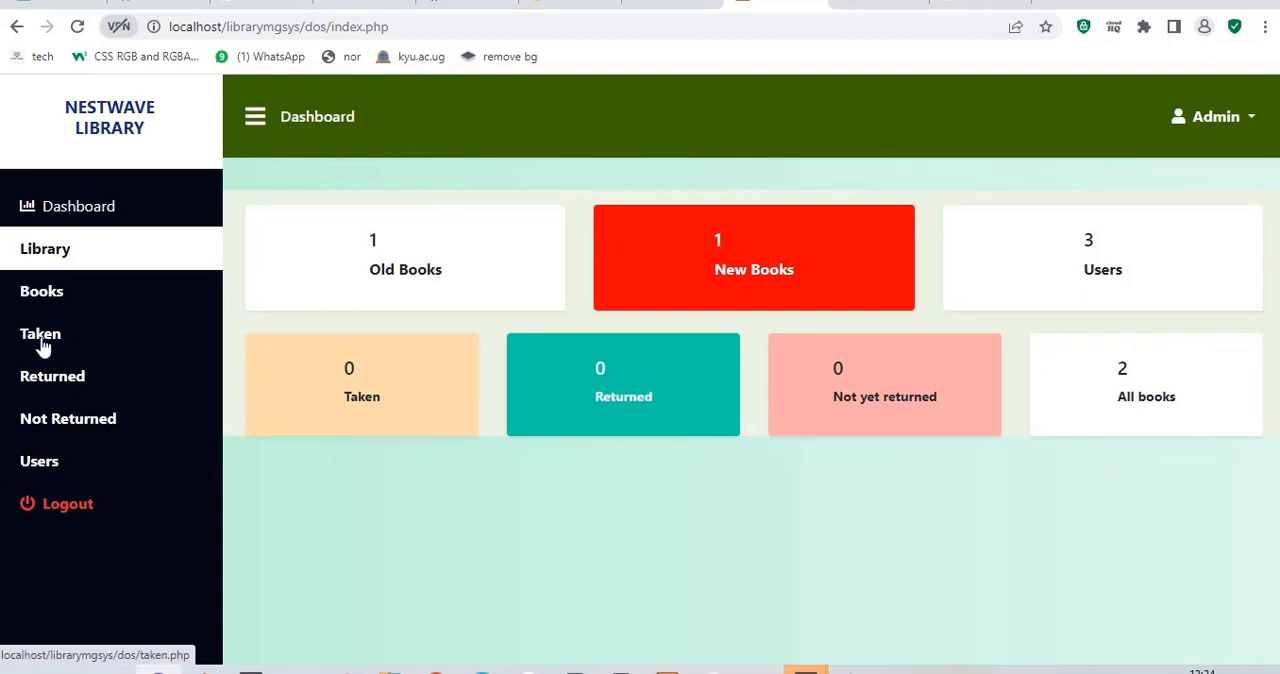
- Go to the Taken records page from the sidebar
click(40, 332)
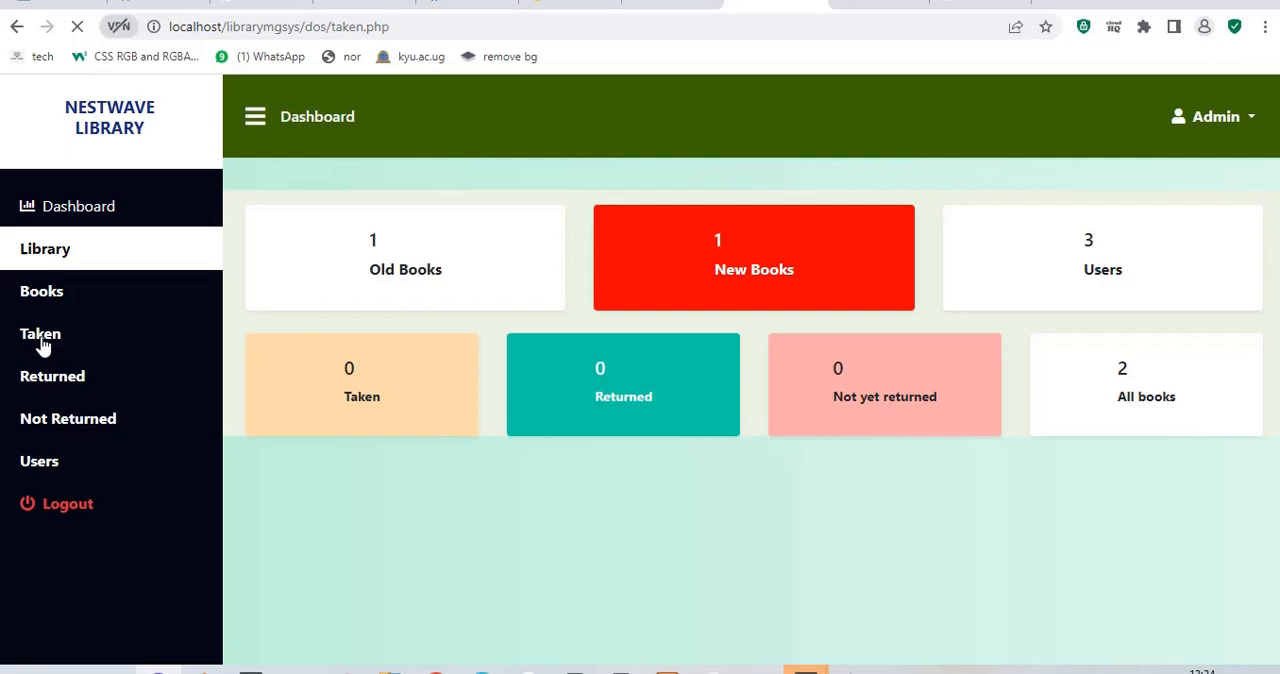
- Draft a taken record for Philosophy 1 dated 25/06/2023 at 13:24, then close it unsaved
click(40, 334)
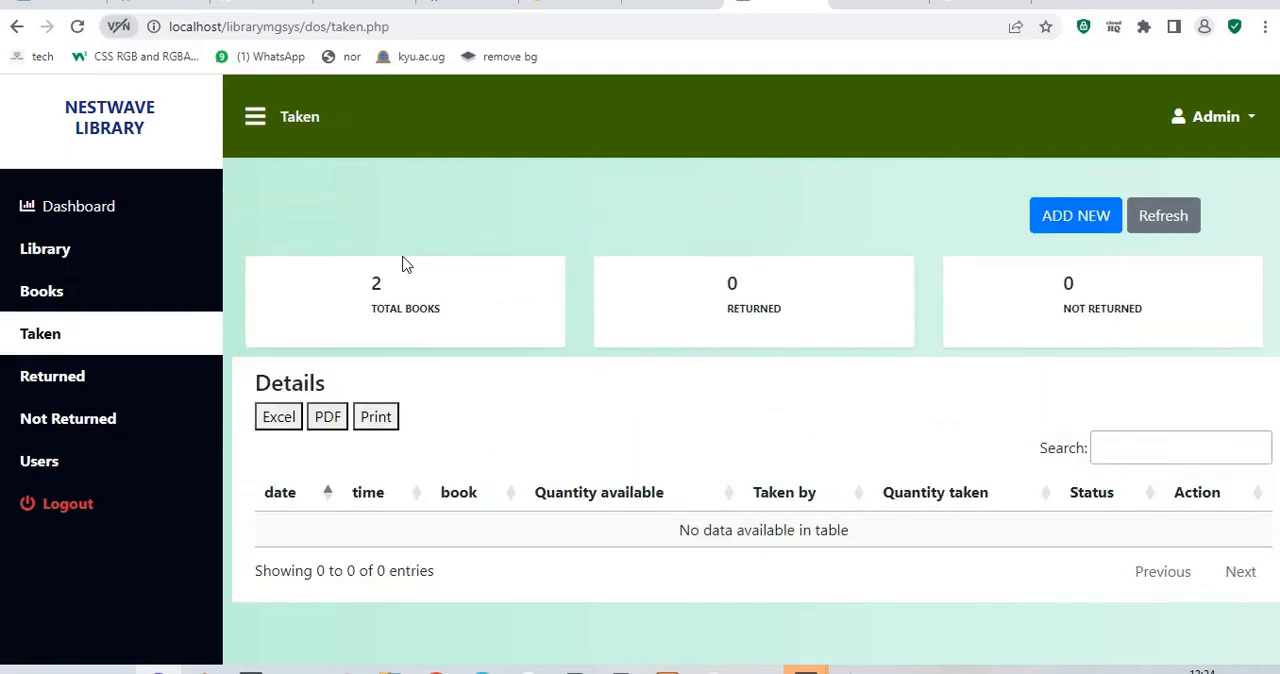
mouse_move(878, 250)
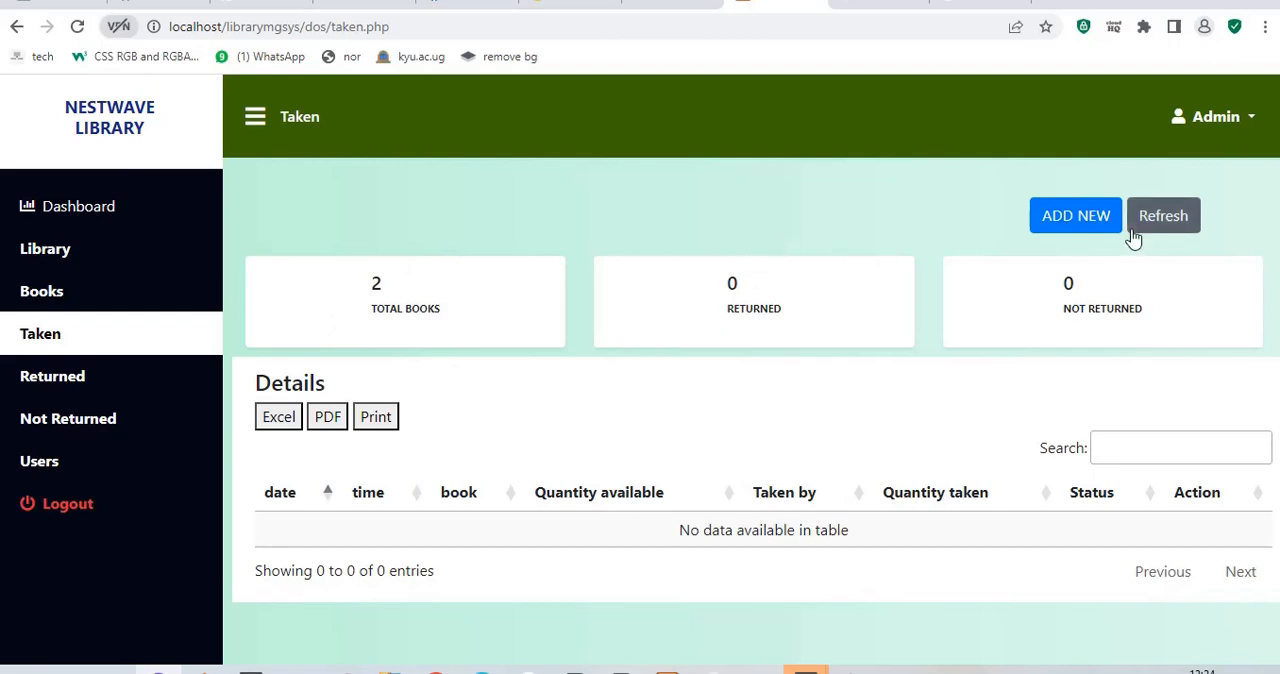
click(1076, 216)
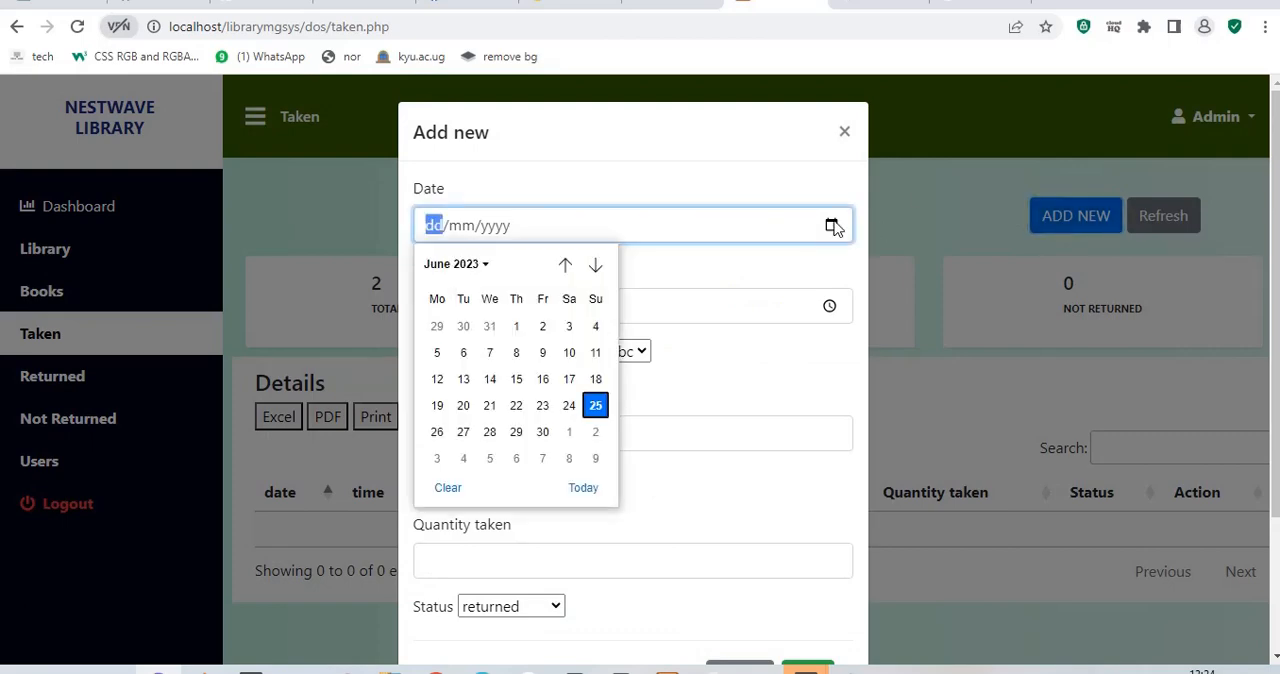
click(596, 404)
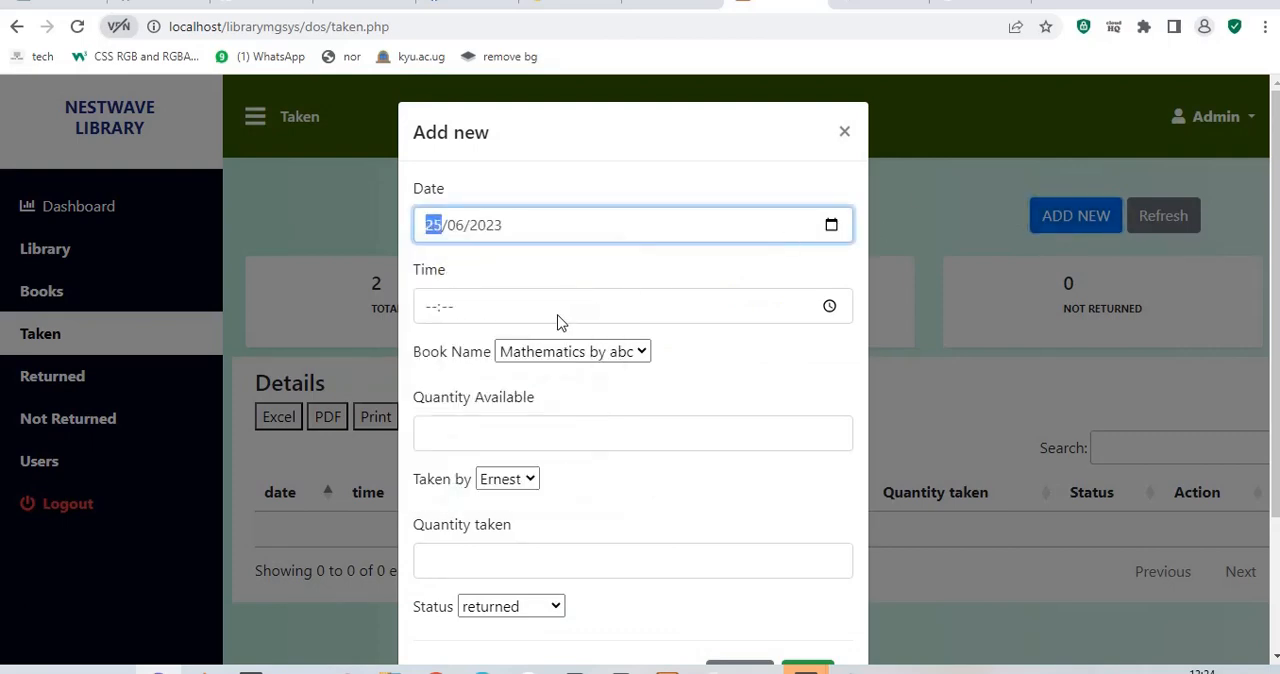
click(620, 306)
text(13:24)
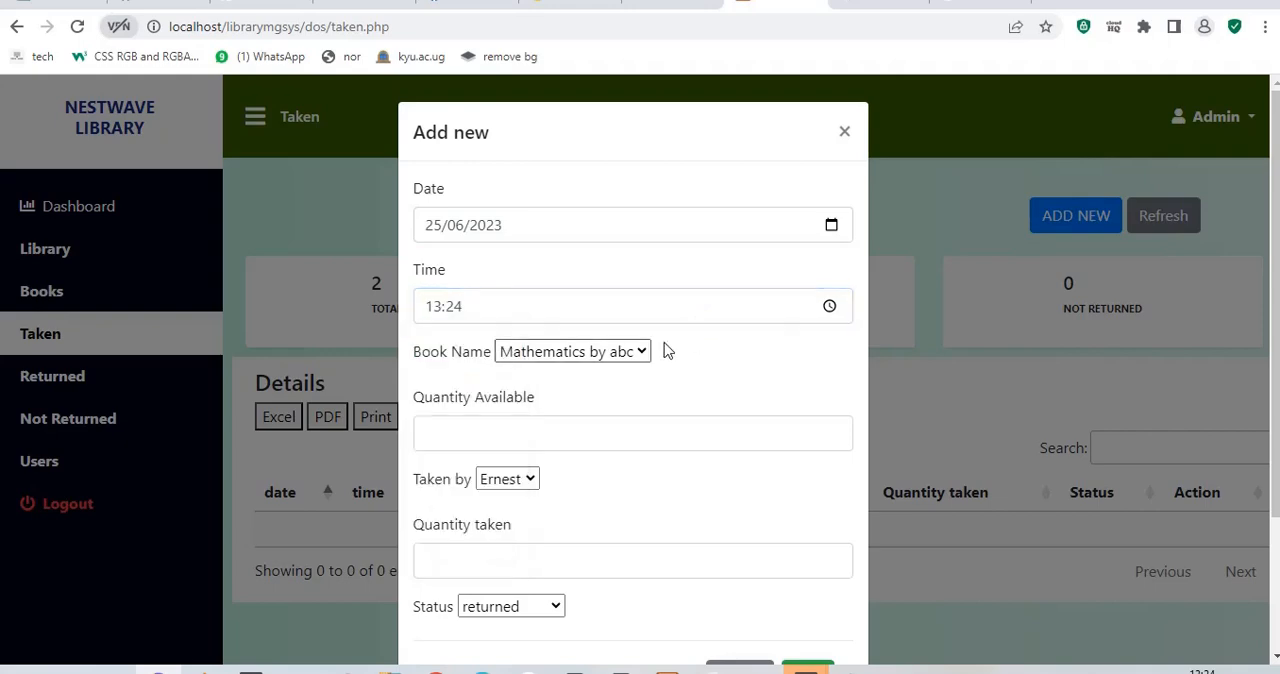
click(572, 352)
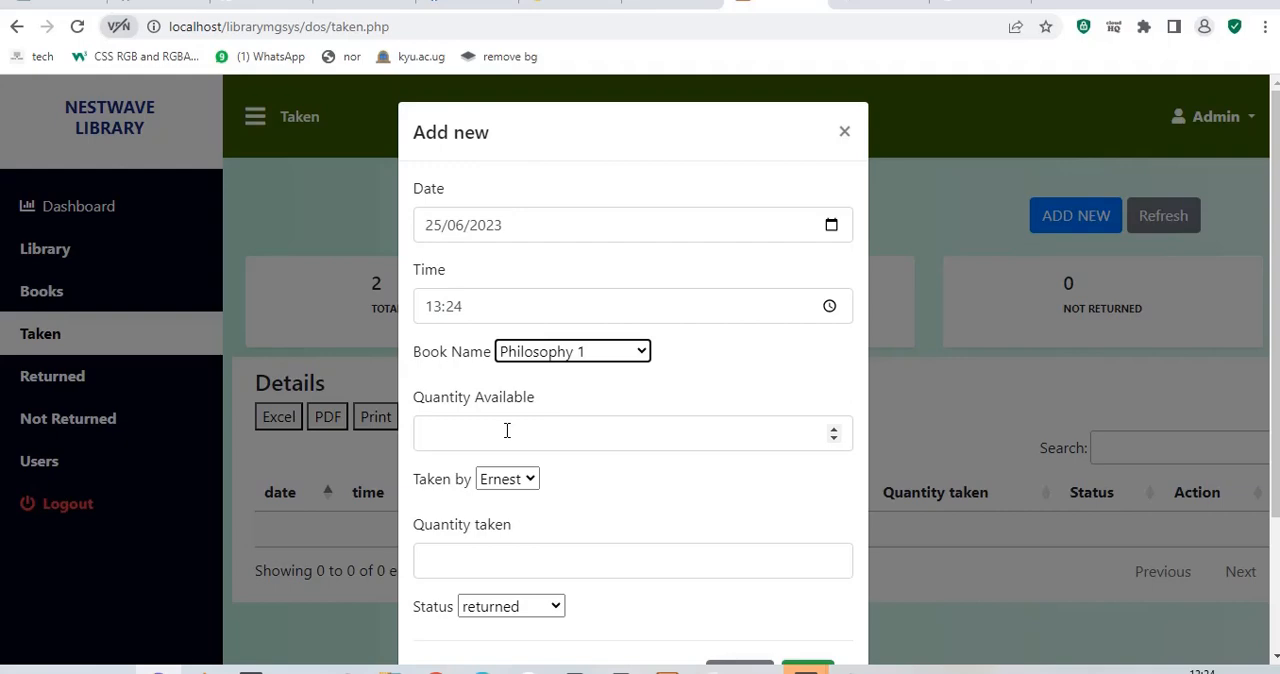
click(844, 132)
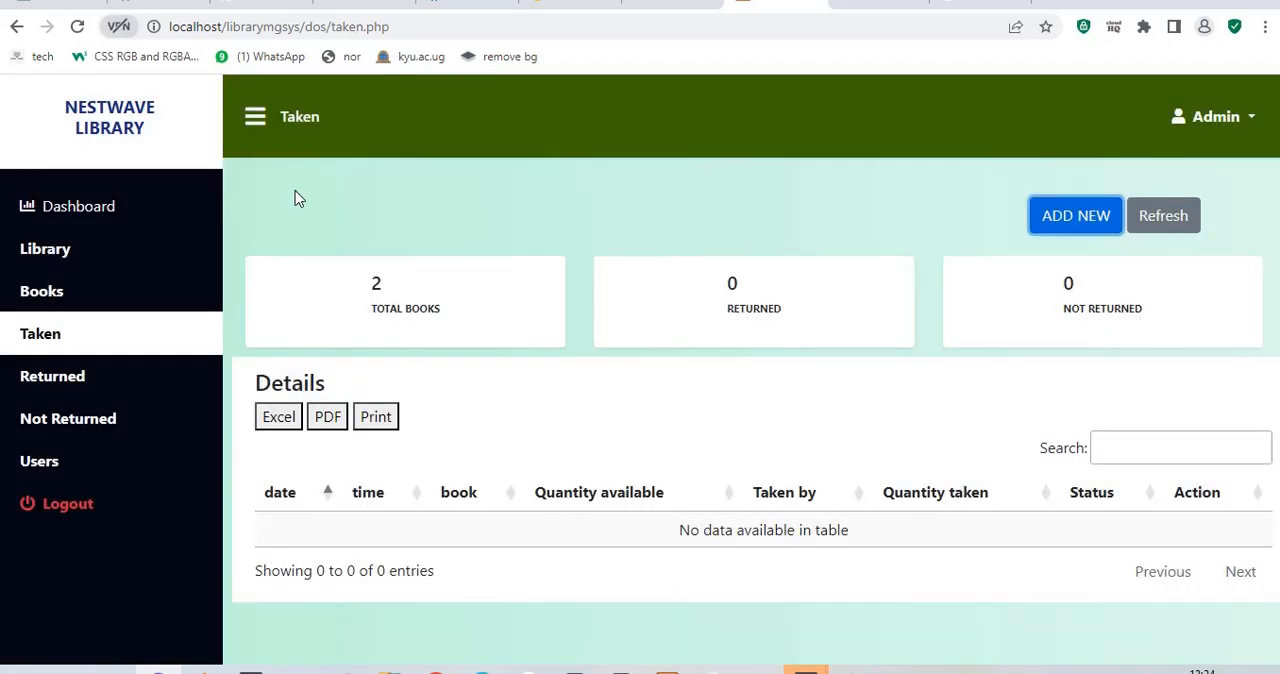
- Check the Books list, return to Taken and reopen the prefilled Philosophy 1 record form
right_click(42, 292)
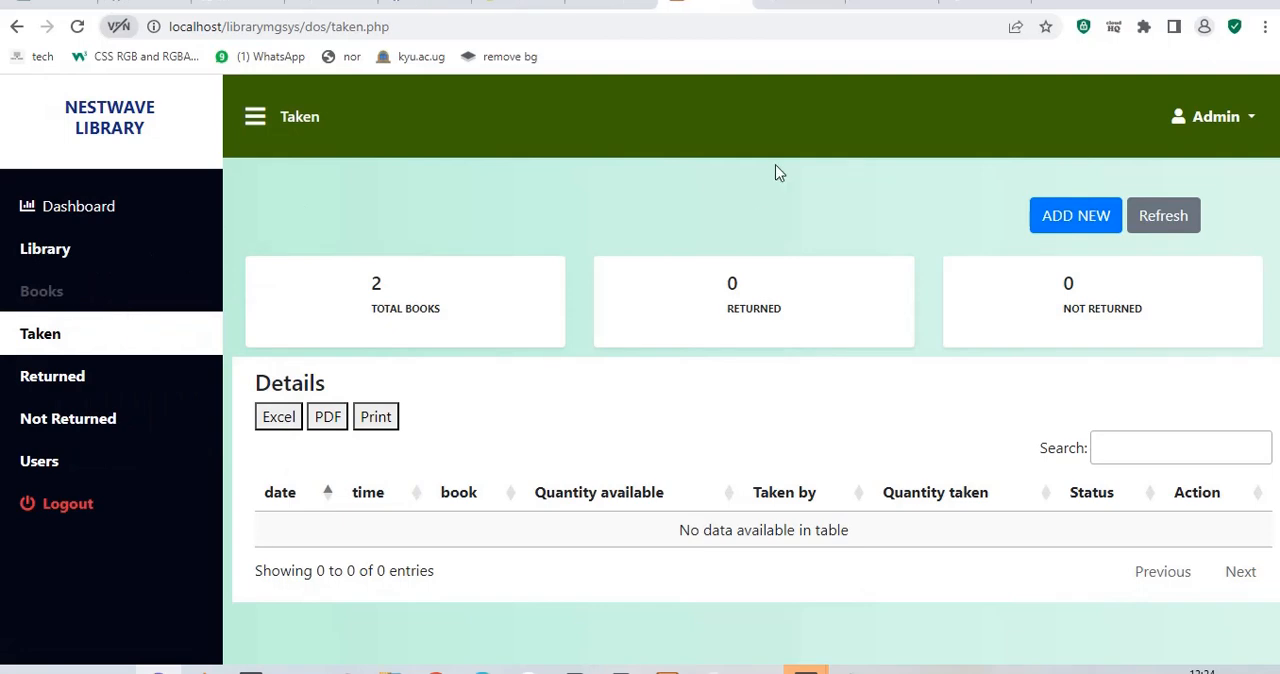
mouse_move(780, 8)
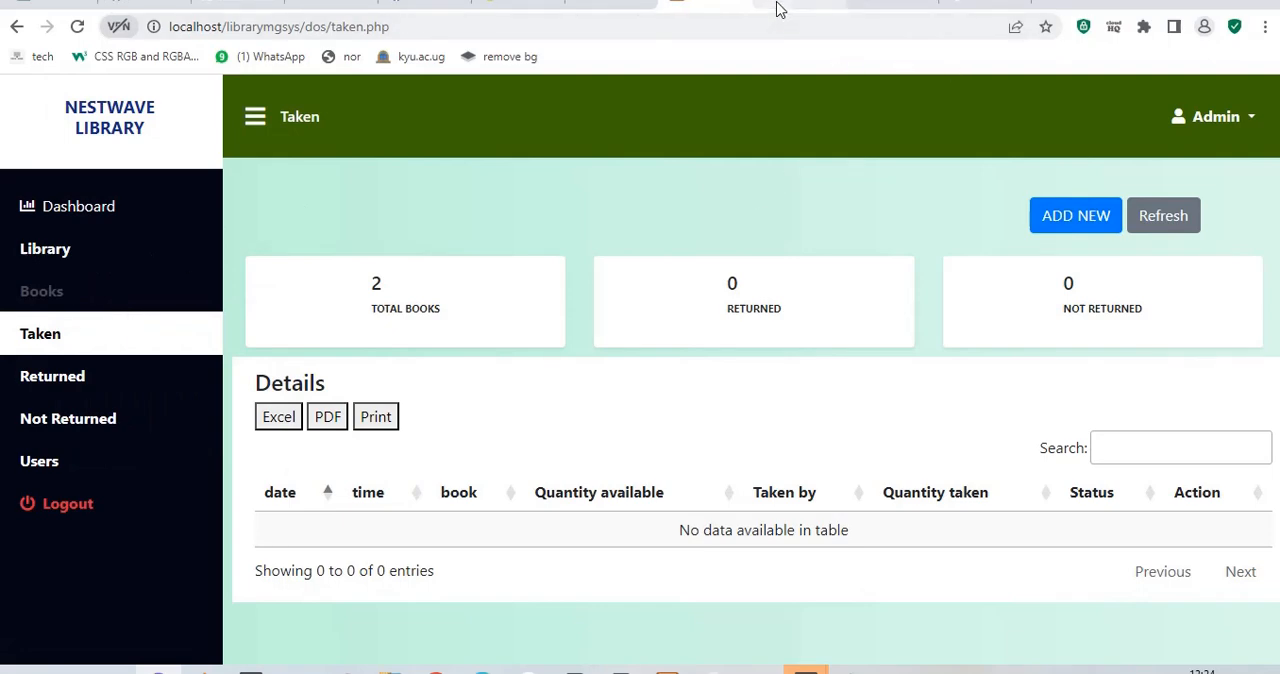
click(40, 292)
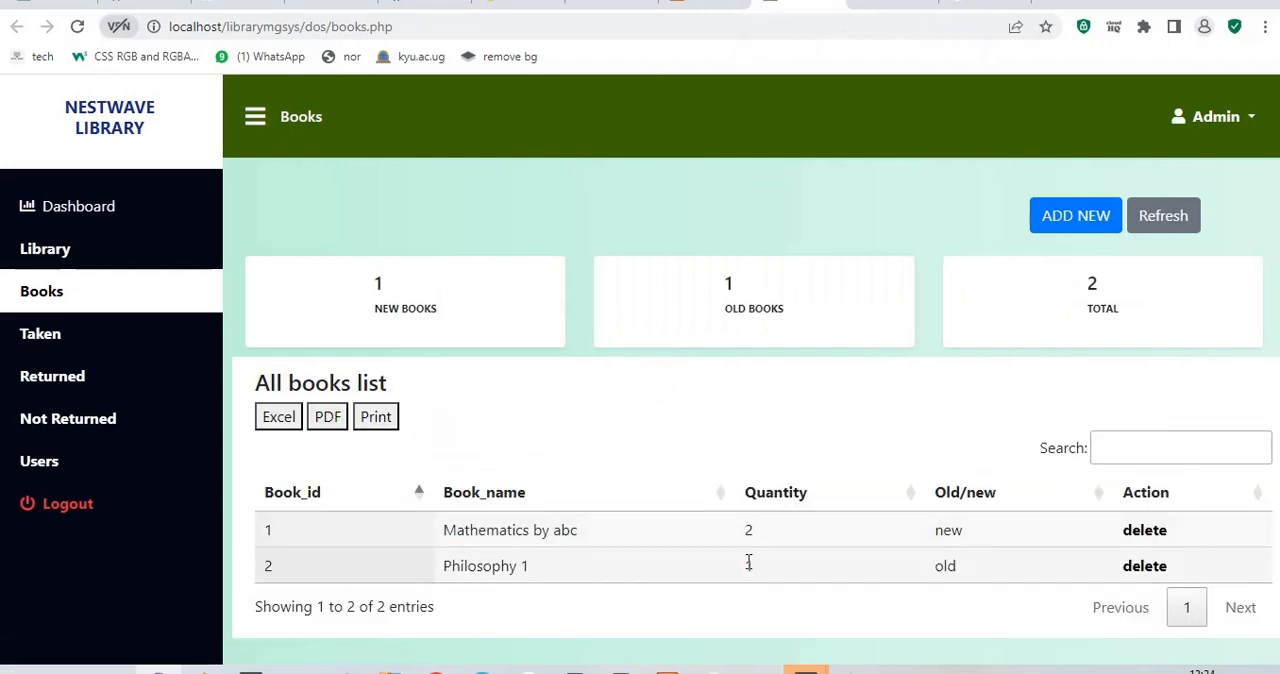
click(40, 332)
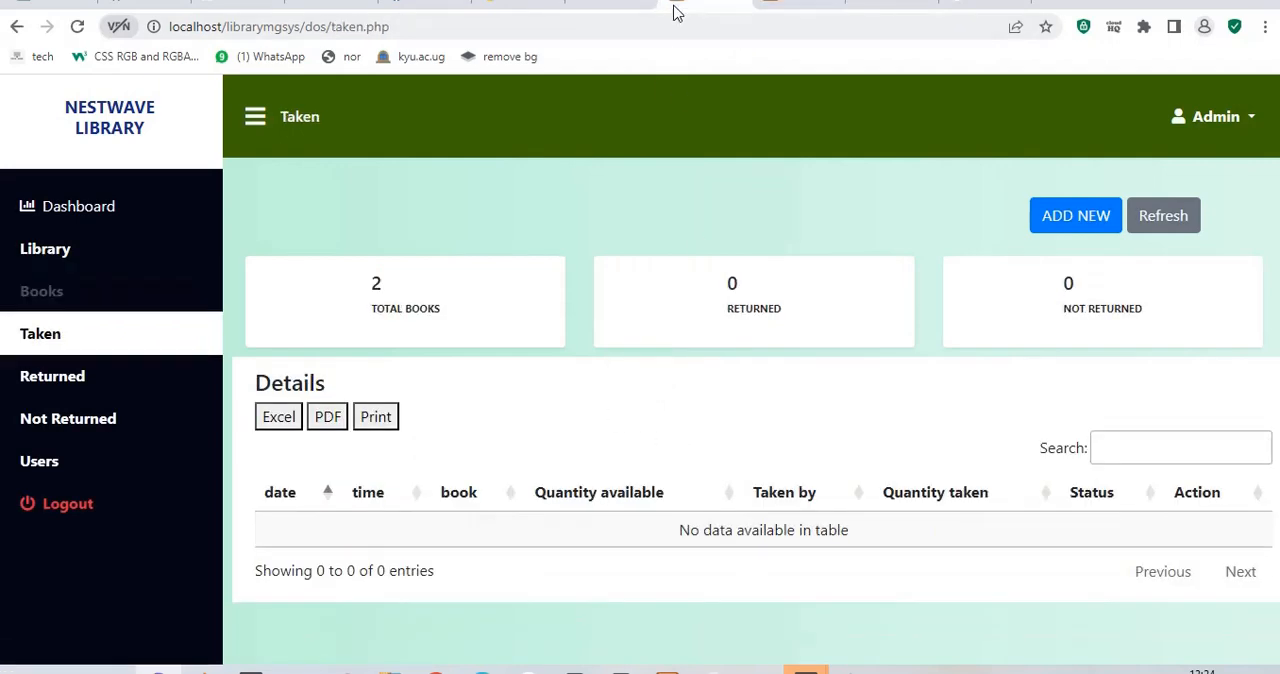
click(1076, 216)
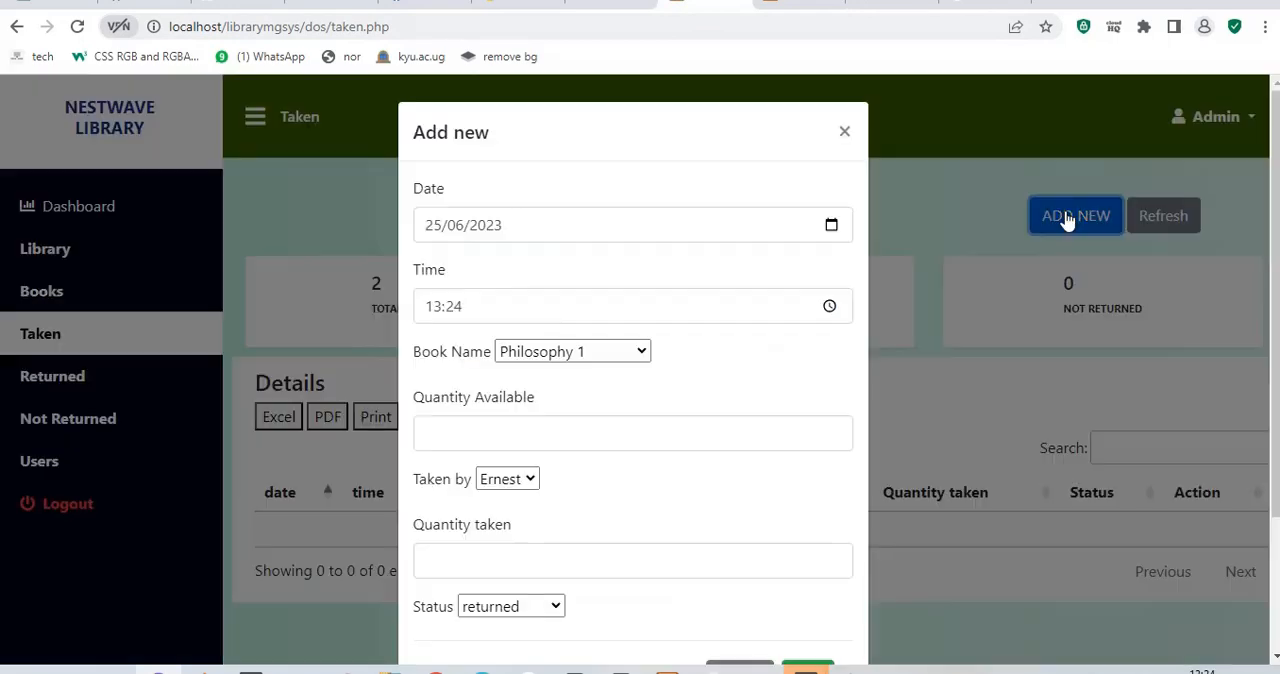
- Save Sam taking 1 copy of Philosophy 1 with status not returned
click(632, 432)
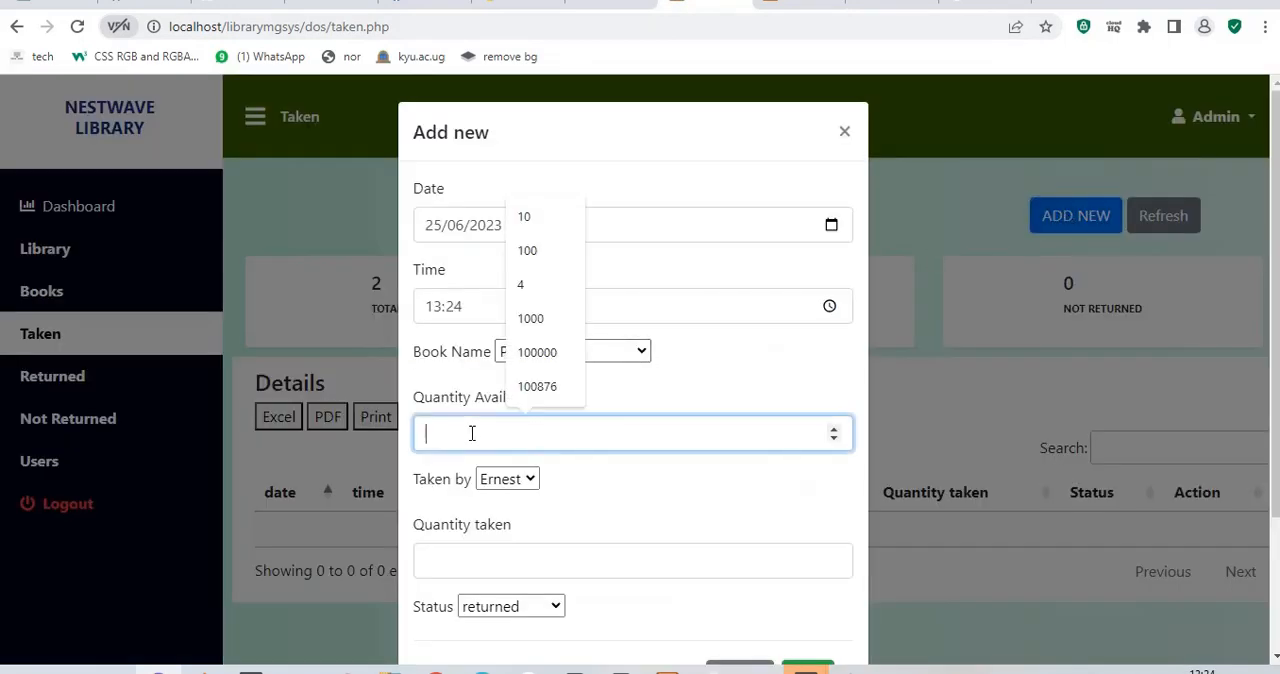
click(508, 478)
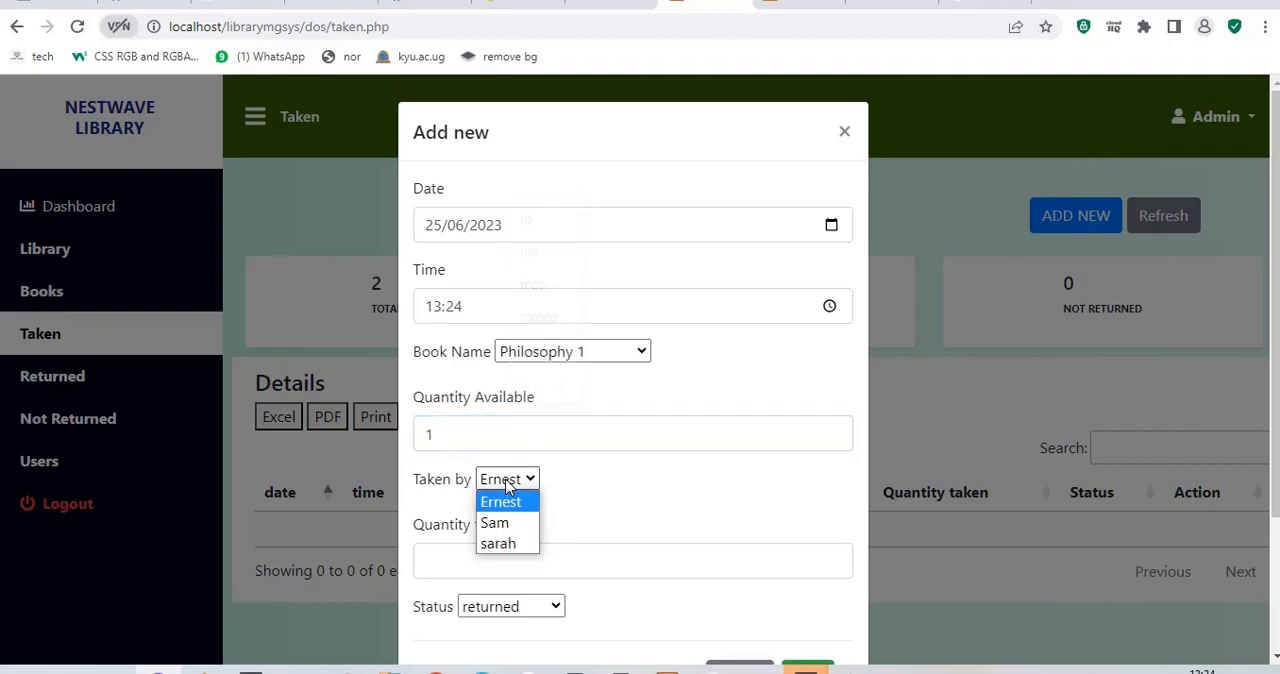
click(494, 522)
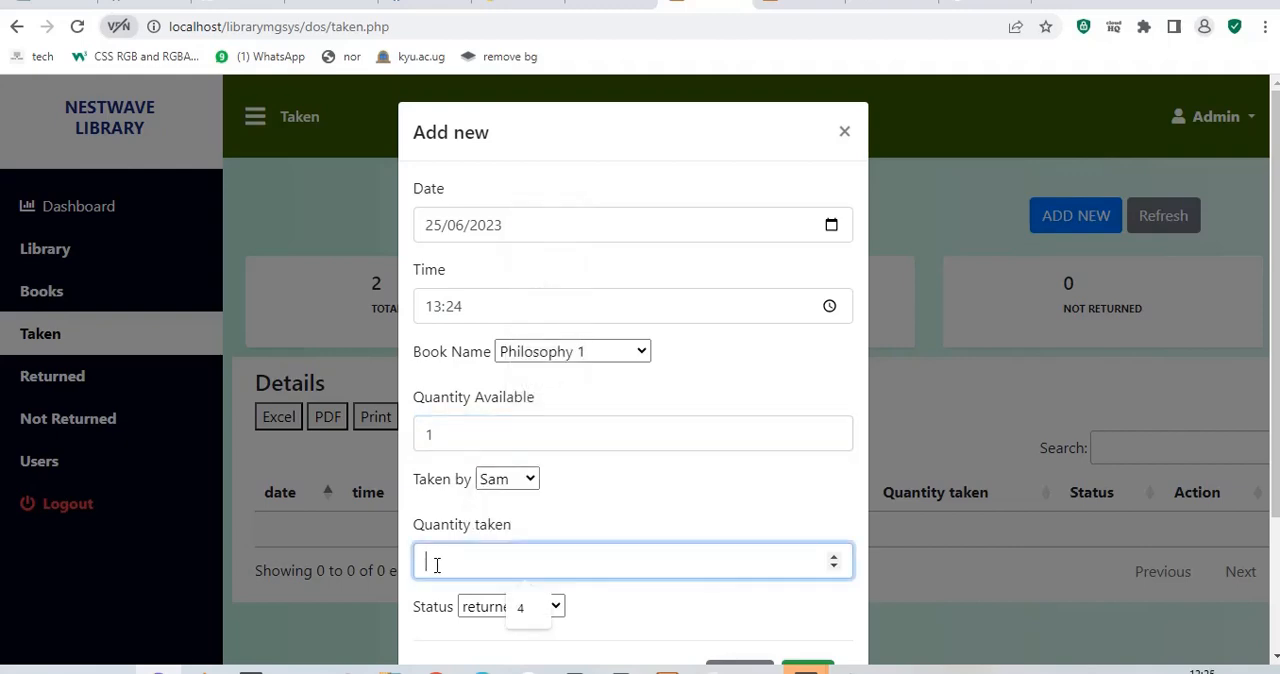
text(1)
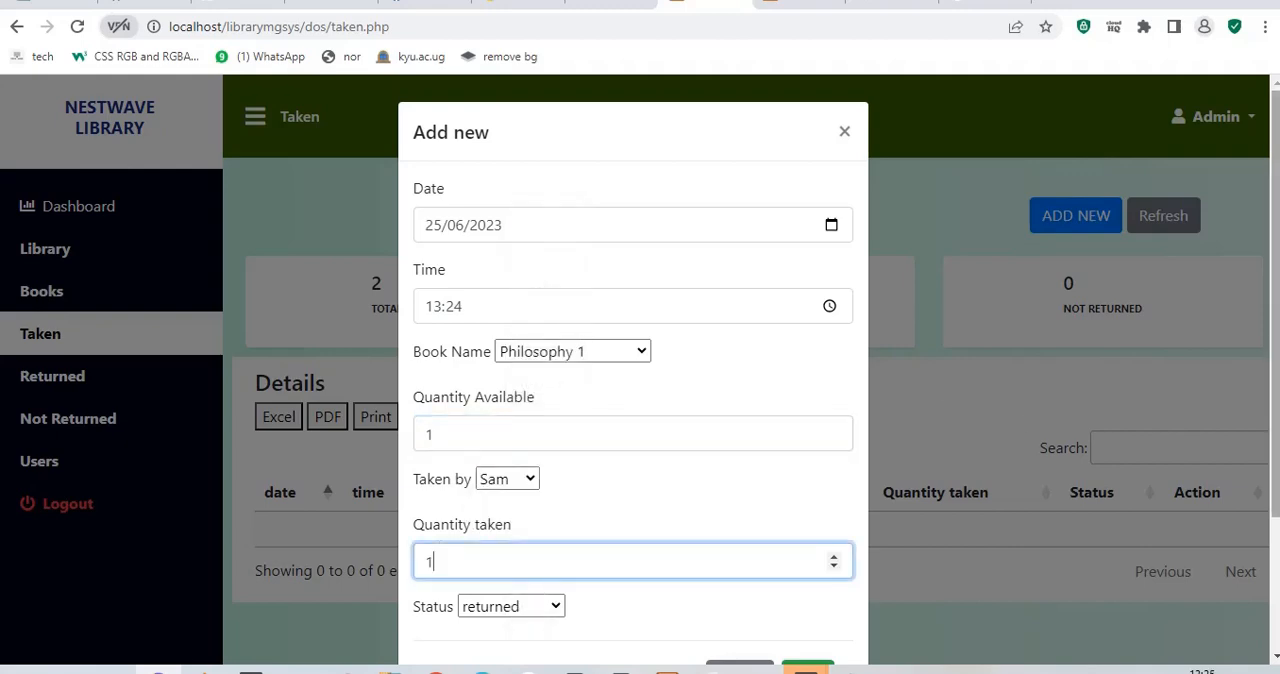
scroll(down, 3)
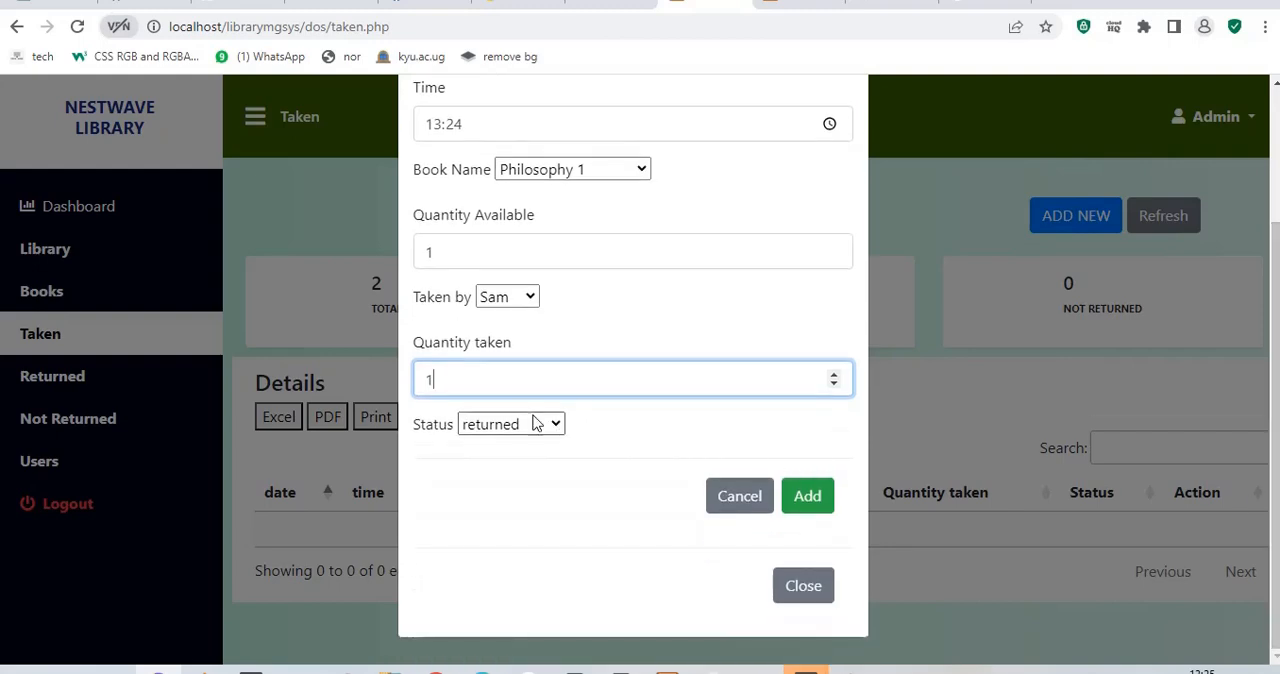
click(510, 424)
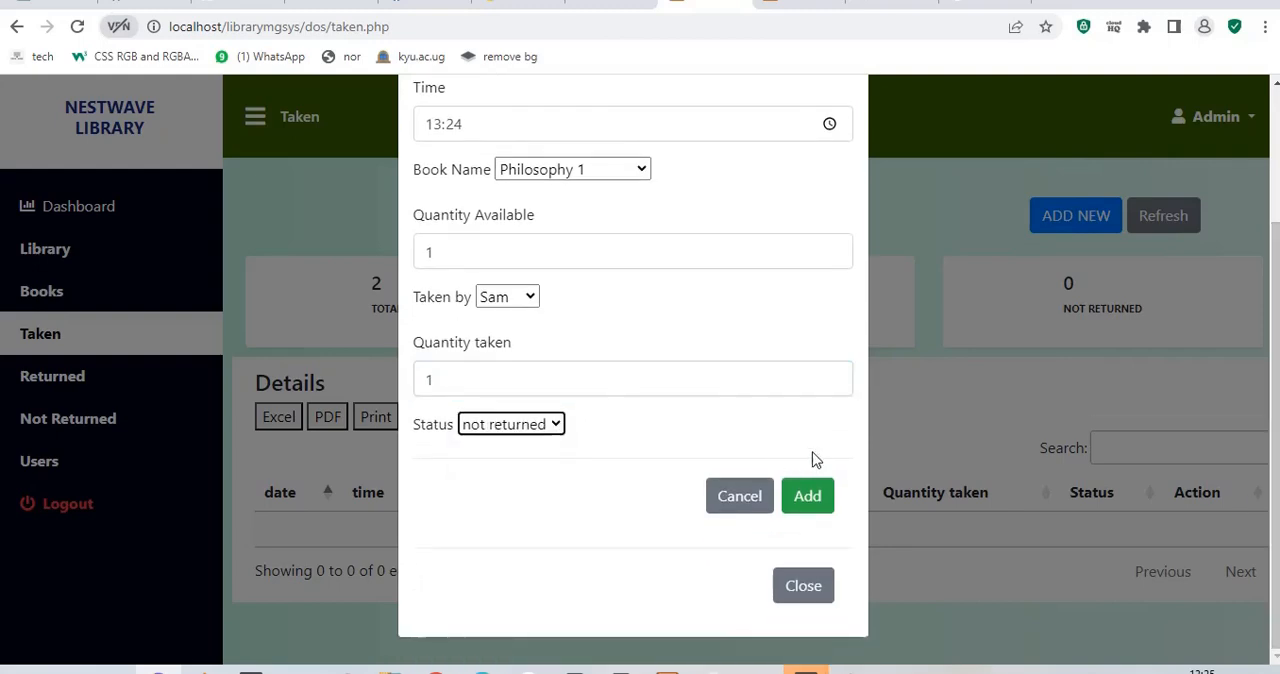
click(808, 496)
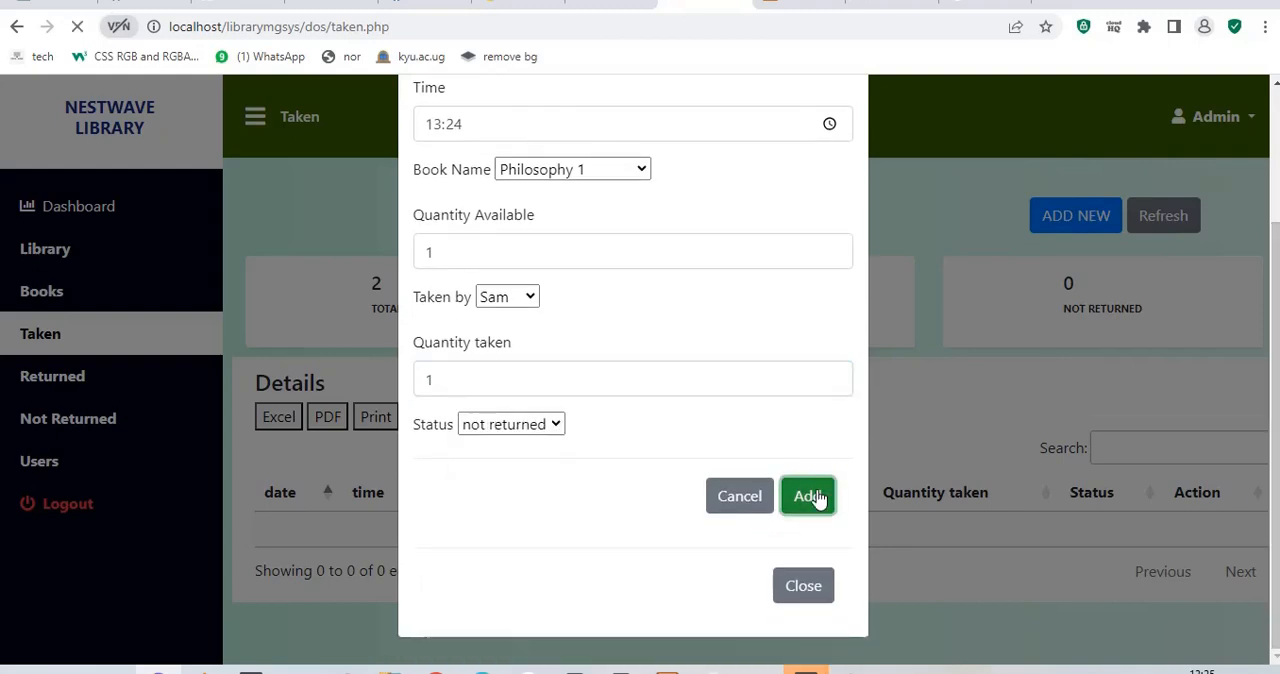
click(808, 496)
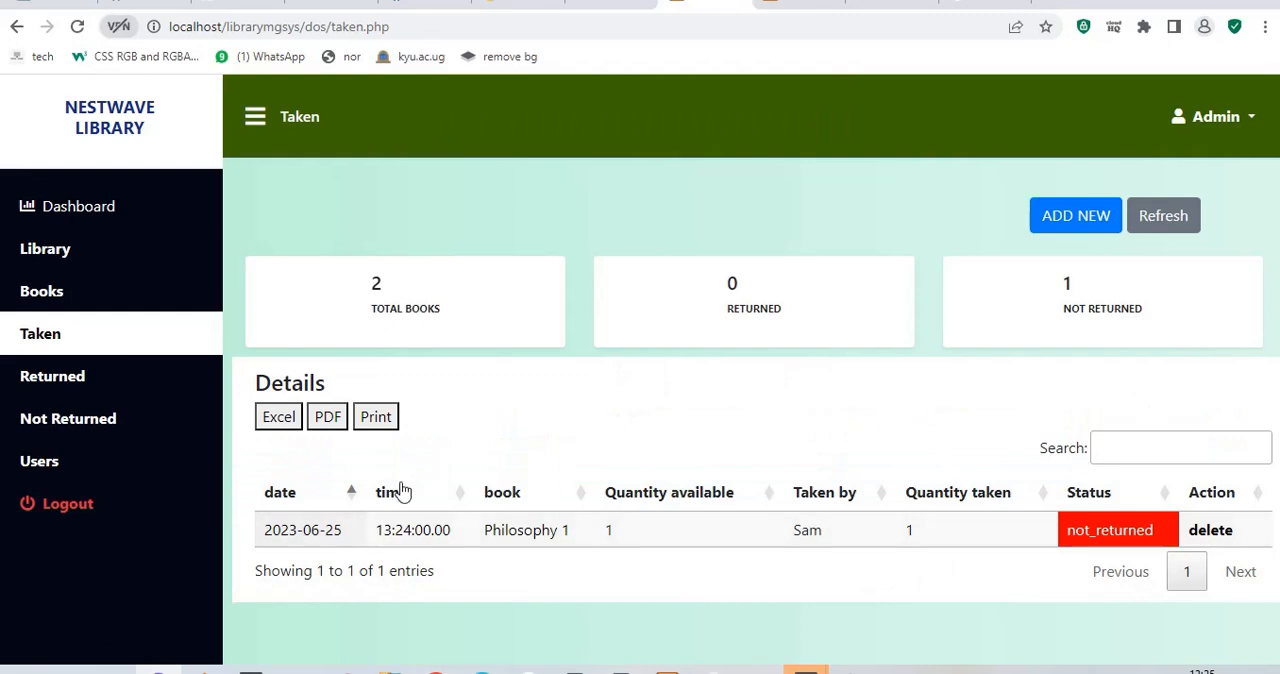
mouse_move(588, 394)
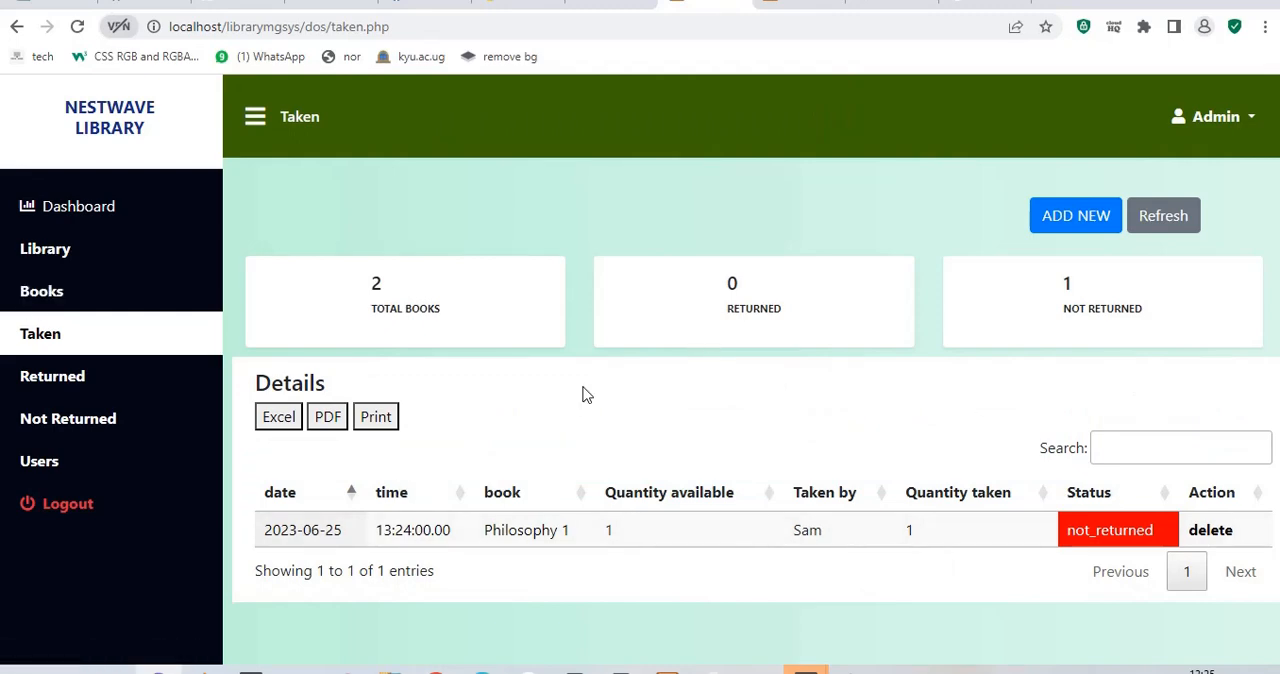
mouse_move(940, 490)
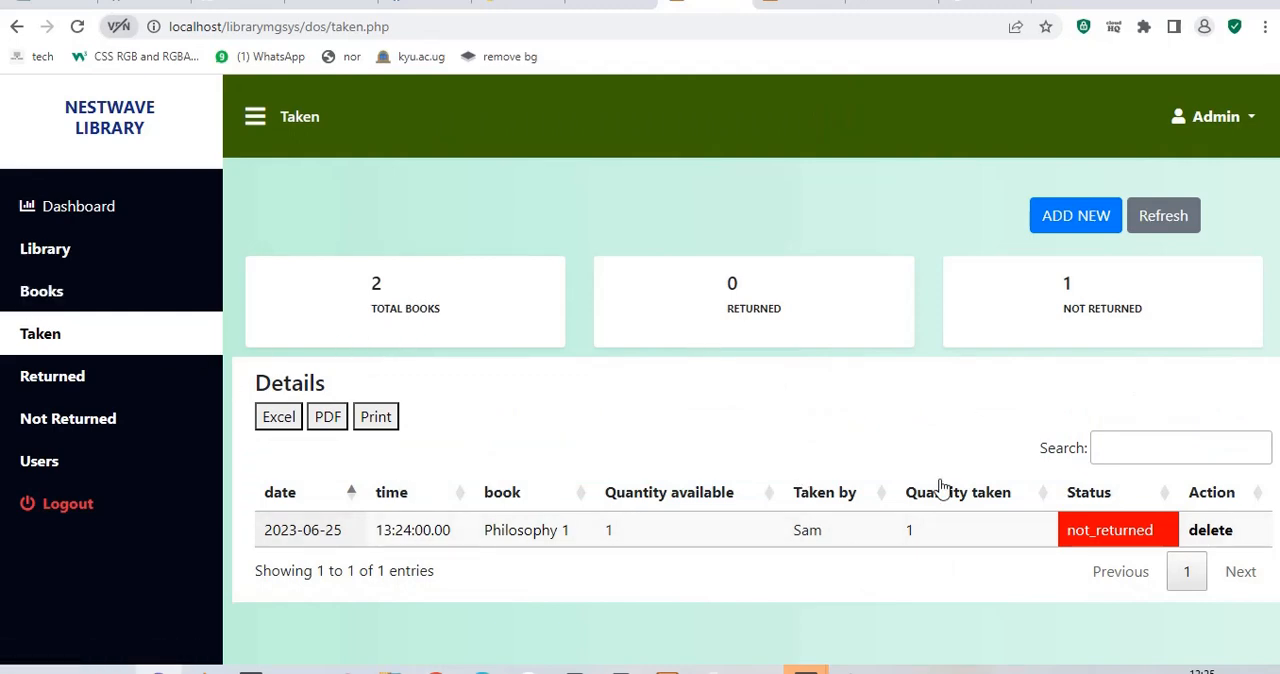
mouse_move(382, 524)
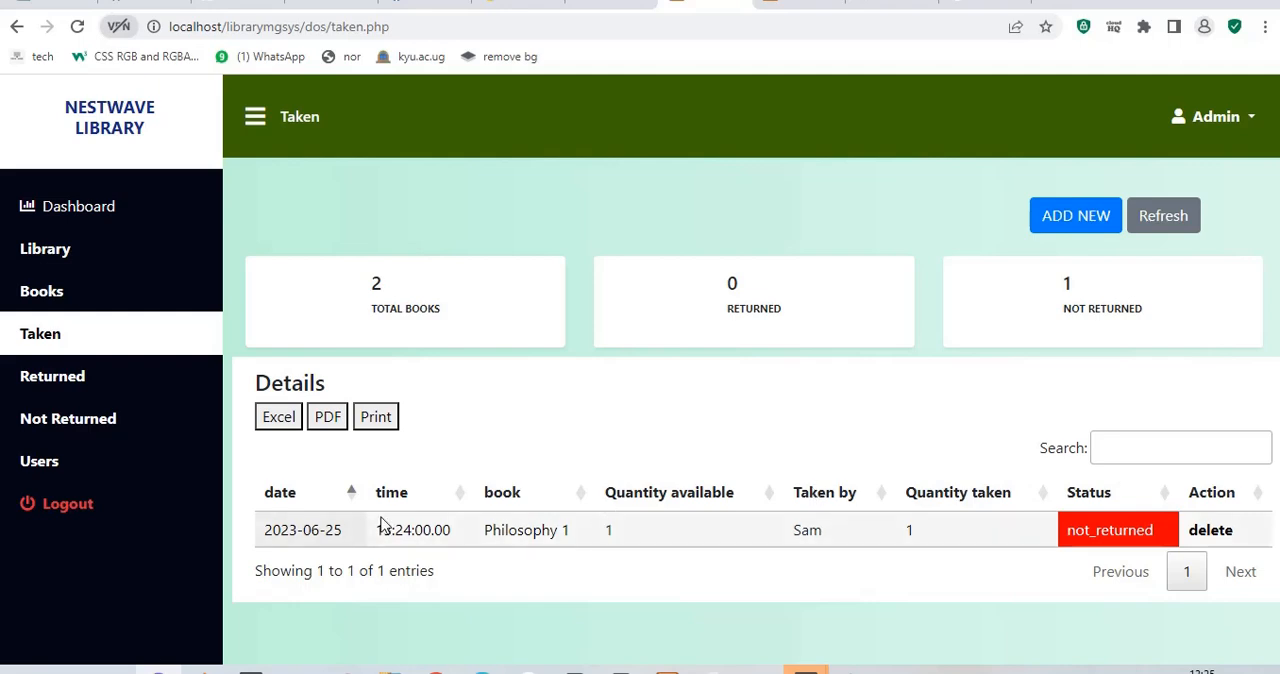
mouse_move(1212, 530)
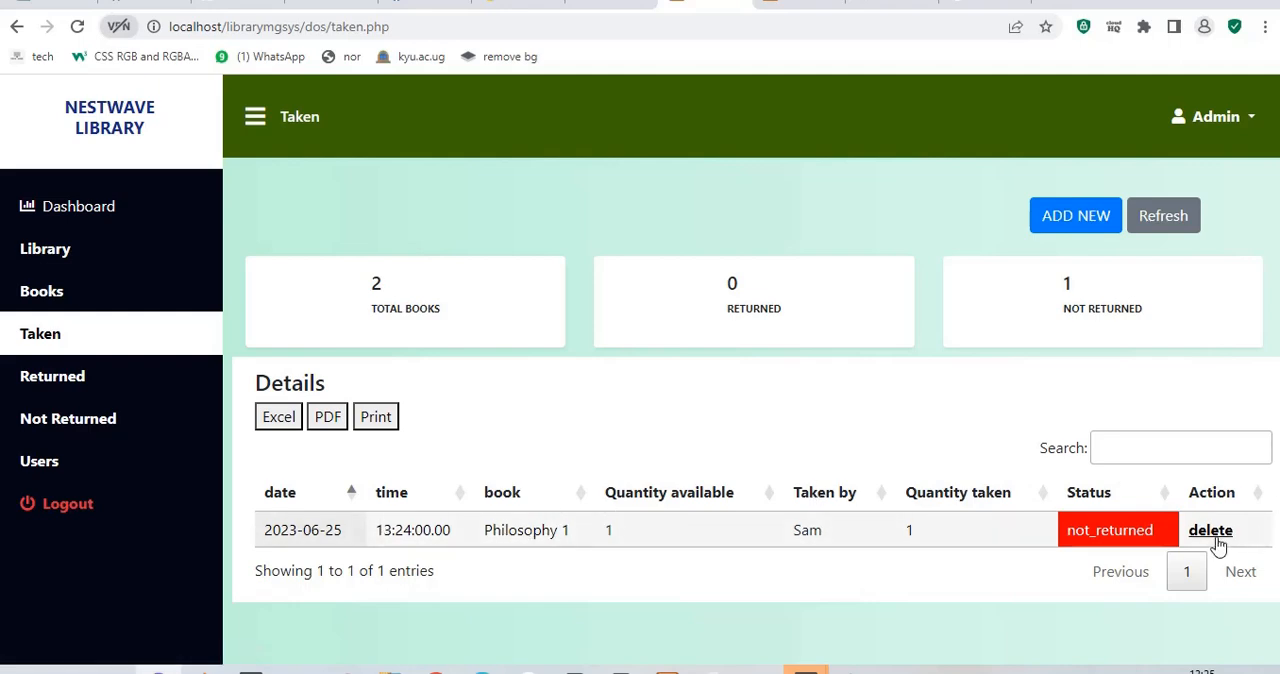
mouse_move(68, 418)
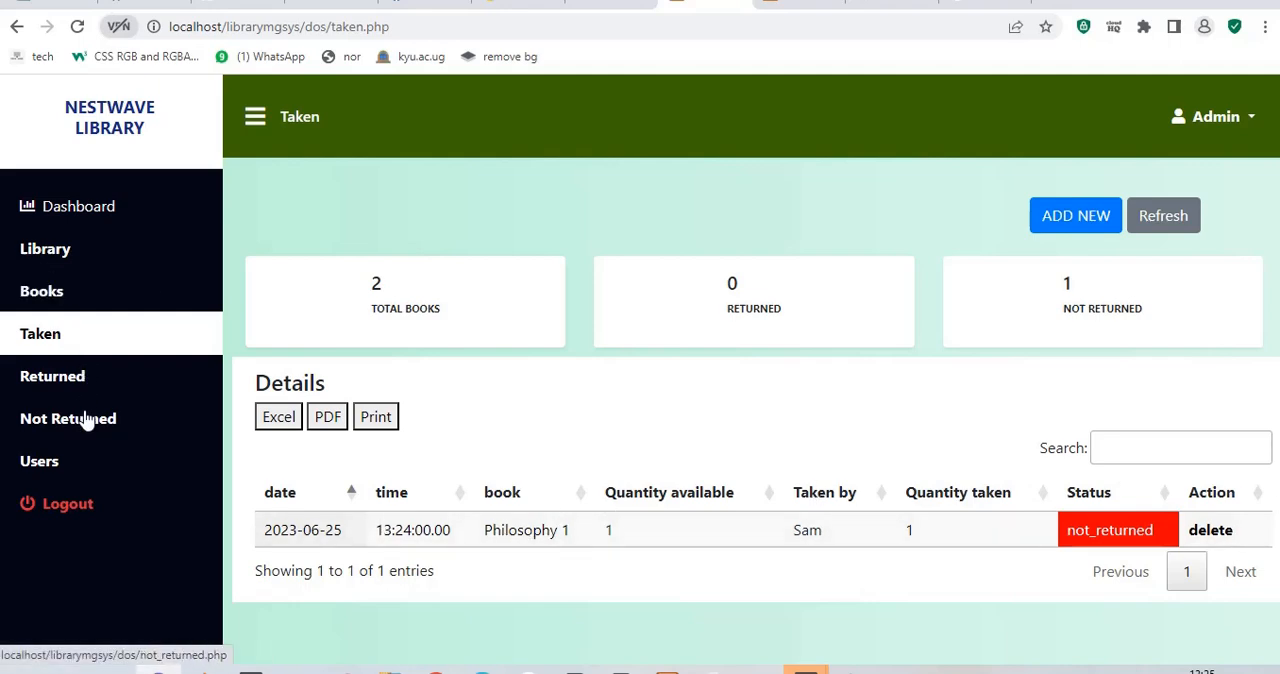
- Show the Not Returned records listing Sam's Philosophy 1 loan
click(68, 418)
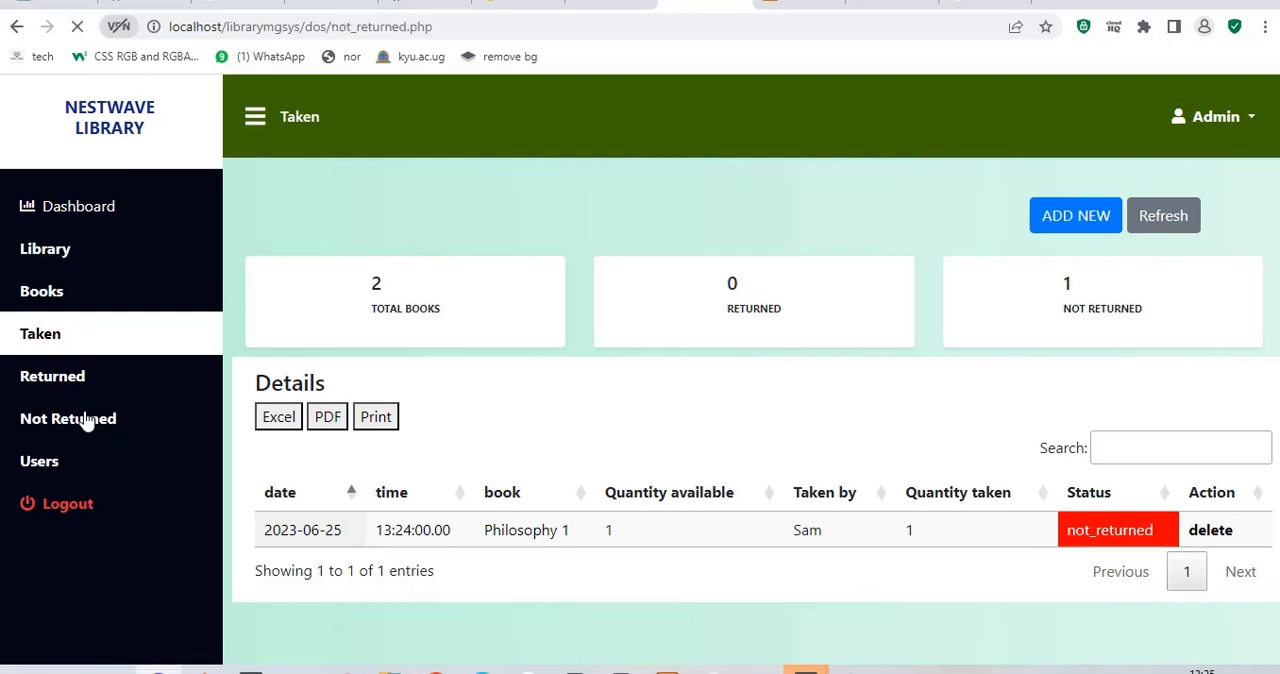
click(68, 418)
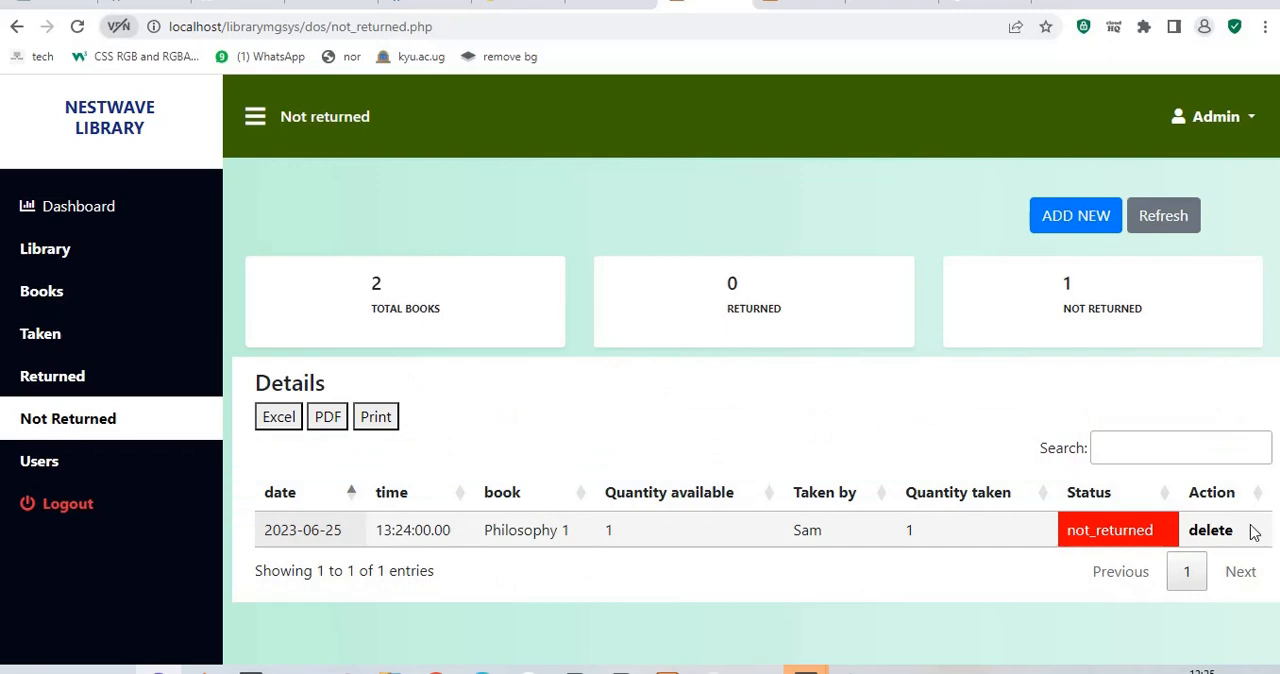
mouse_move(944, 268)
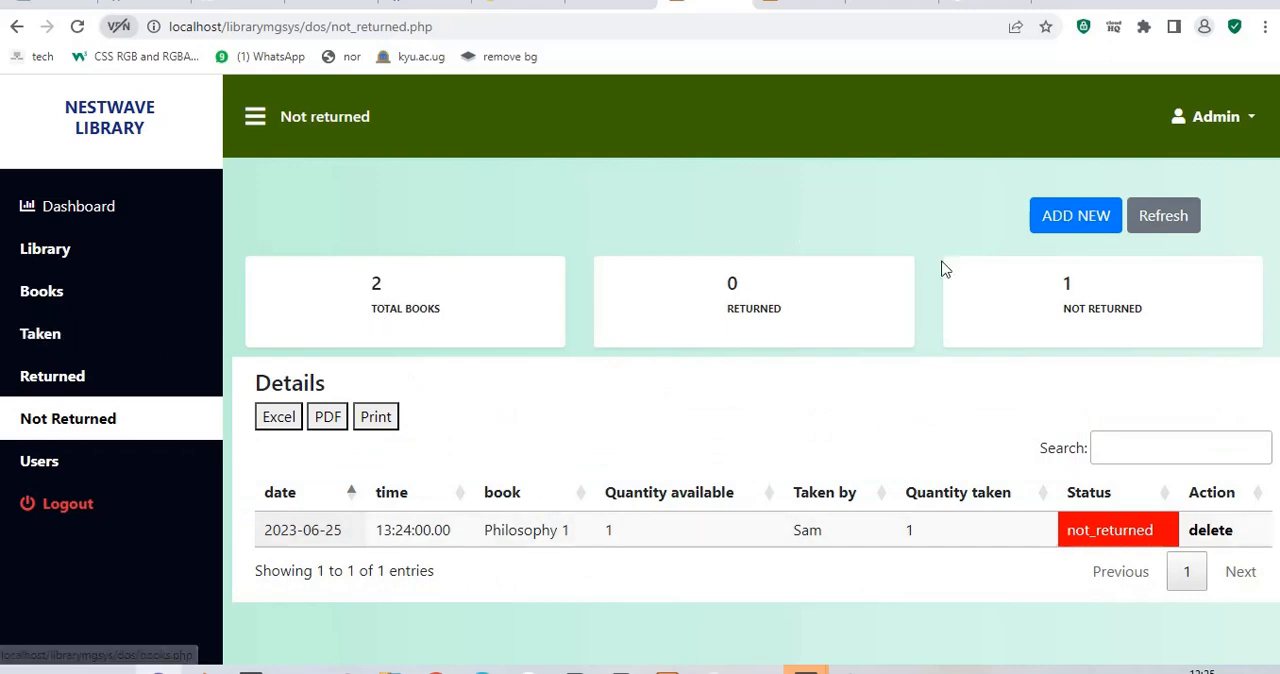
click(1164, 216)
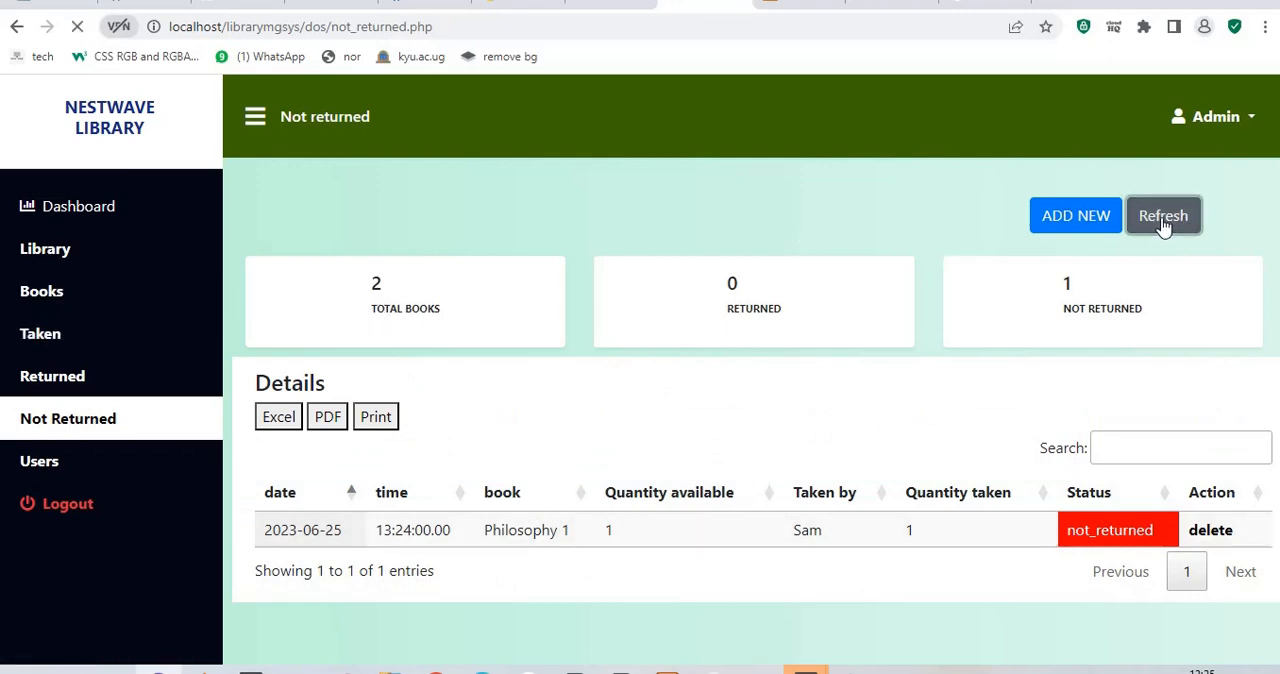
click(1164, 216)
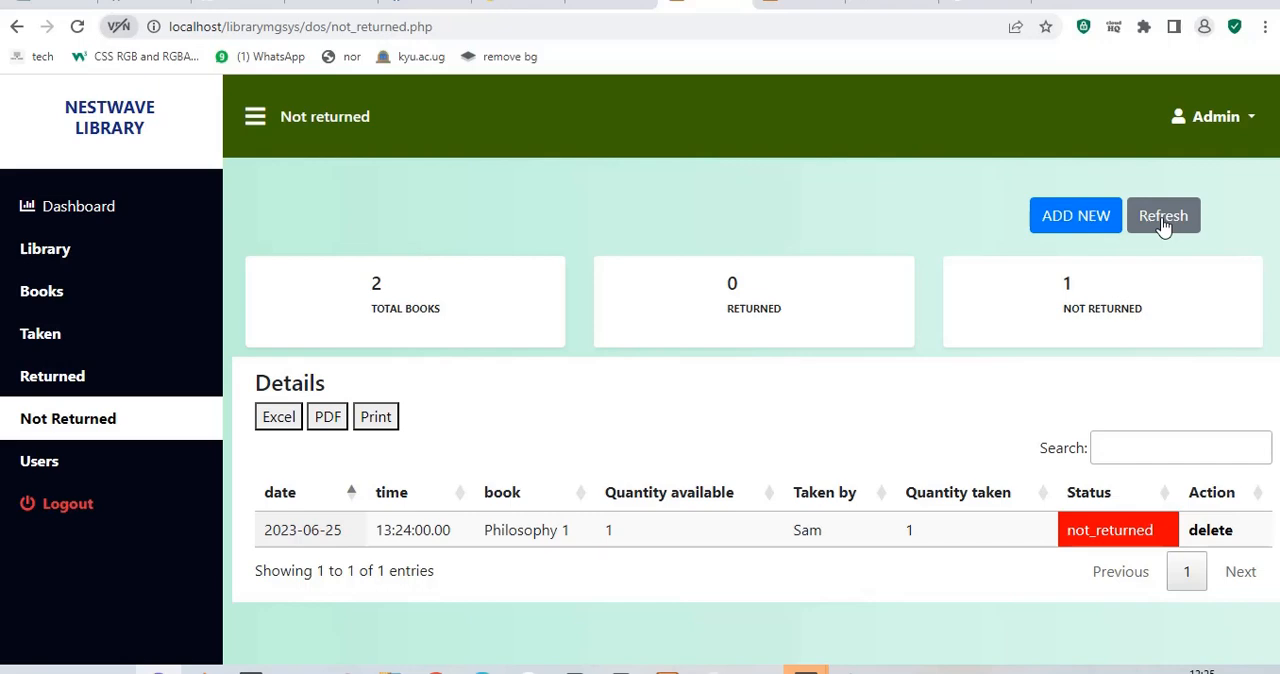
mouse_move(304, 130)
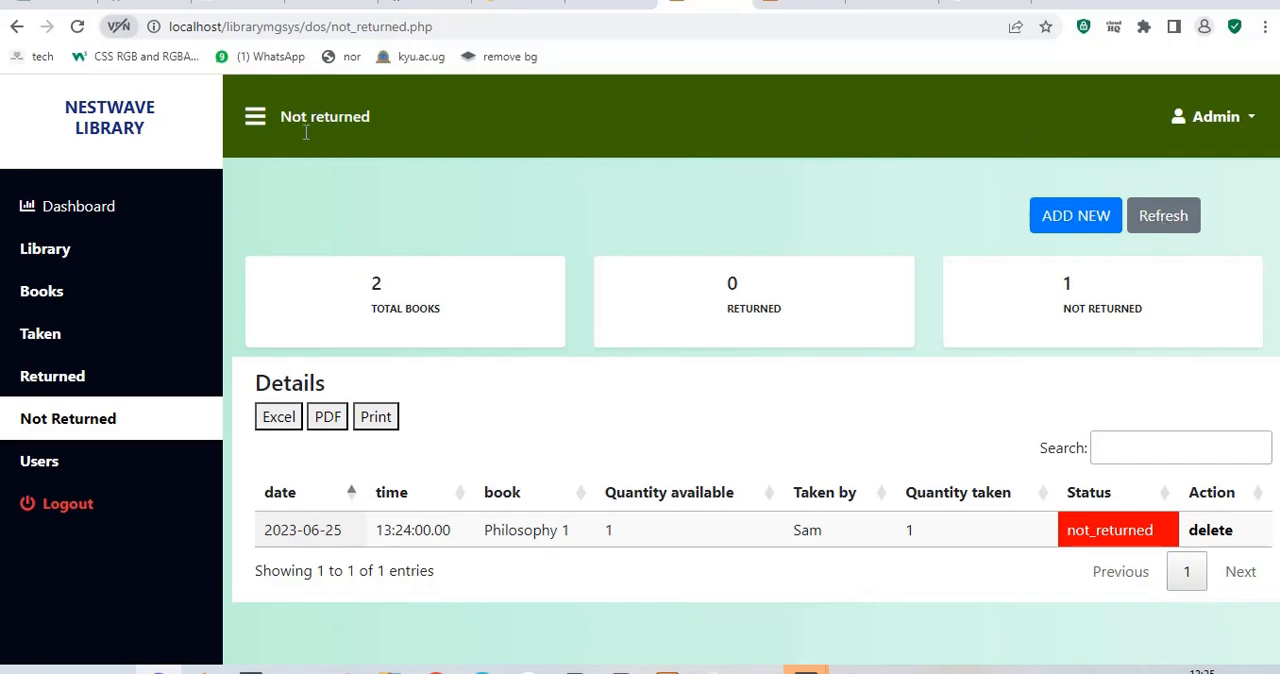
mouse_move(324, 192)
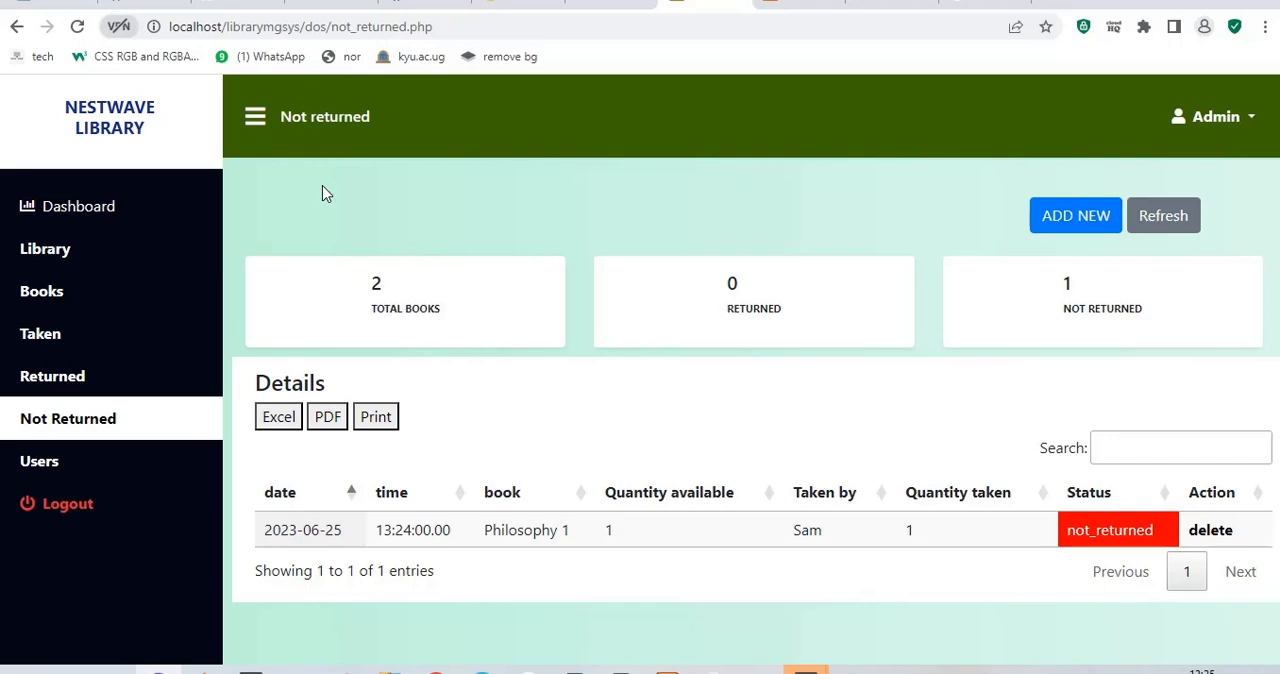
click(44, 248)
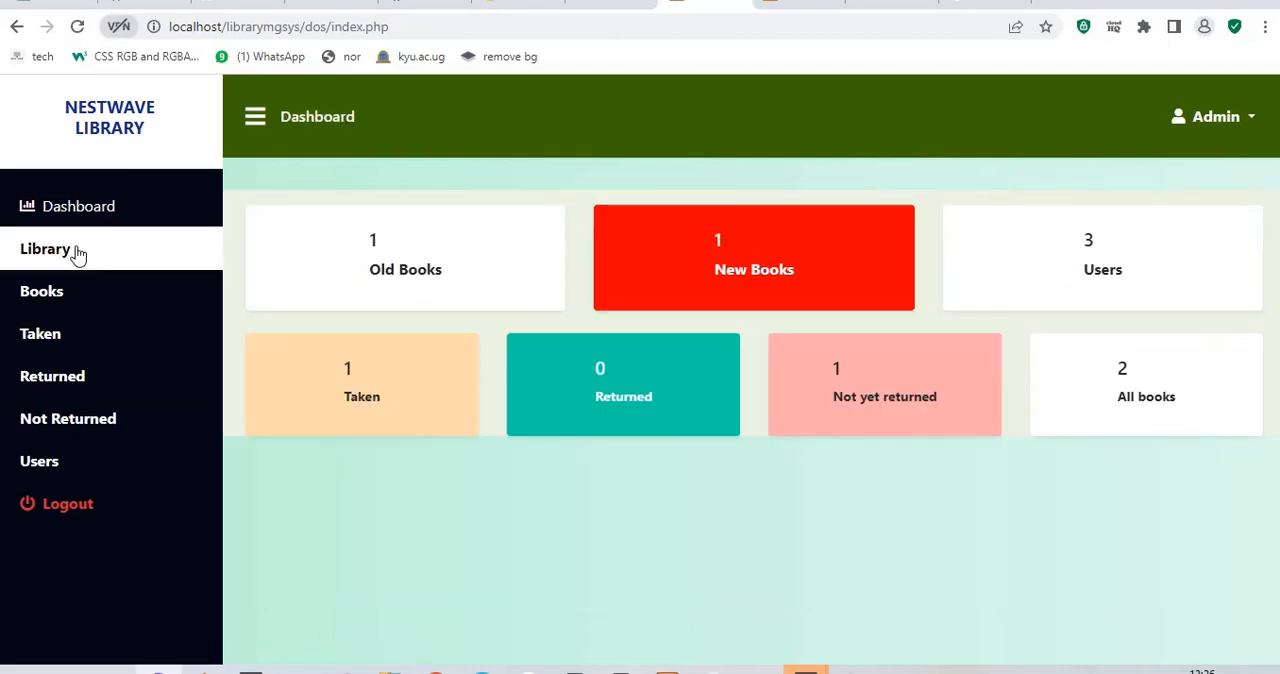
mouse_move(1228, 128)
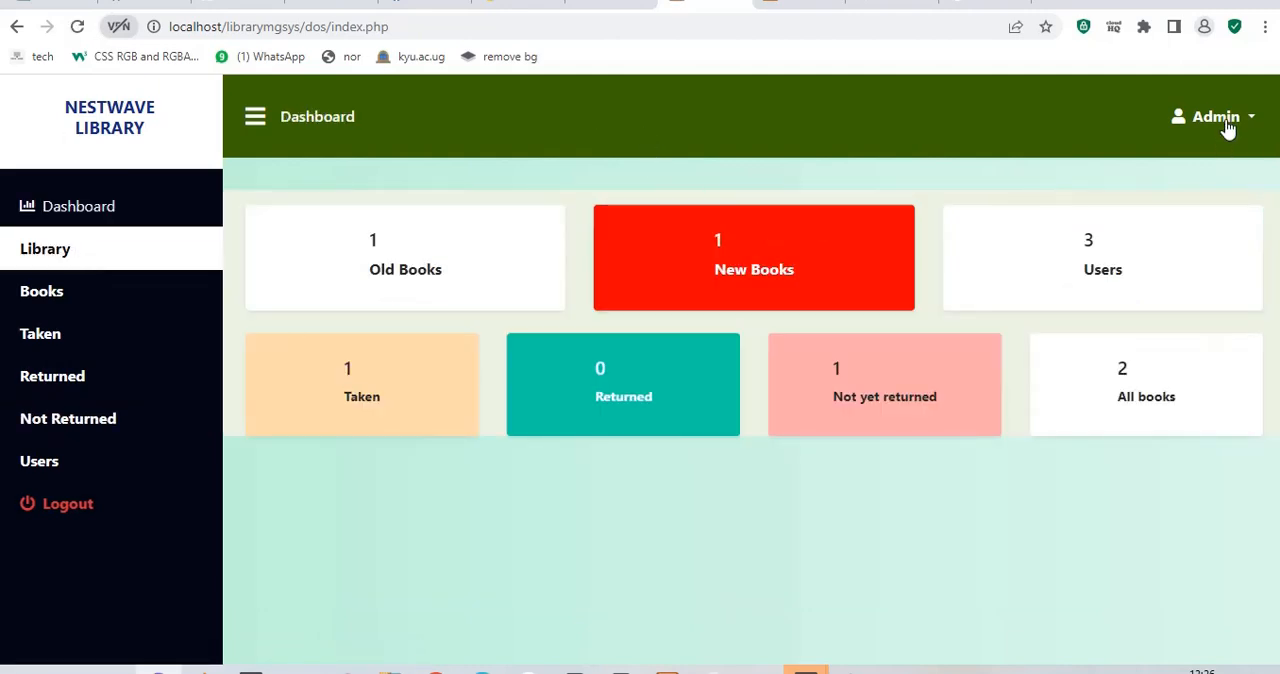
- View the Admin account options, then start logging out from the sidebar
click(1216, 116)
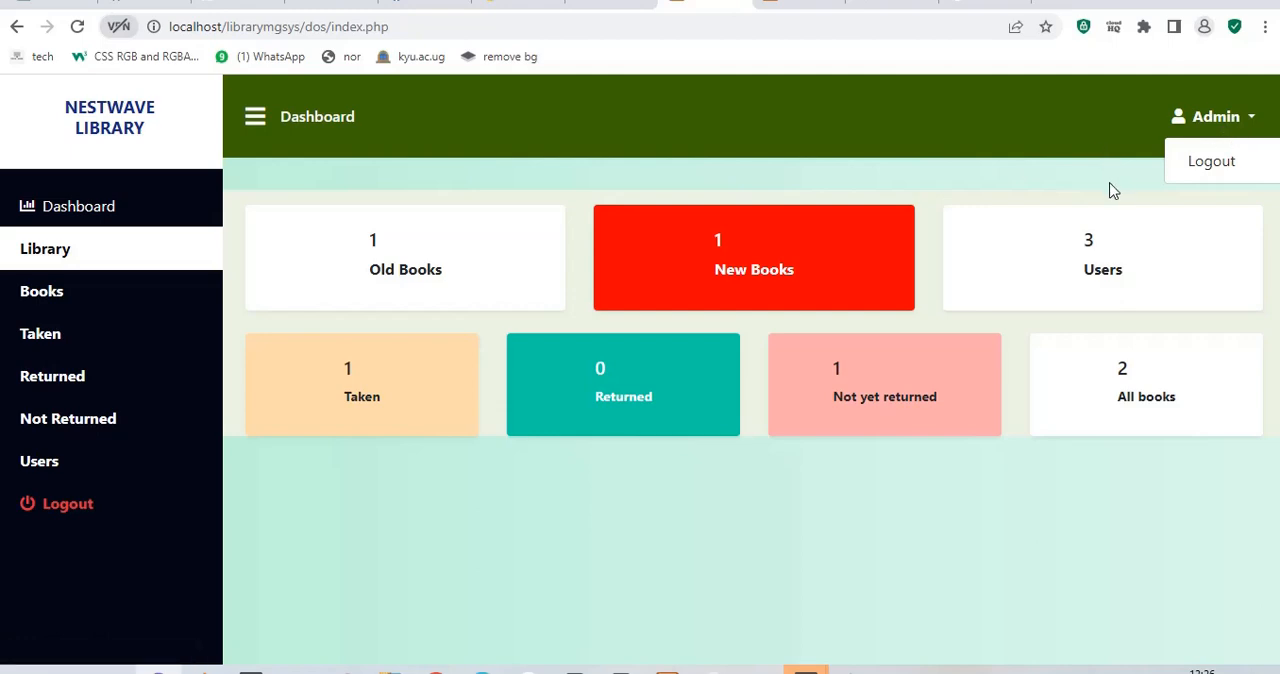
mouse_move(764, 404)
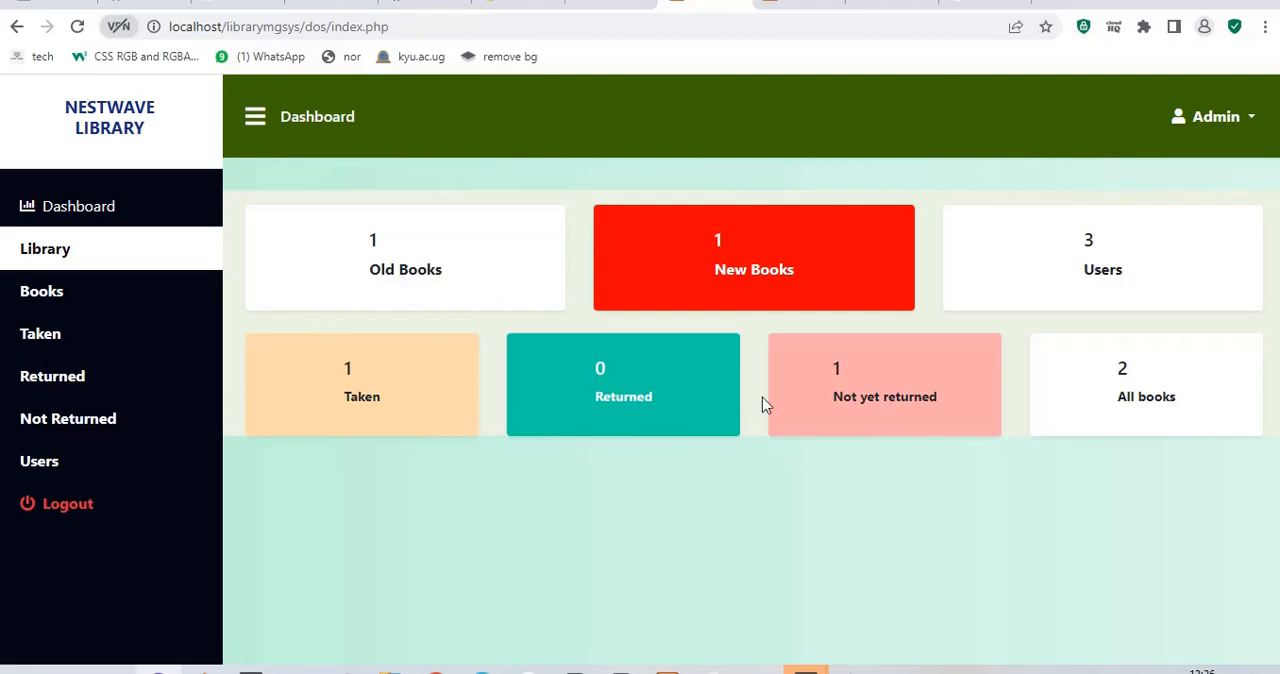
click(68, 502)
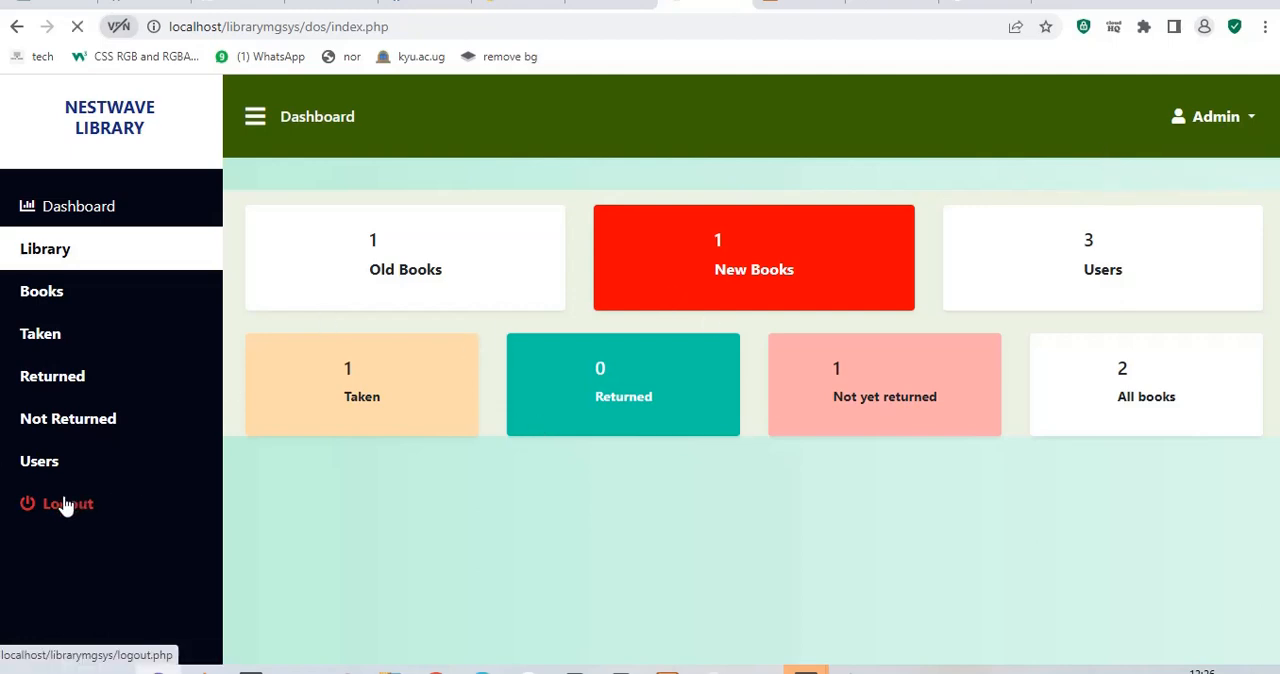
click(68, 502)
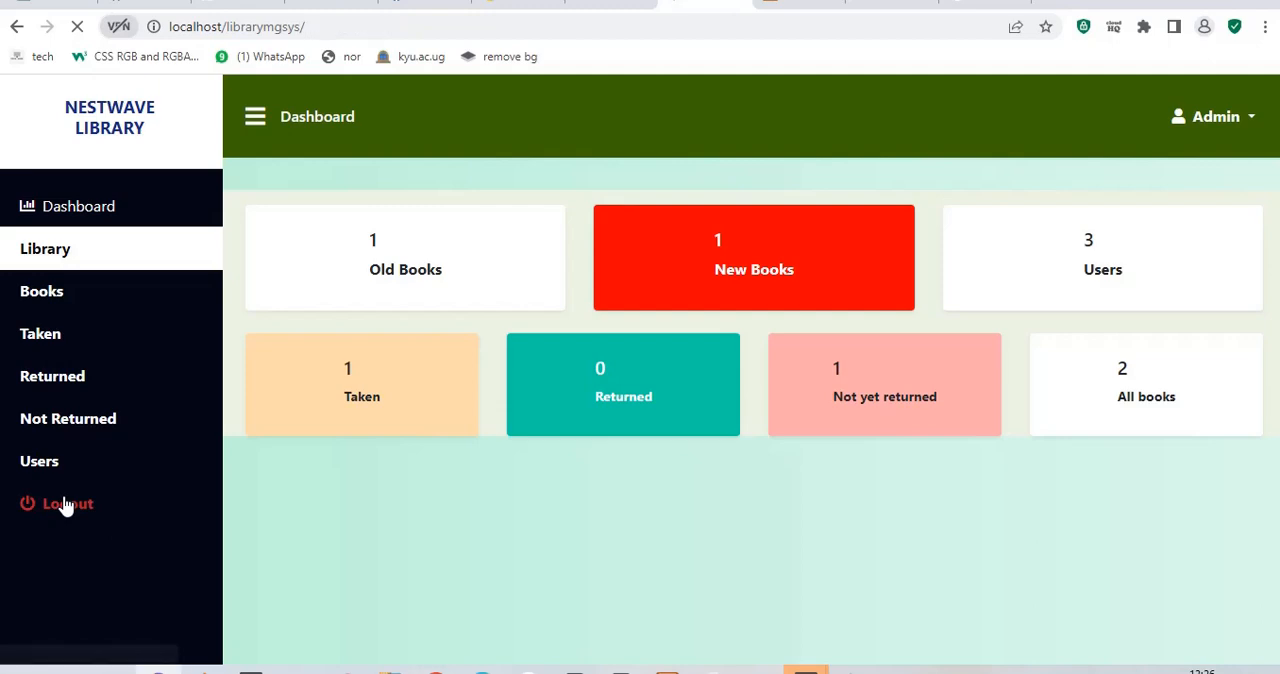
- Finish logging out so the login page shows with Admin prefilled
click(68, 502)
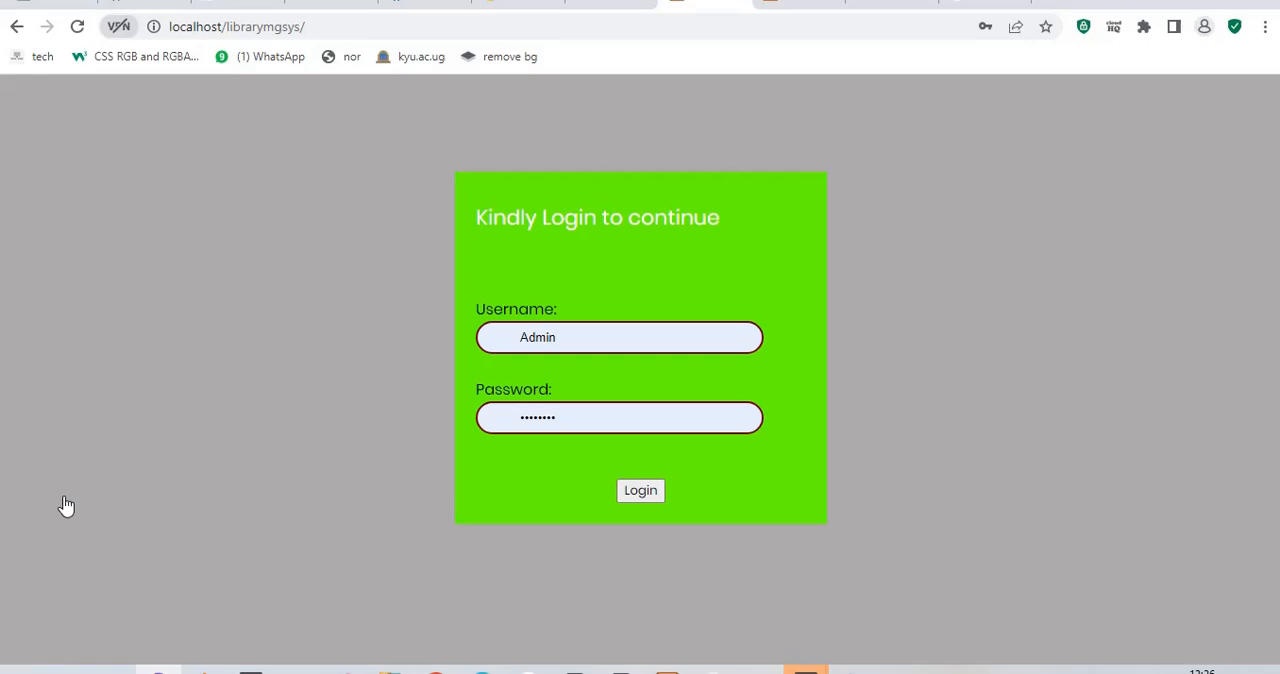
mouse_move(980, 250)
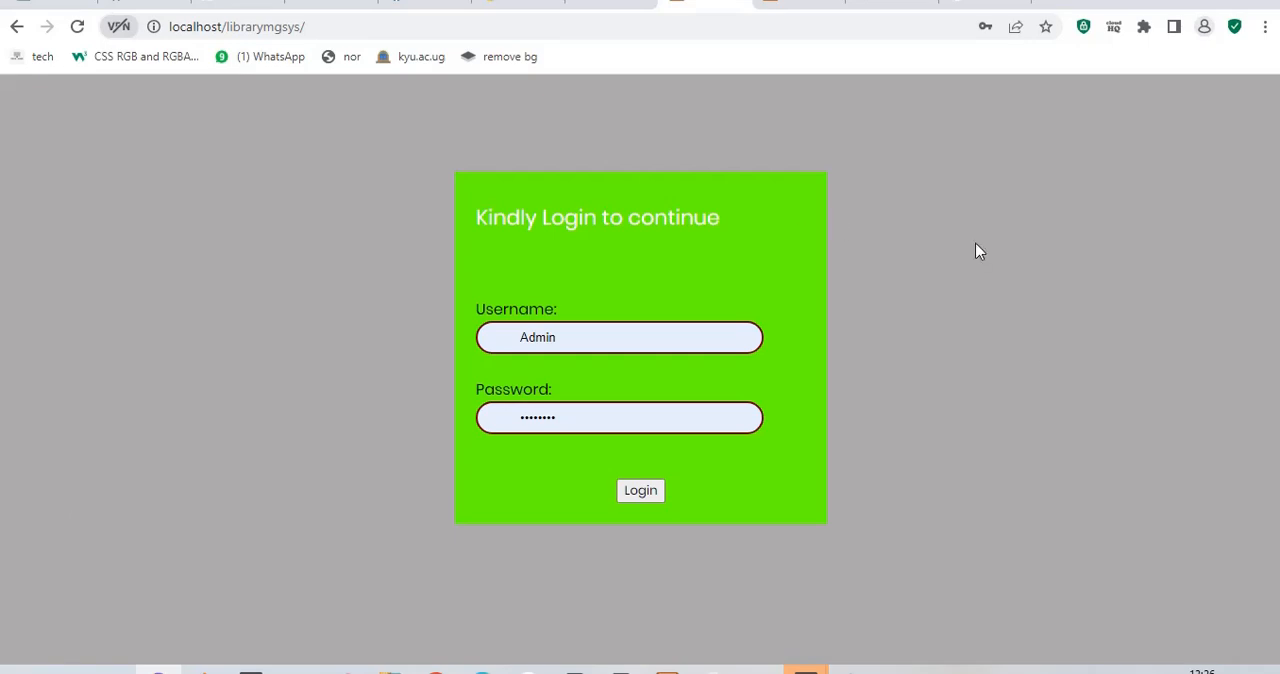
mouse_move(1038, 354)
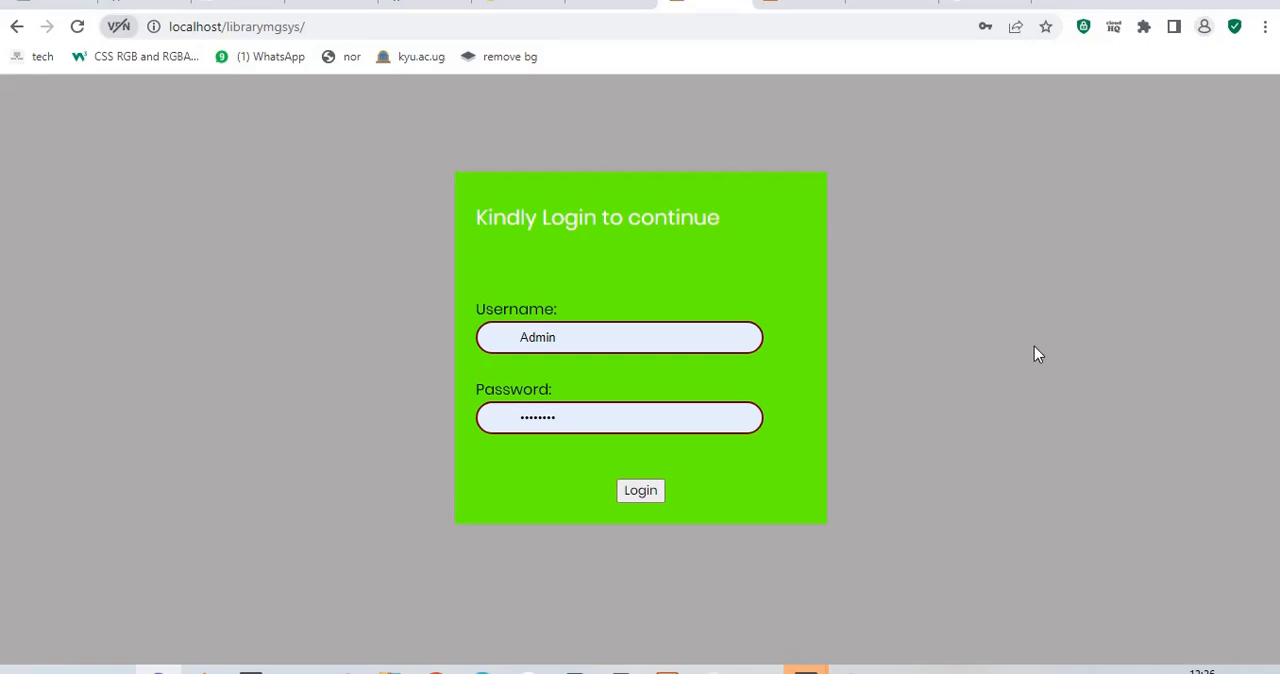
mouse_move(908, 338)
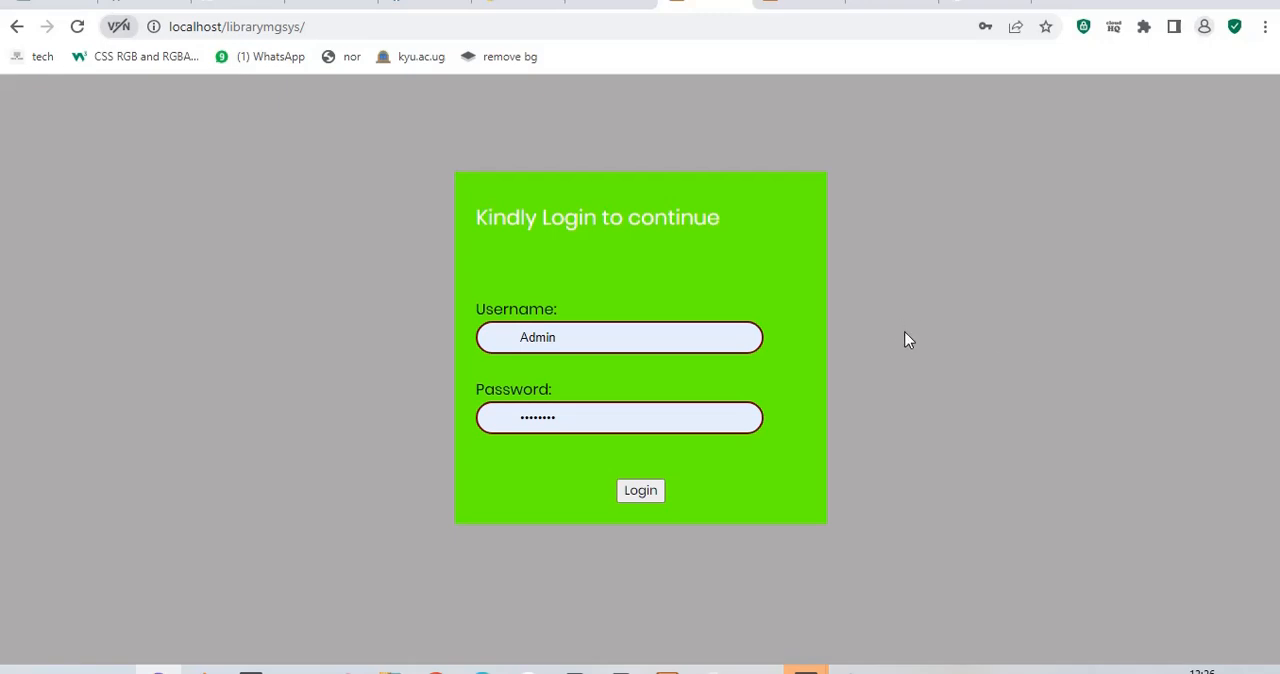
mouse_move(1064, 340)
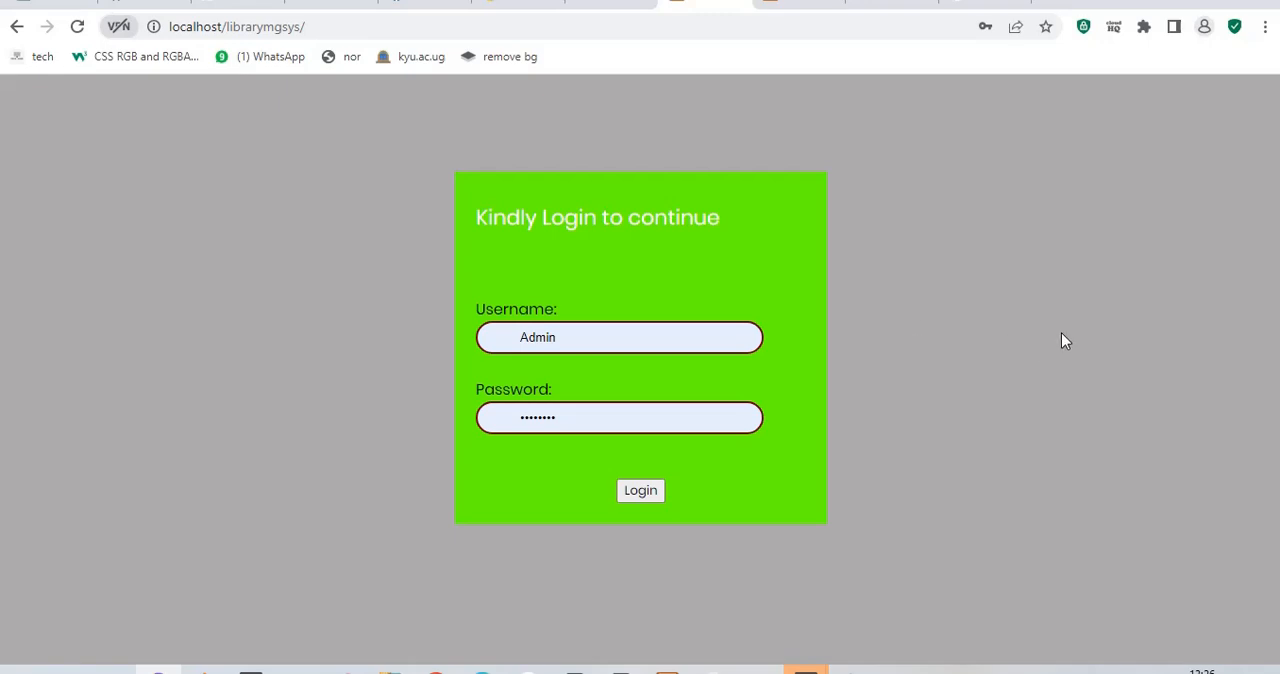
mouse_move(348, 320)
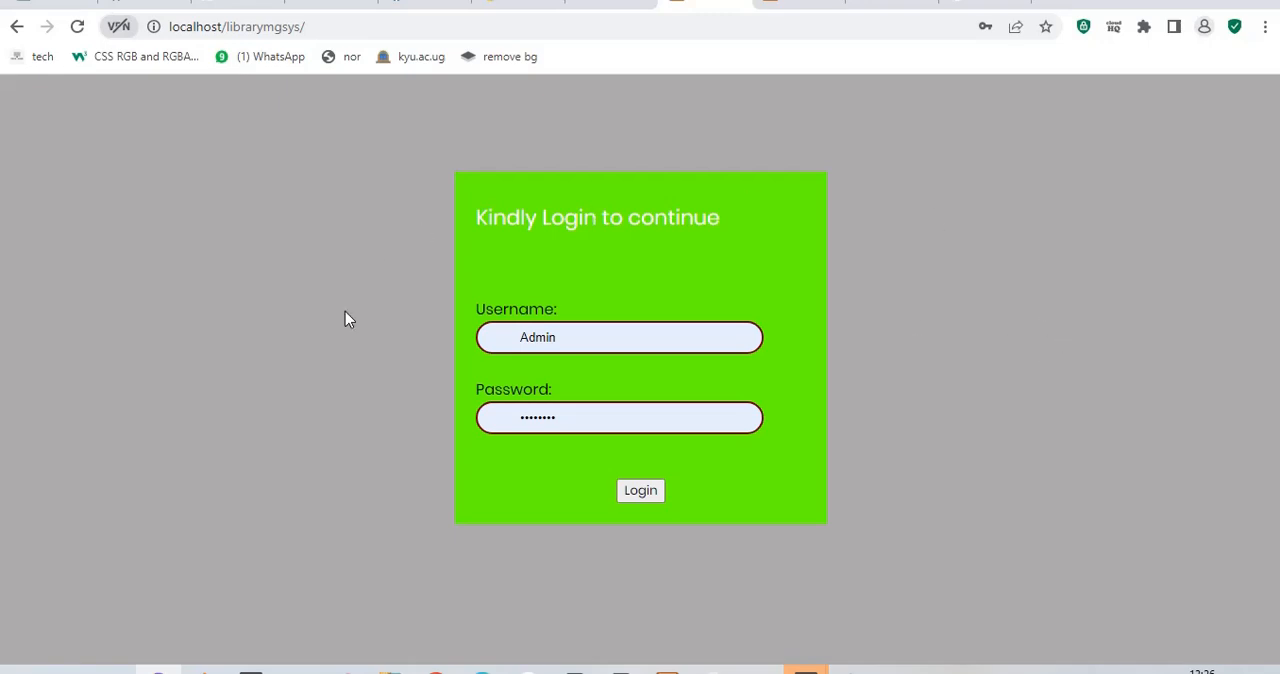